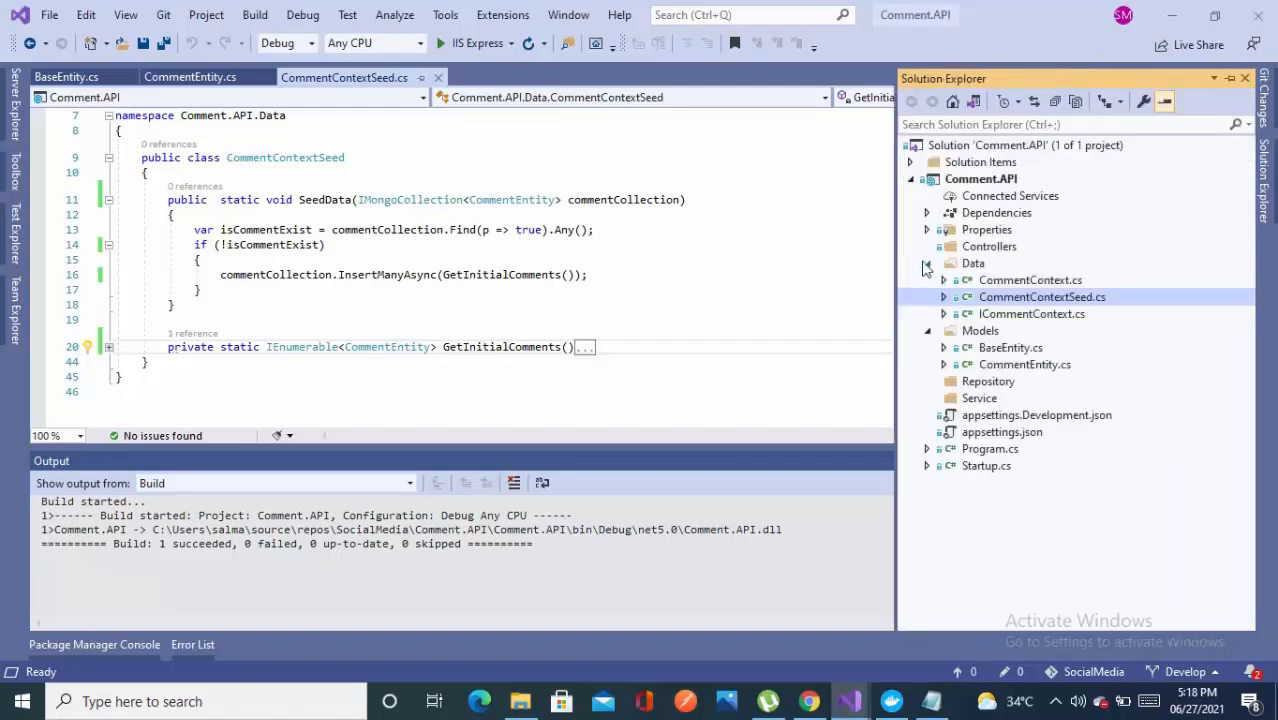
Step: Add a public, empty ICommentRepository interface file to the Repository folder
{"action": "left_click", "coordinate": [925, 263]}
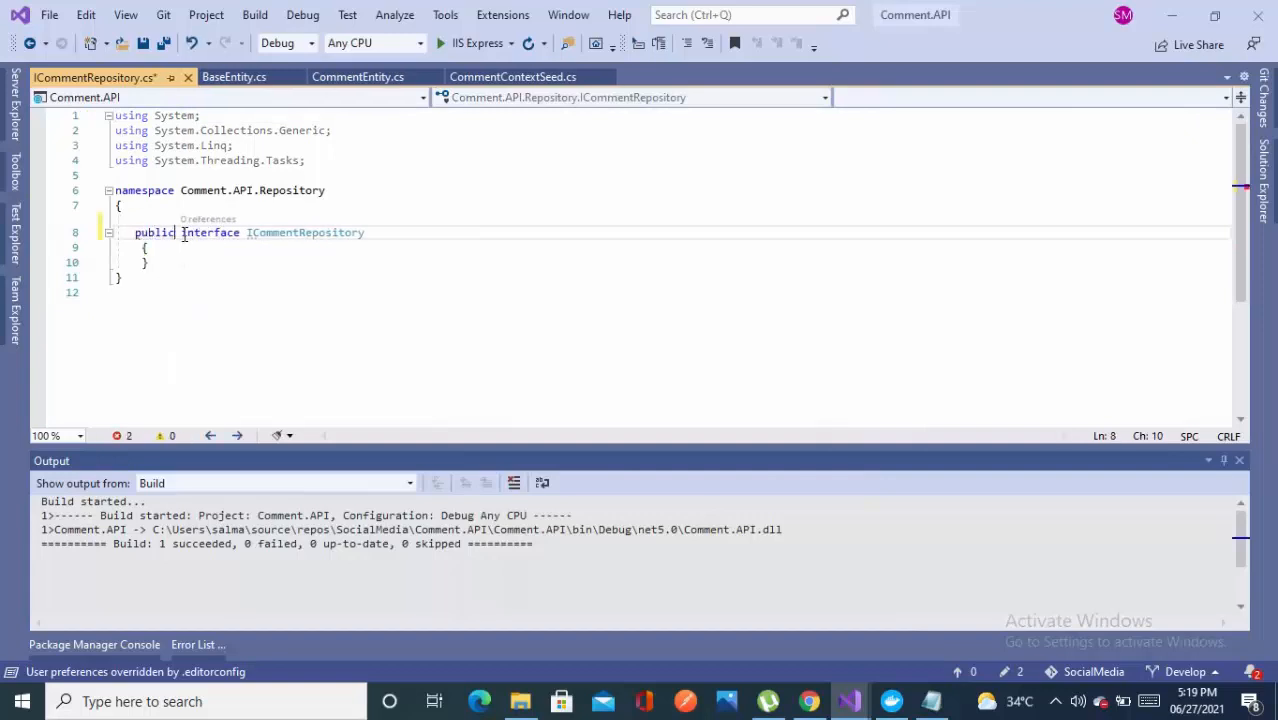
Step: Begin a Task<IEnumerable<CommentEntity>> declaration and import the Models namespace for CommentEntity
{"action": "key", "text": "enter"}
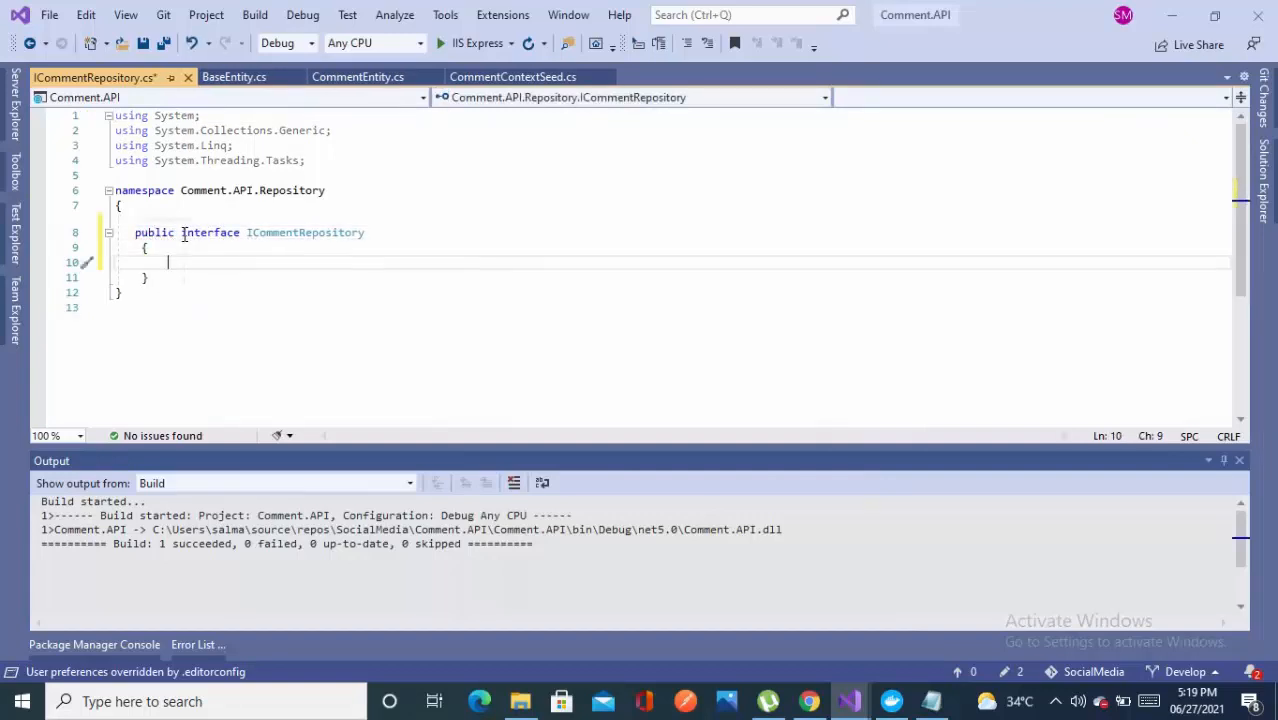
{"action": "type", "text": "Task"}
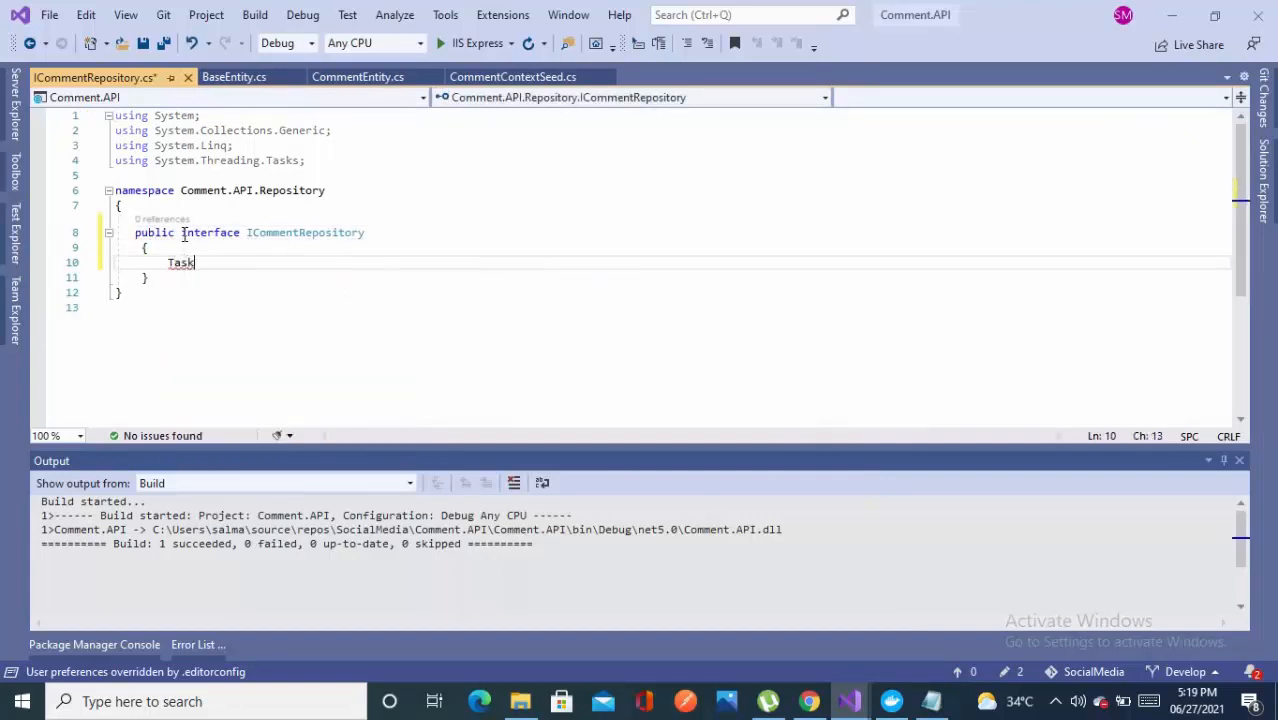
{"action": "type", "text": "<"}
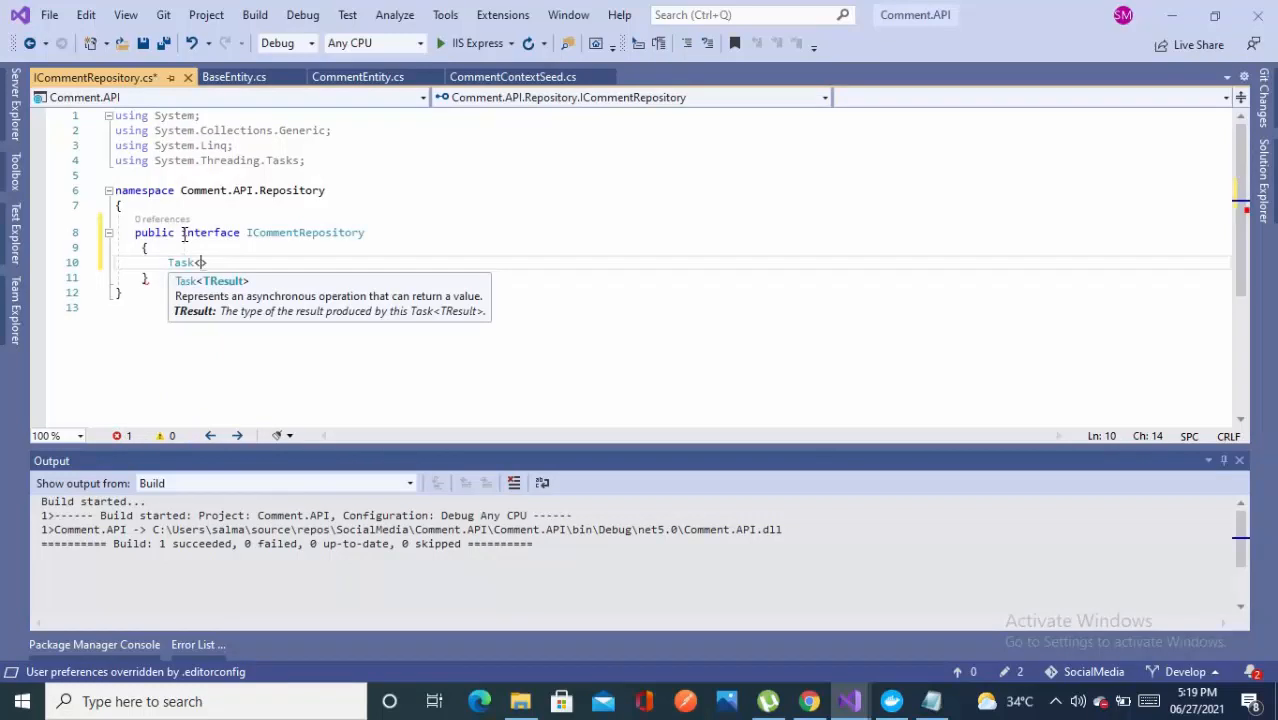
{"action": "type", "text": "C"}
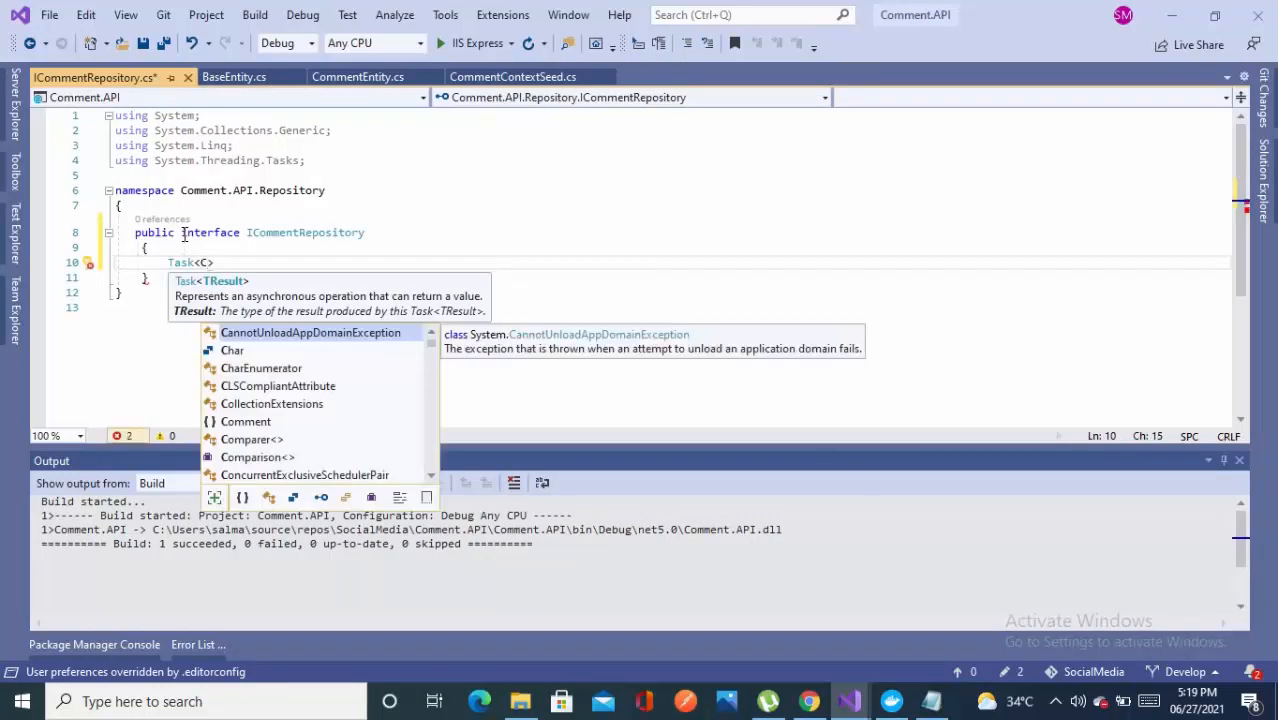
{"action": "type", "text": "IEnumerable<"}
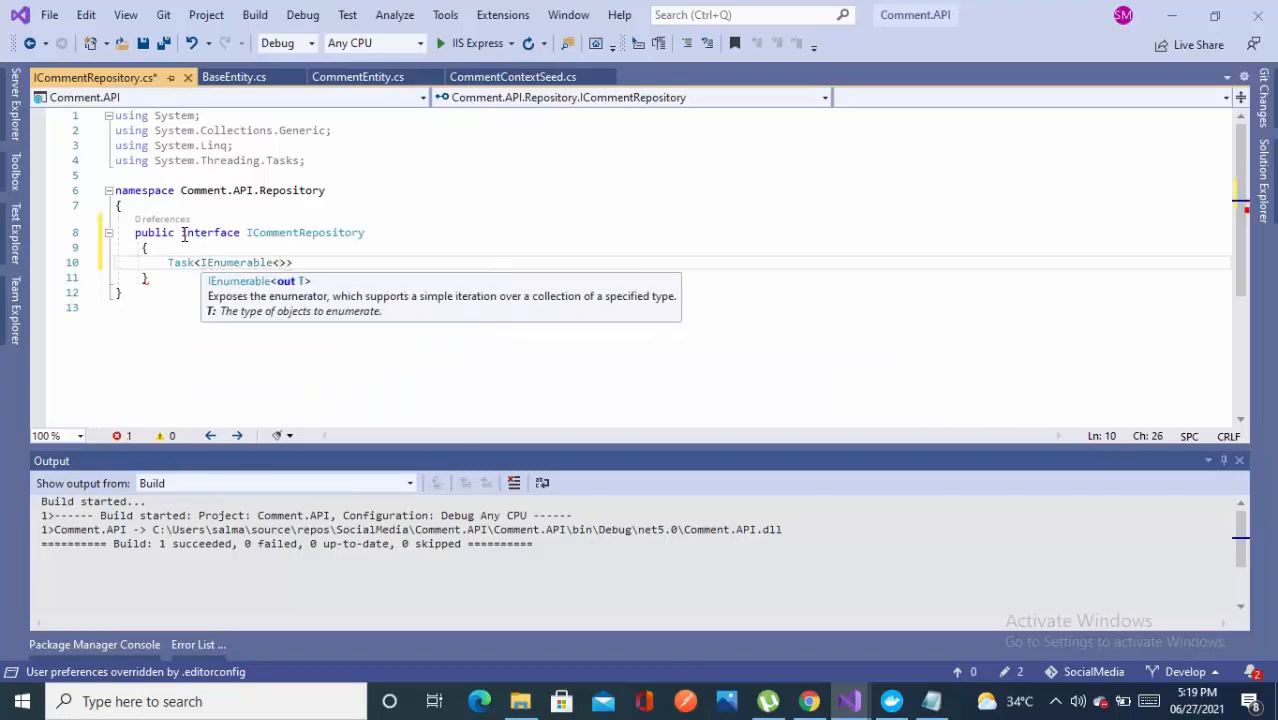
{"action": "type", "text": "CommentEntity"}
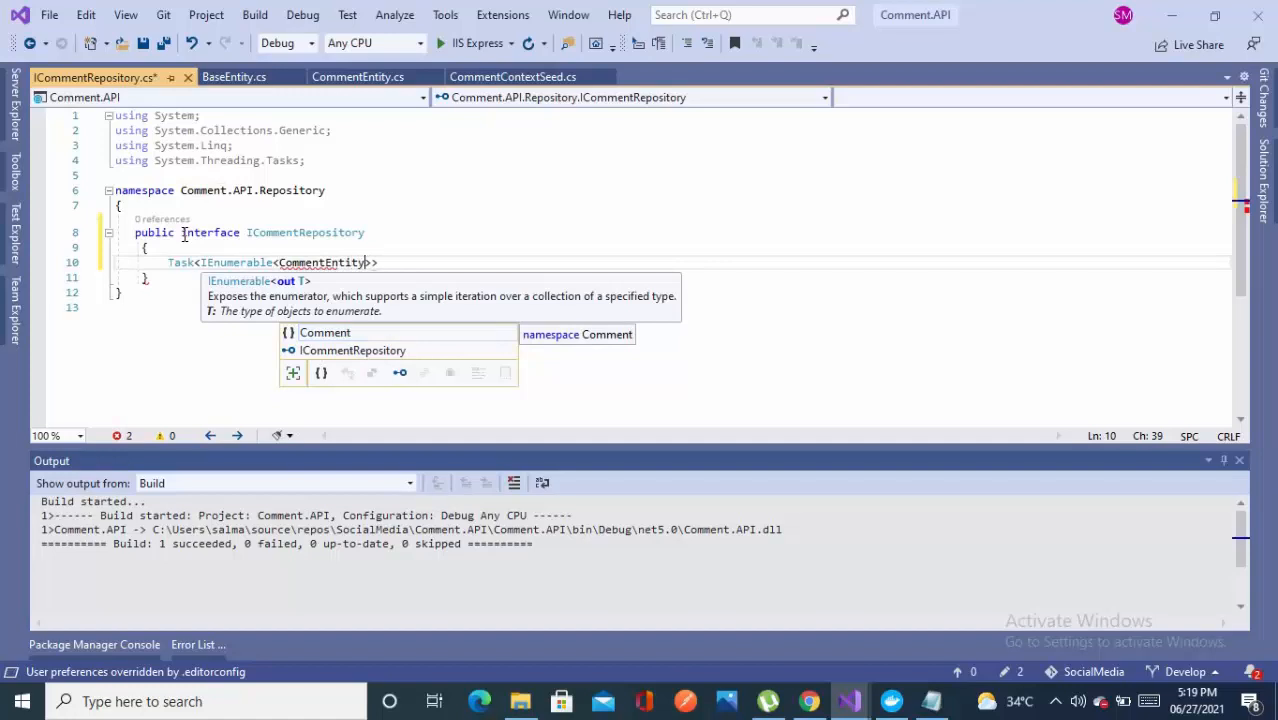
{"action": "key", "text": "Escape"}
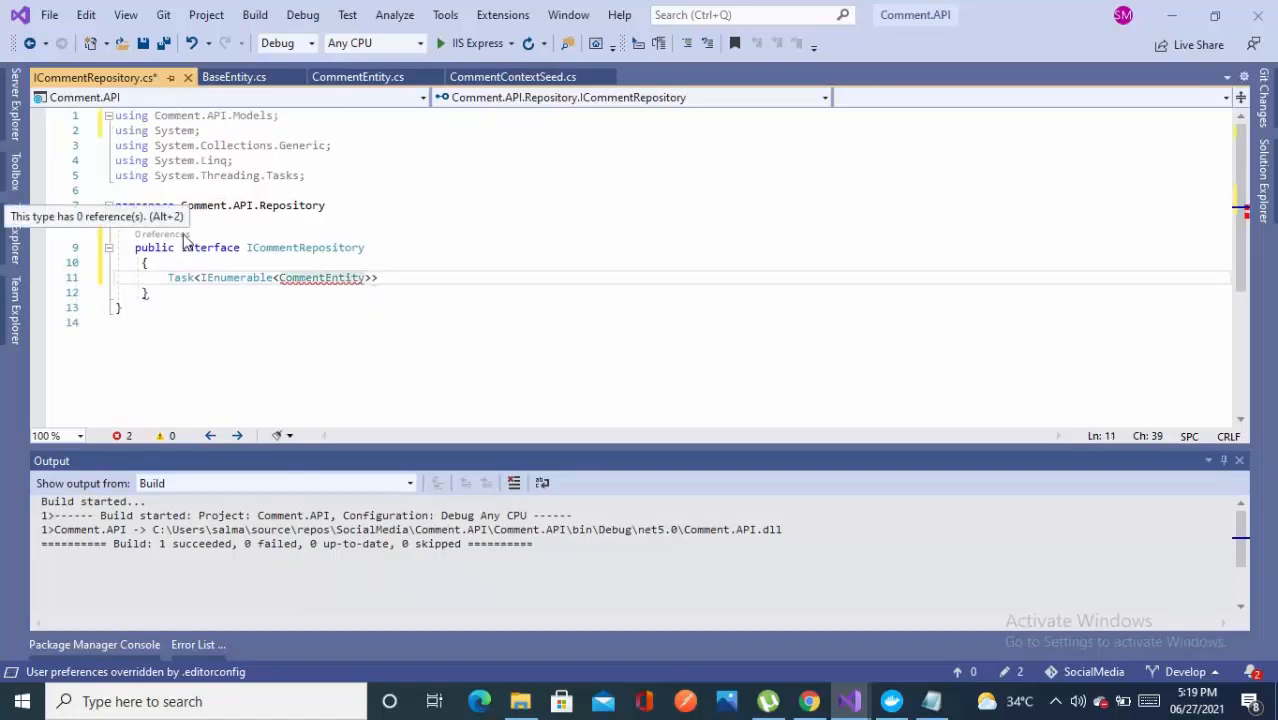
Step: Name it GetComments(int UserId) and duplicate it as GetCommentsByPostId(int PostId)
{"action": "type", "text": "GetComments("}
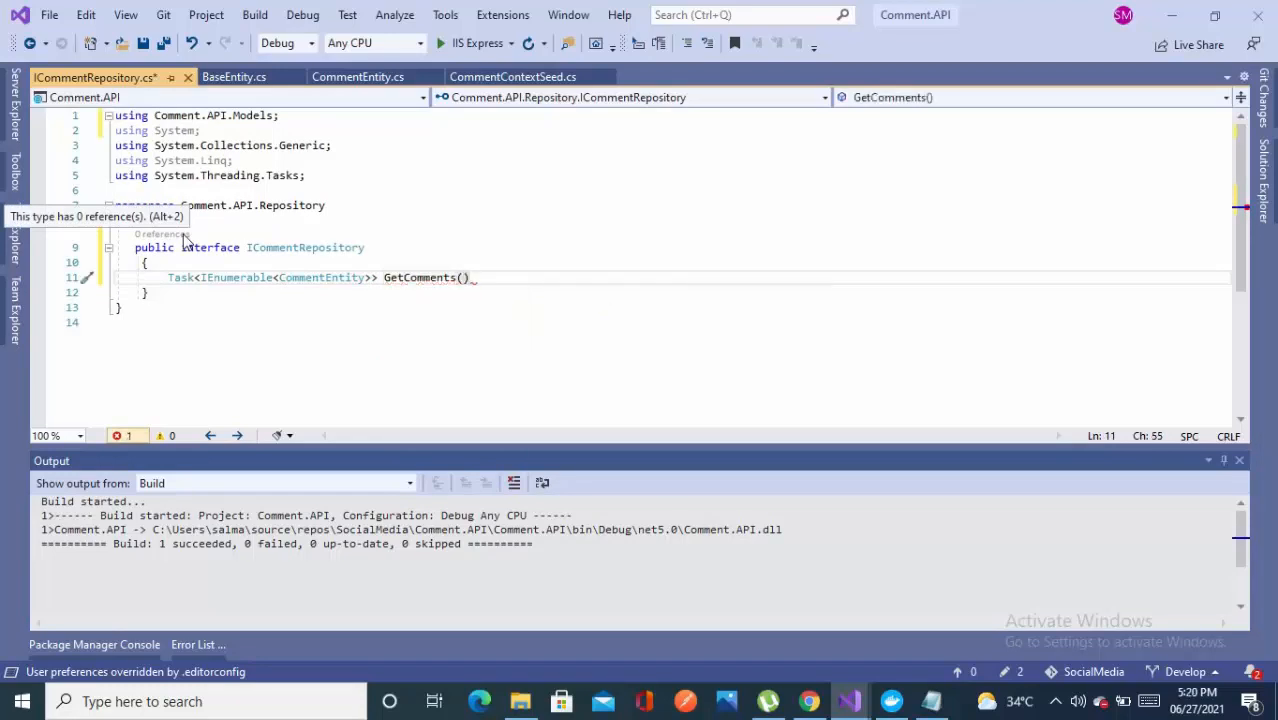
{"action": "type", "text": "int Us"}
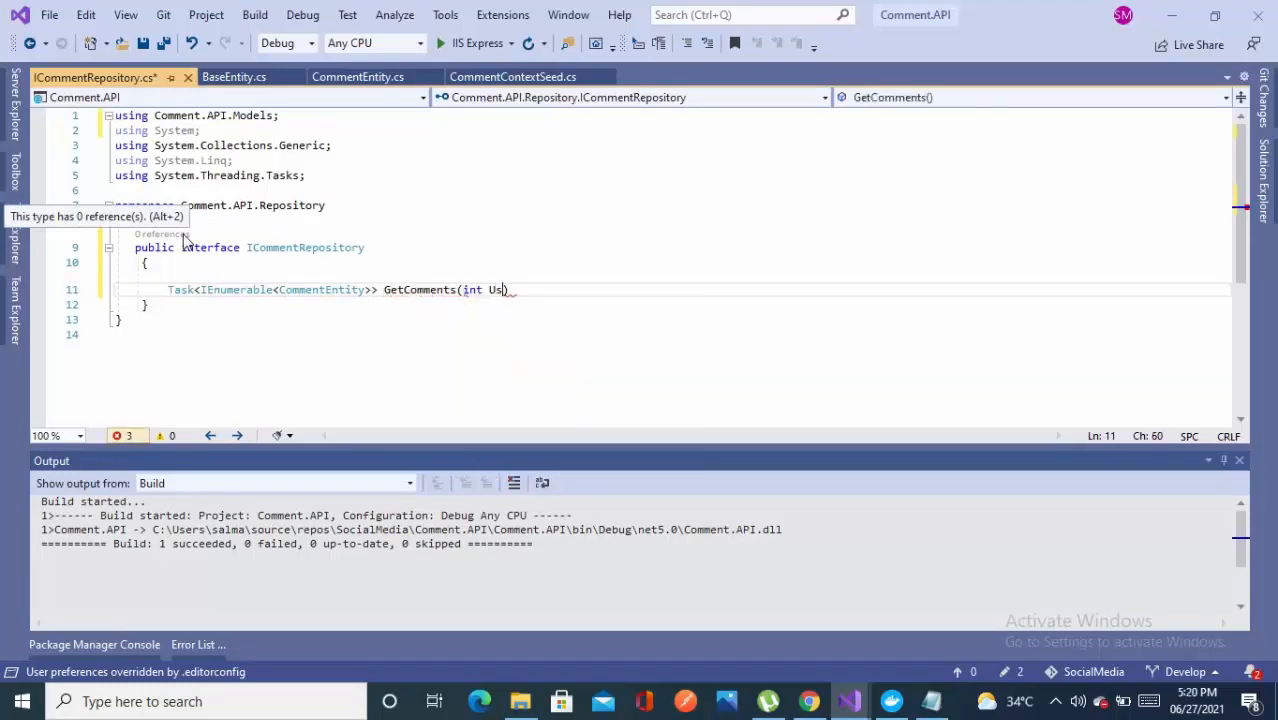
{"action": "type", "text": "erId"}
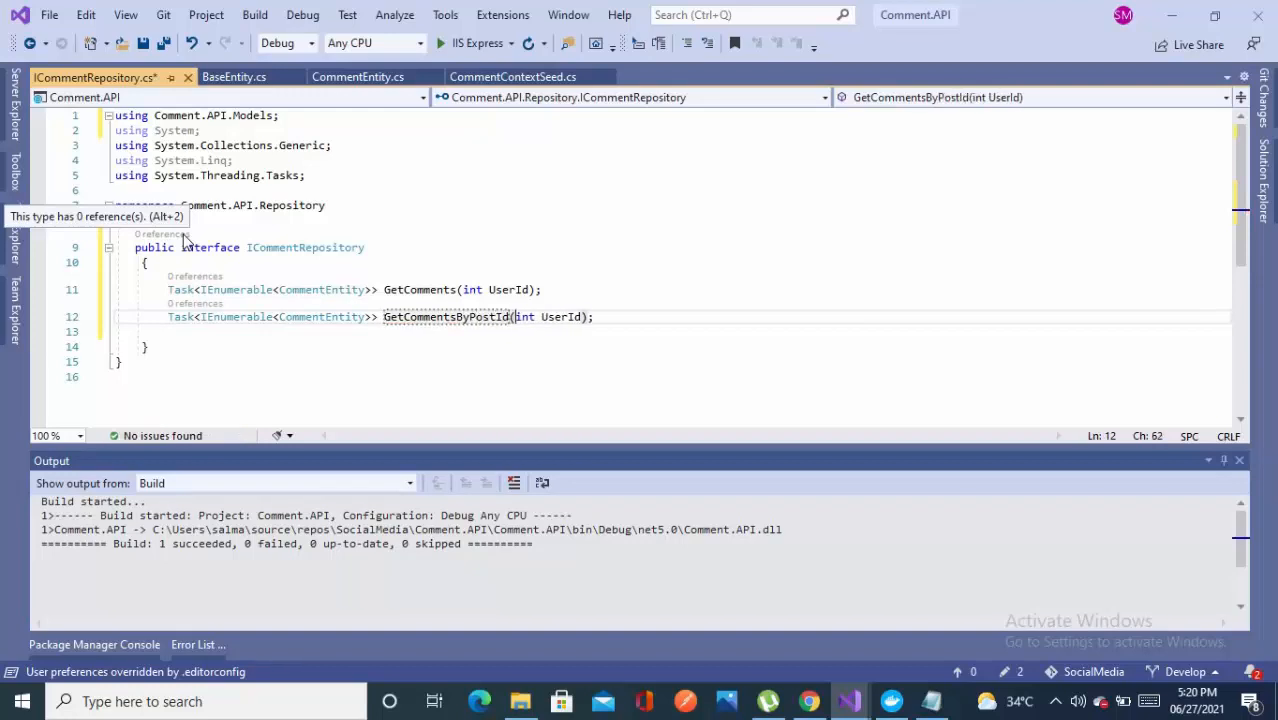
{"action": "double_click", "coordinate": [559, 317]}
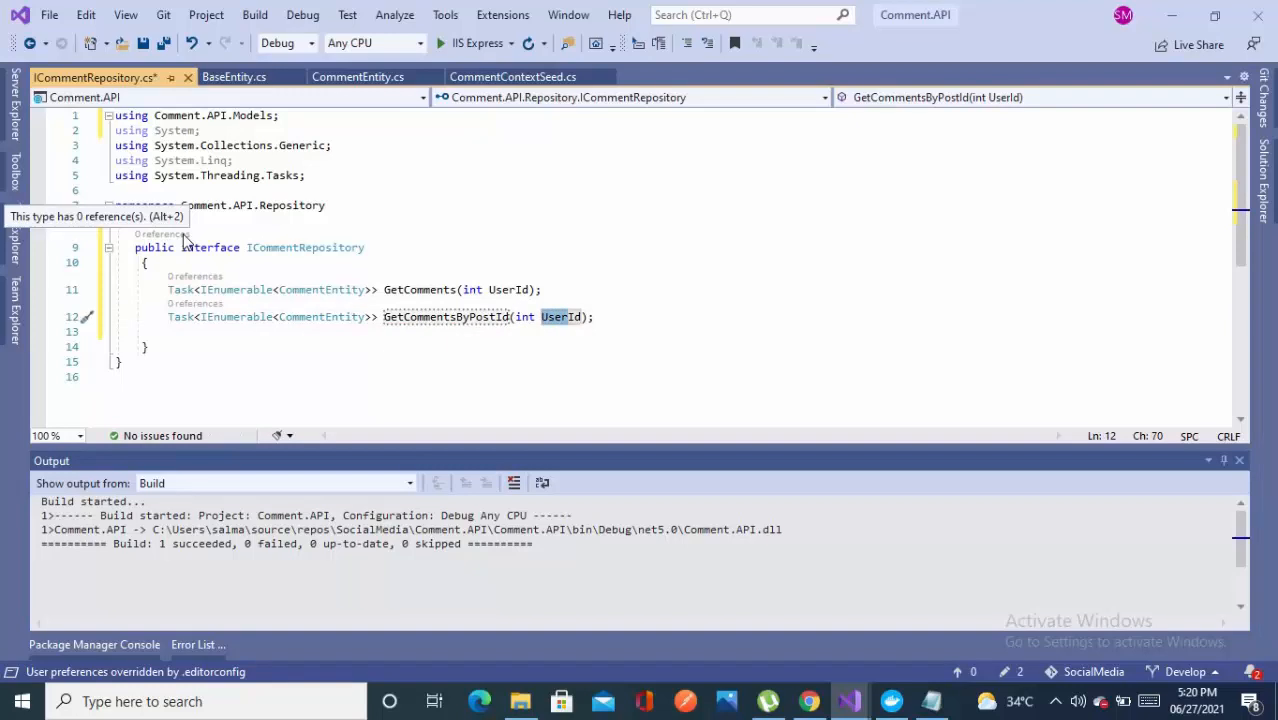
{"action": "type", "text": "PostId"}
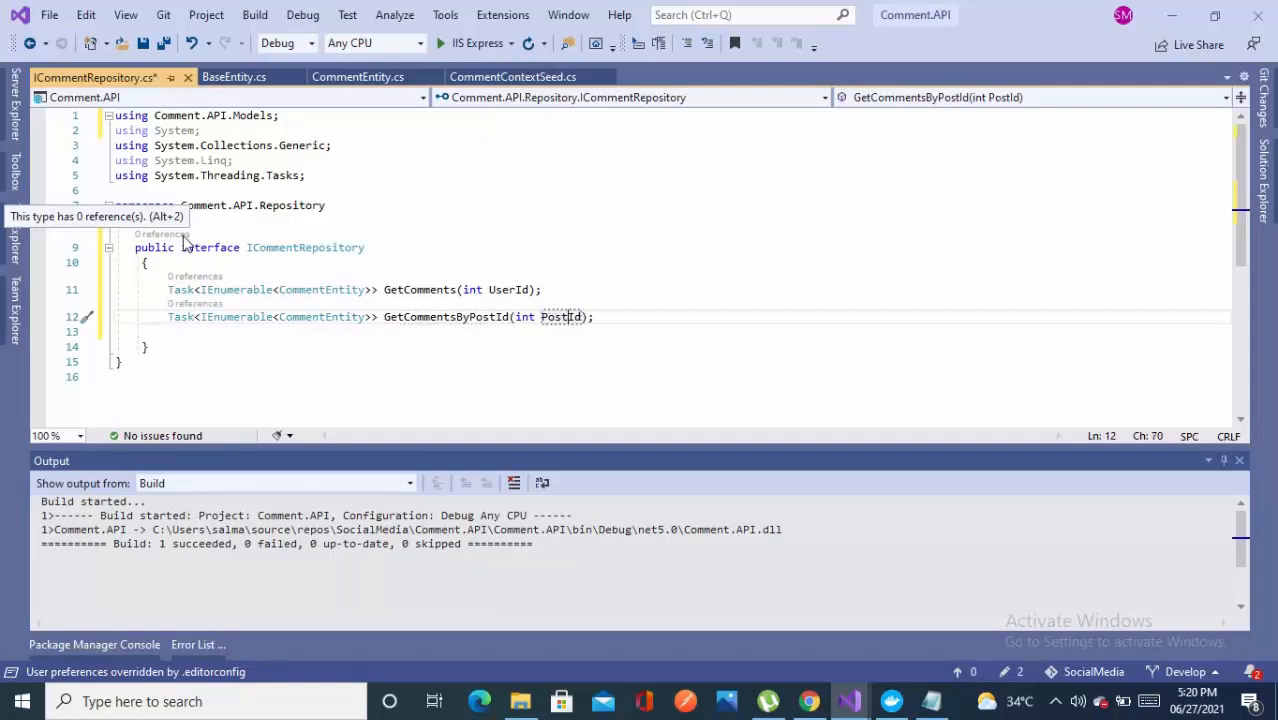
{"action": "key", "text": "enter"}
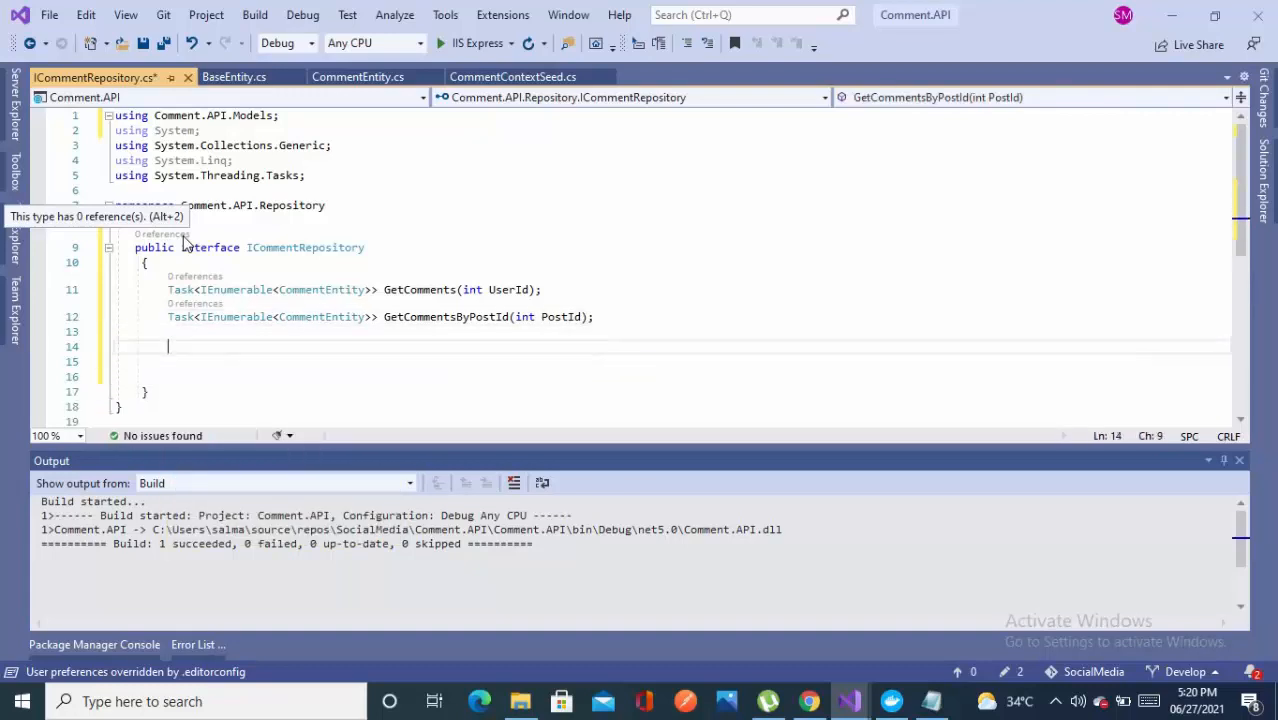
Step: Declare a Task-returning AddComment method taking a CommentEntity comment
{"action": "type", "text": "Task"}
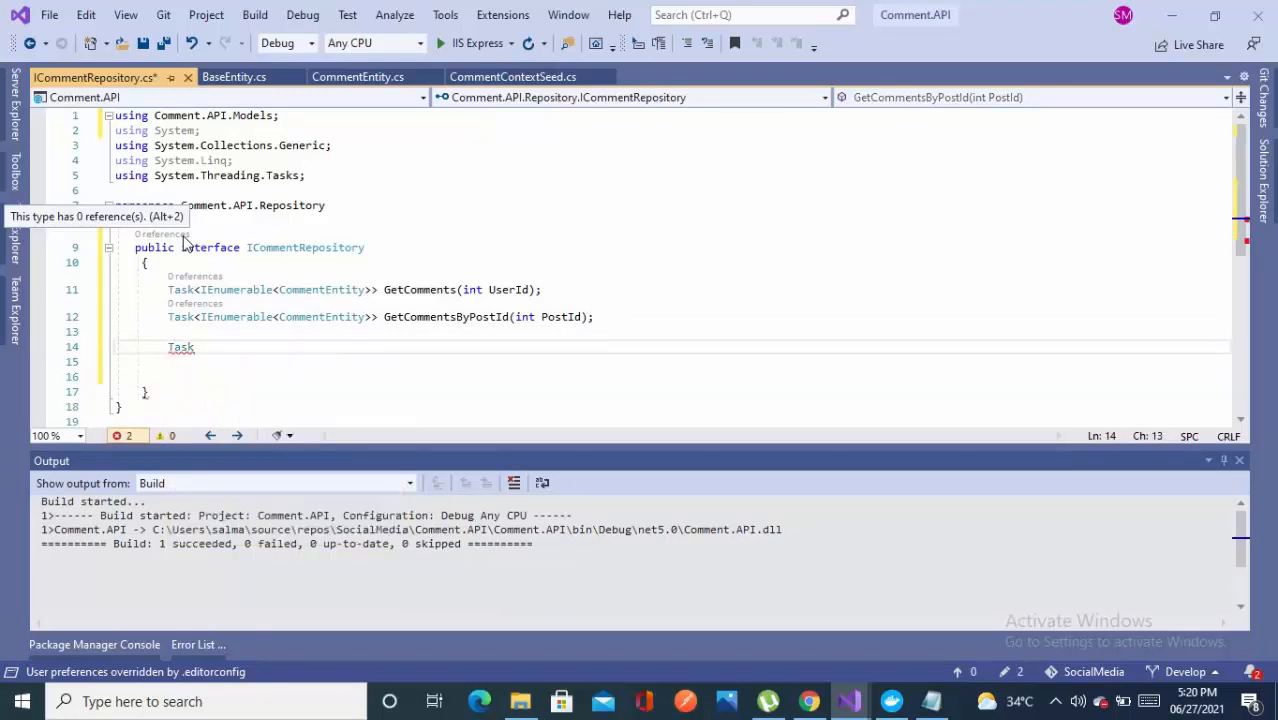
{"action": "type", "text": "<>"}
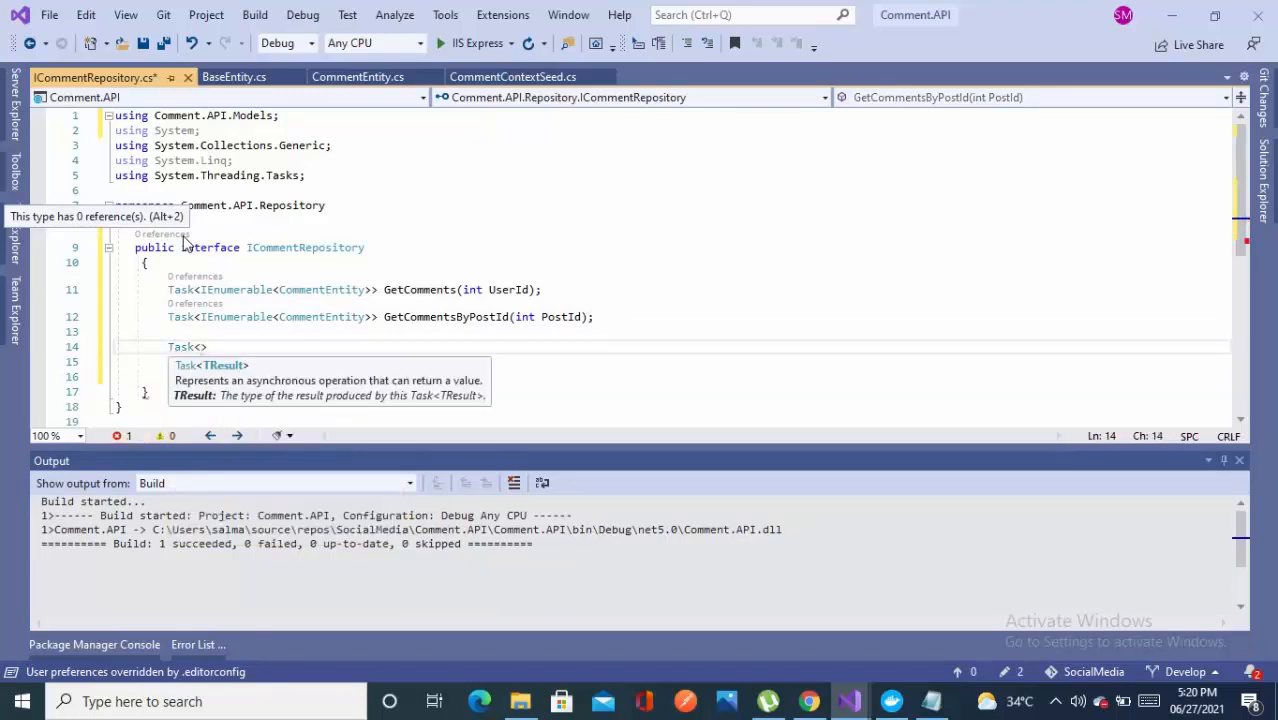
{"action": "type", "text": "Ad"}
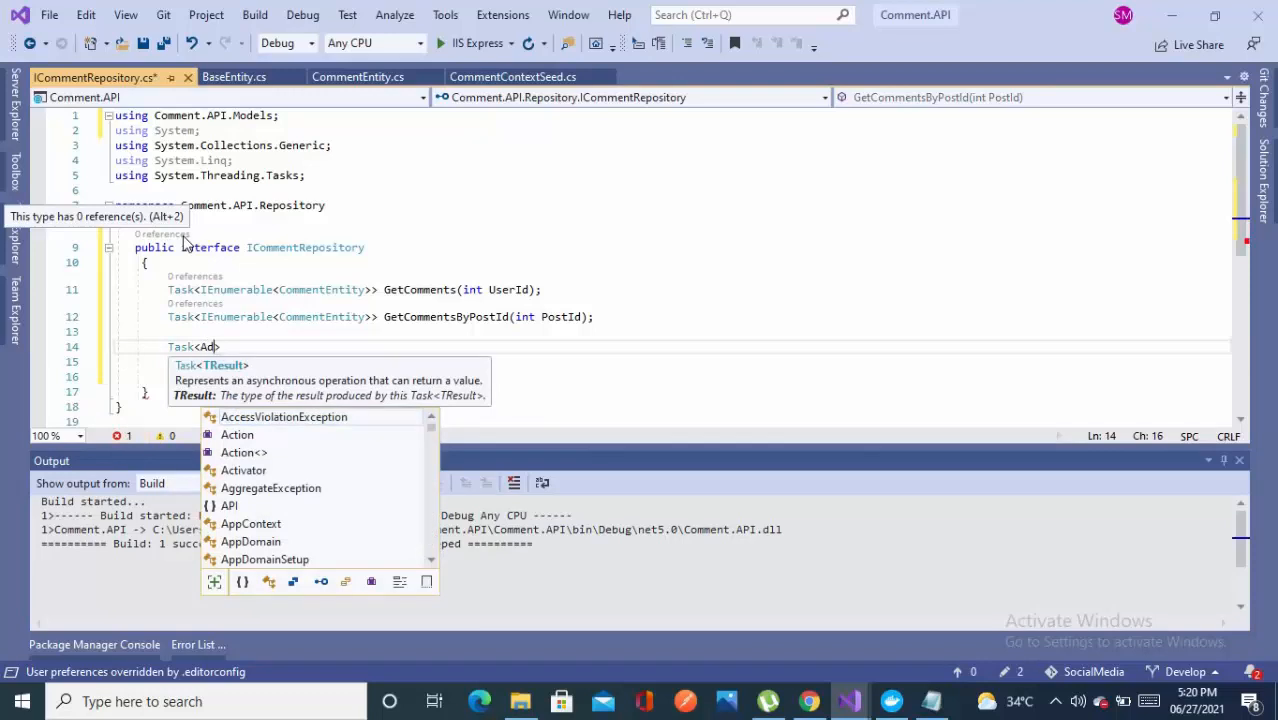
{"action": "type", "text": "CommentEntity"}
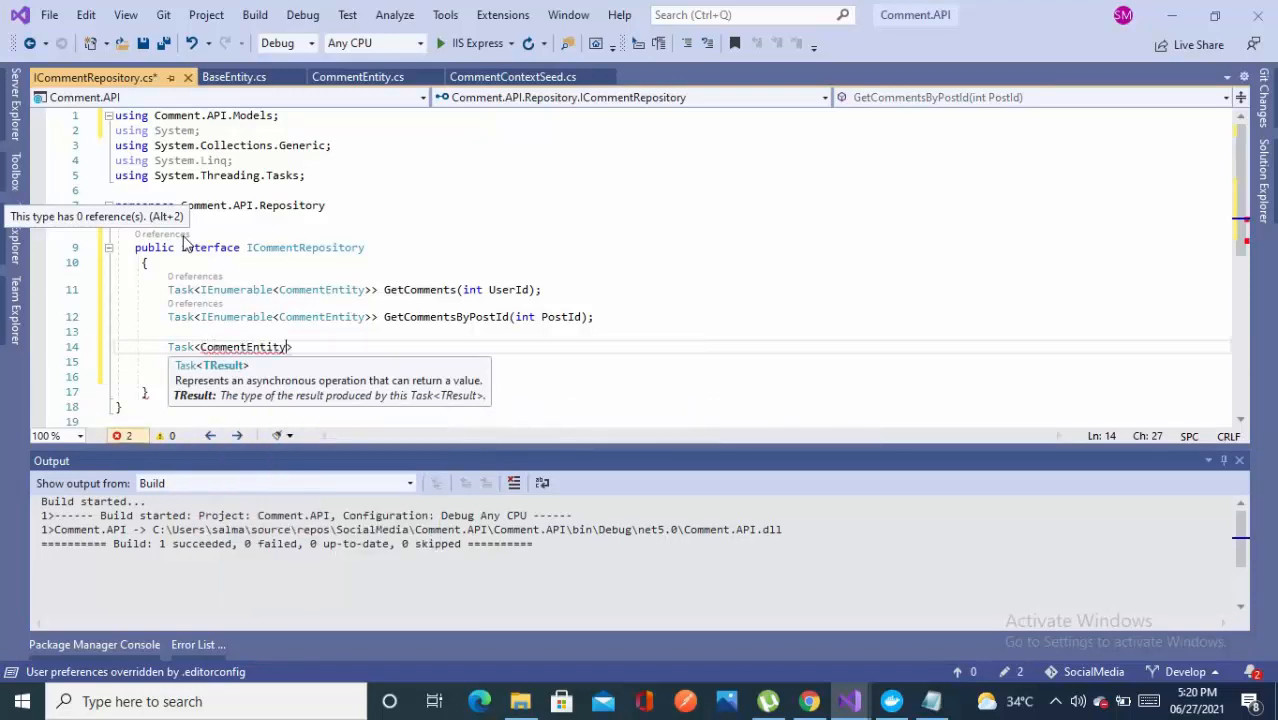
{"action": "type", "text": "A"}
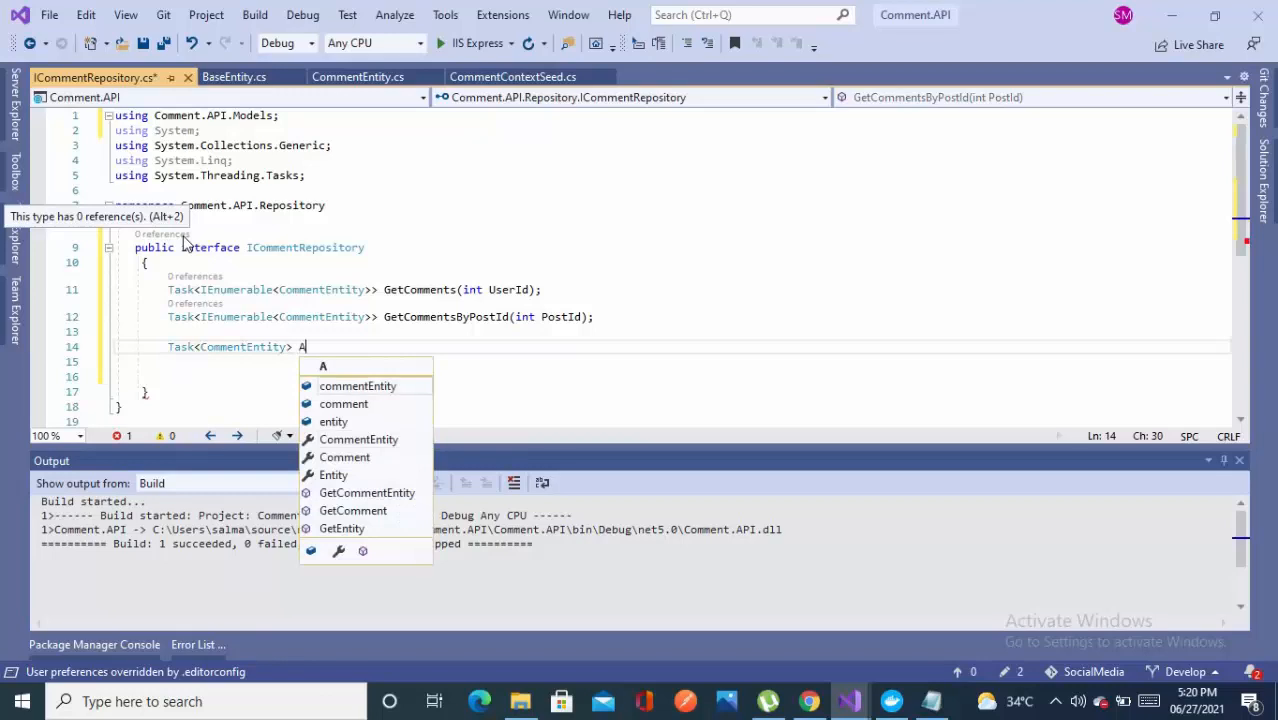
{"action": "type", "text": "dd"}
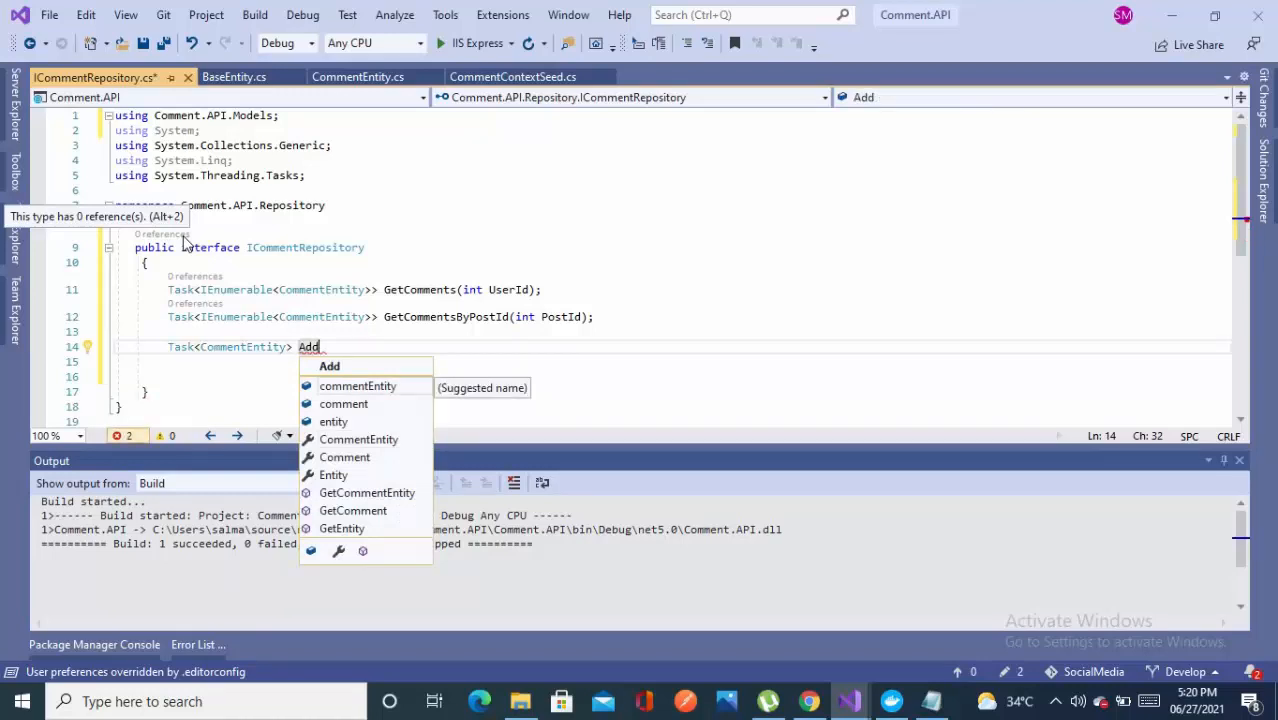
{"action": "type", "text": "a"}
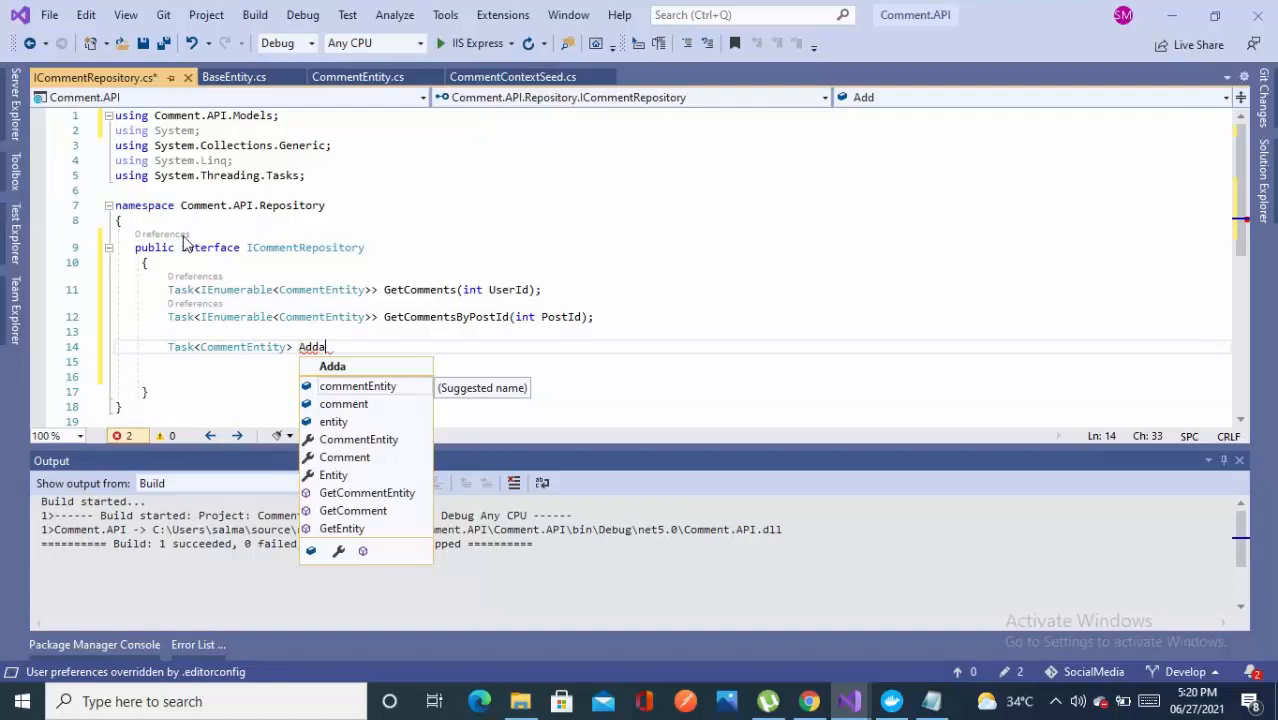
{"action": "type", "text": "C"}
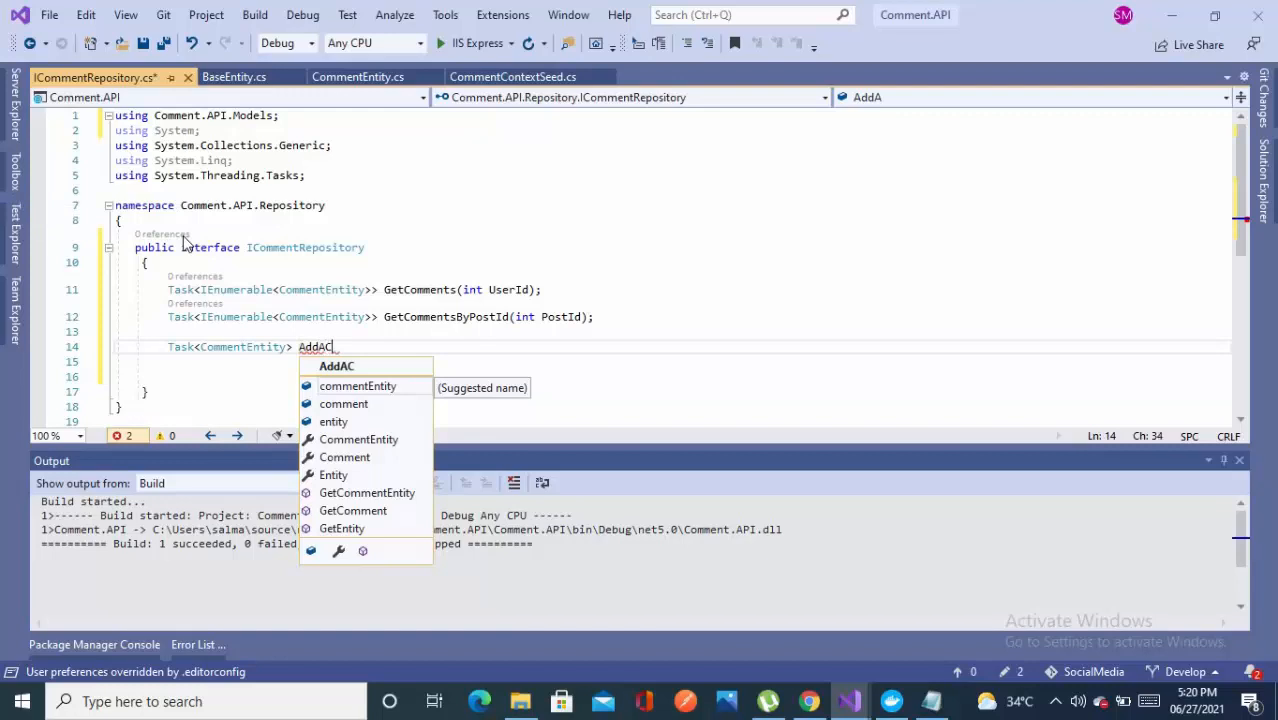
{"action": "key", "text": "Backspace"}
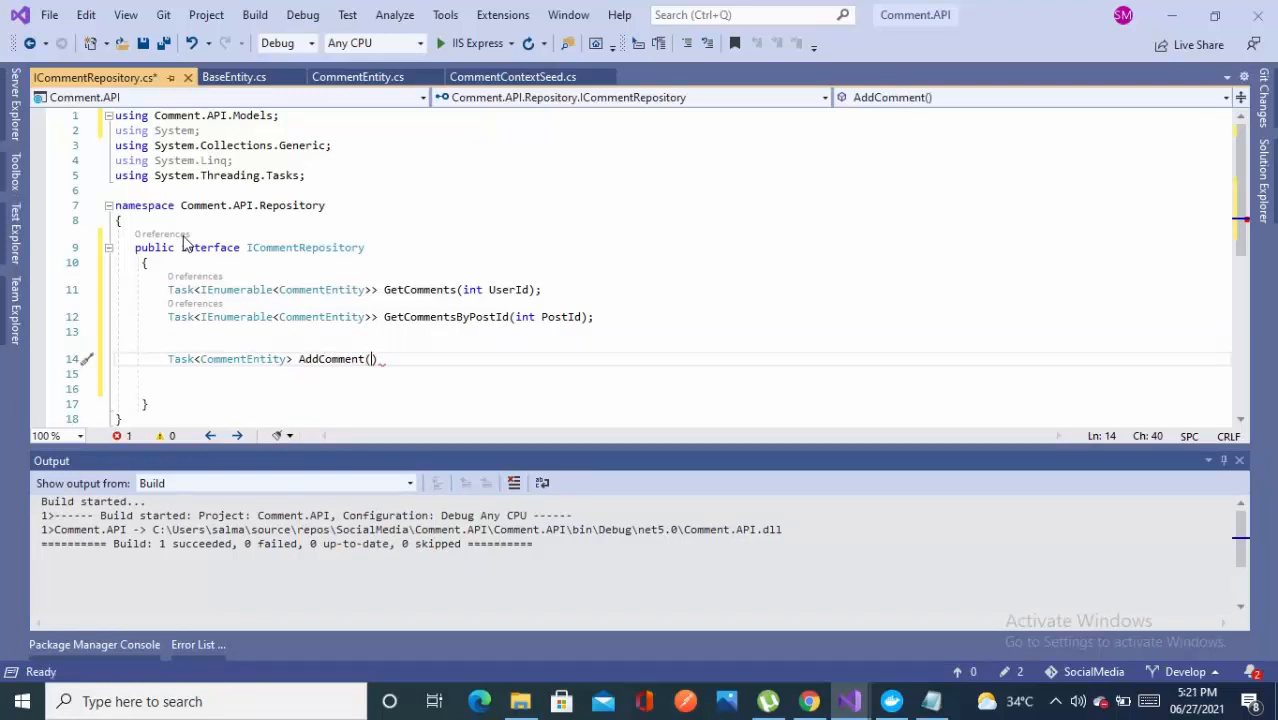
{"action": "type", "text": "CommentEntity"}
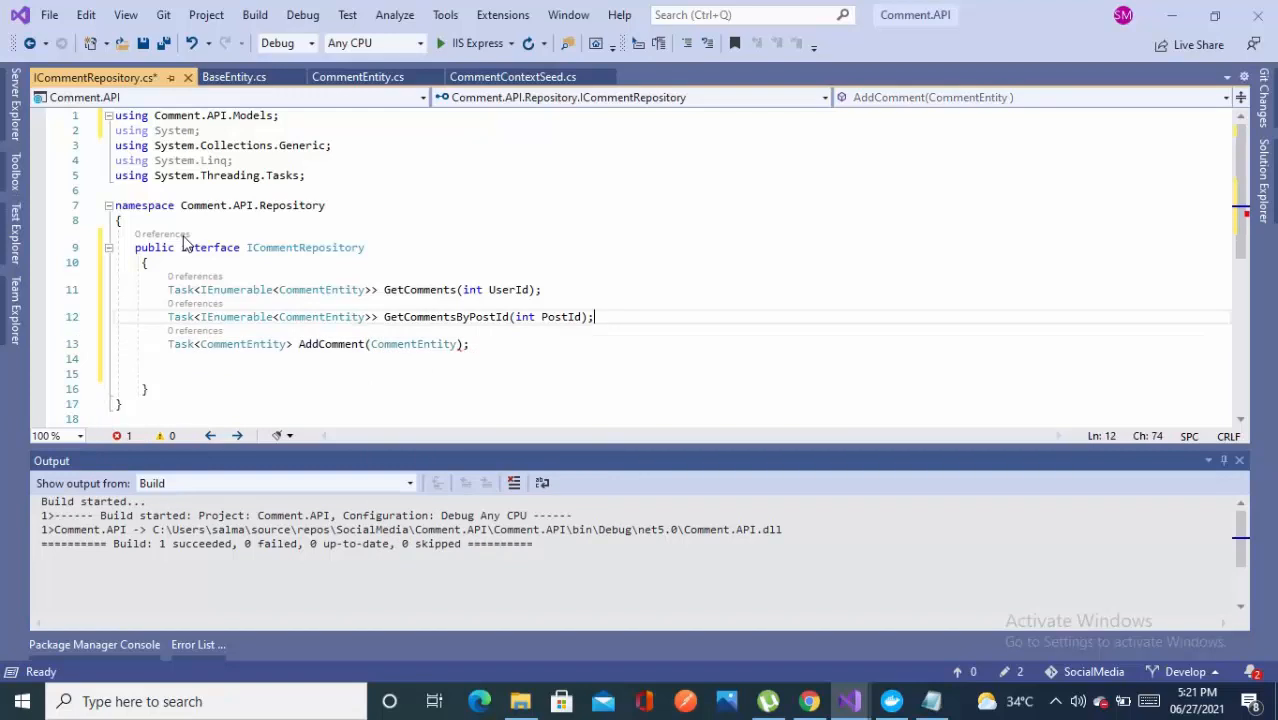
Step: Add an EditComment(CommentEntity comment) declaration based on the AddComment line
{"action": "left_click", "coordinate": [470, 343]}
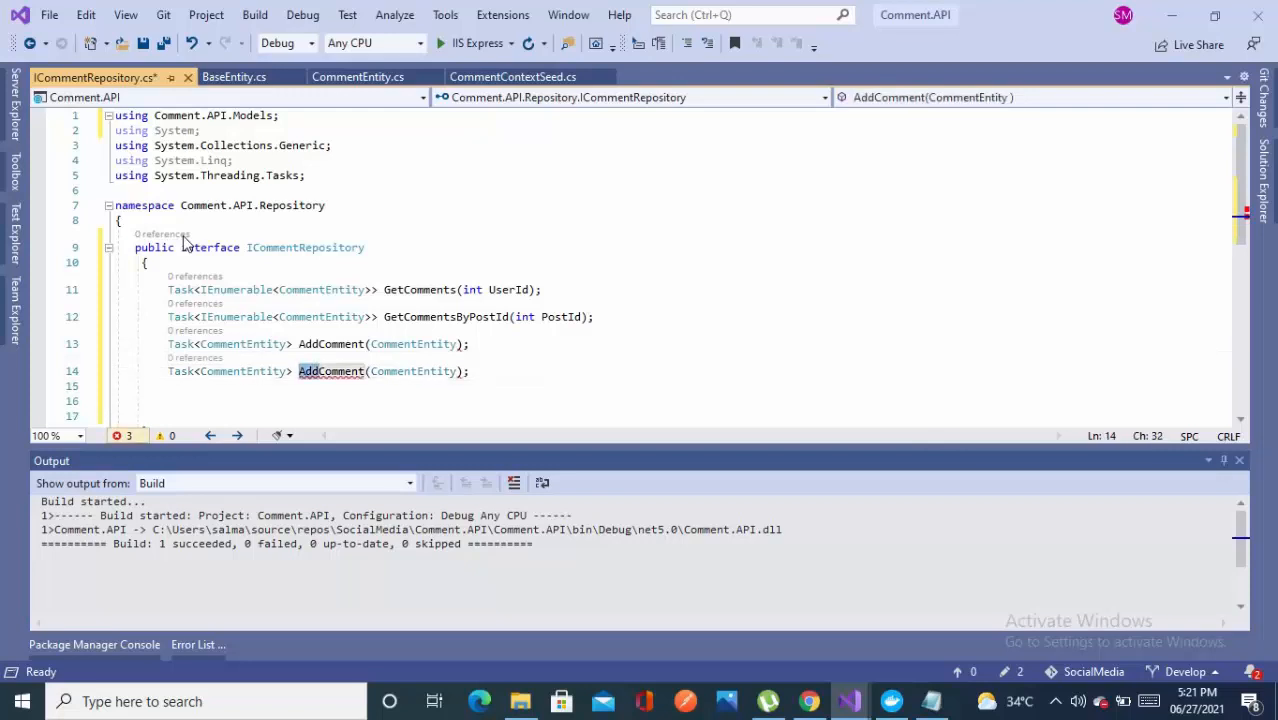
{"action": "type", "text": "EditComment"}
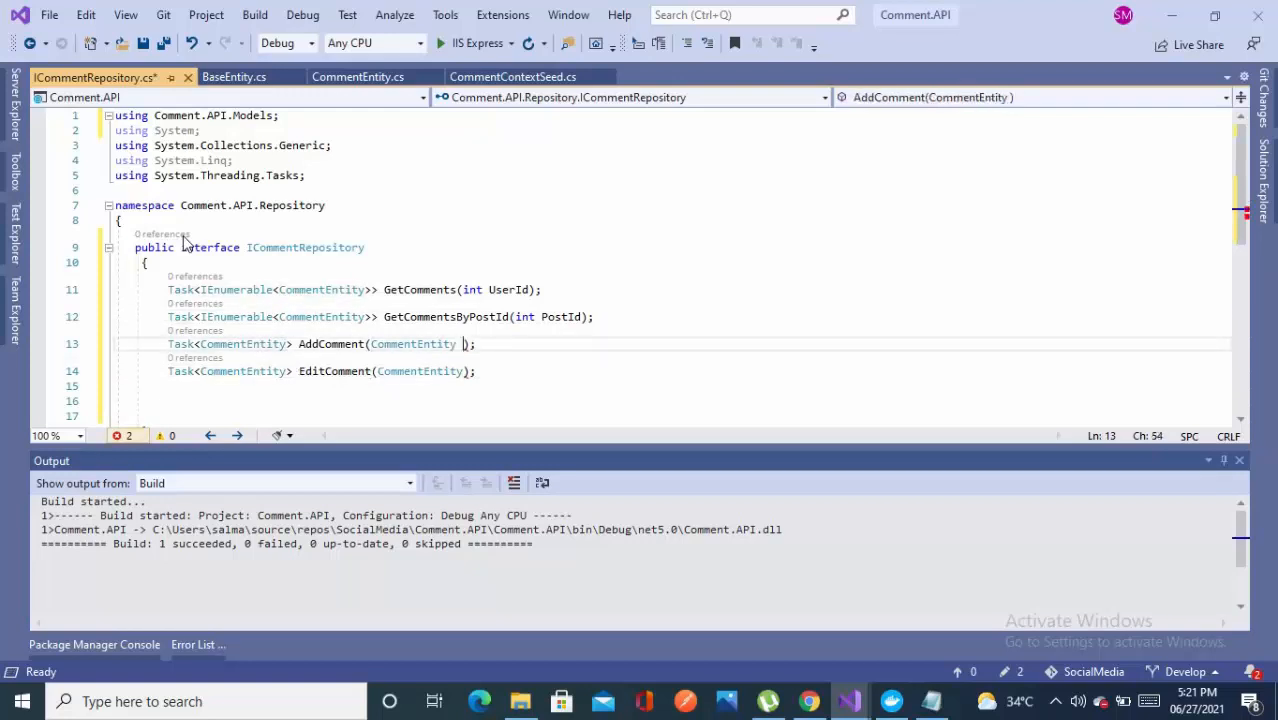
{"action": "type", "text": "comment"}
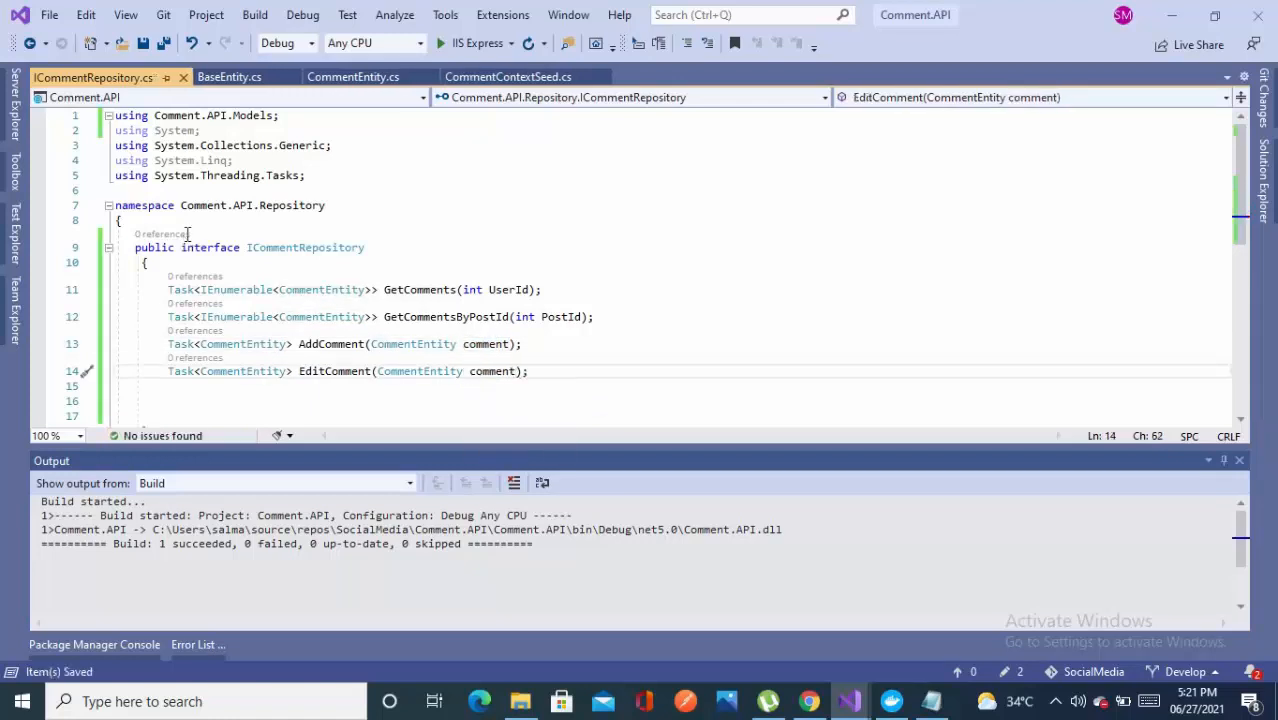
{"action": "double_click", "coordinate": [491, 371]}
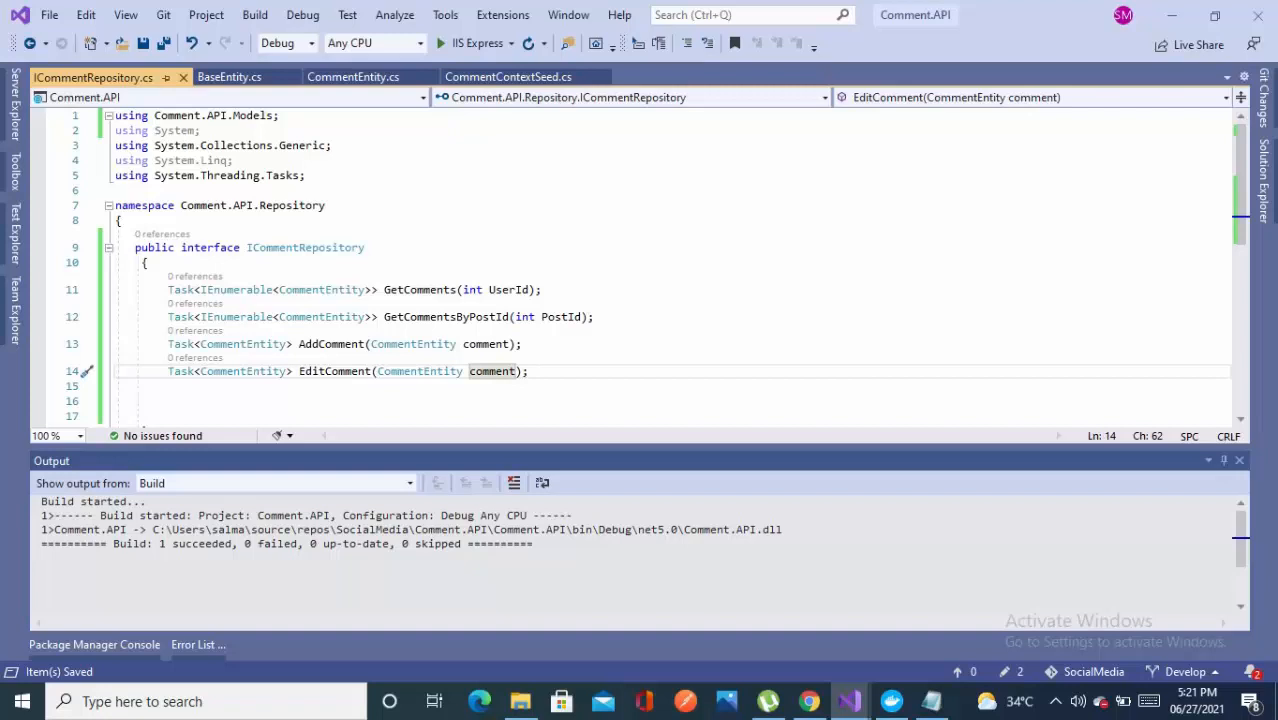
Step: Add a new CommentRepository.cs class file to the Repository folder
{"action": "scroll", "scroll_direction": "down", "scroll_amount": 3}
{"action": "type", "text": "CommentReposi.cs"}
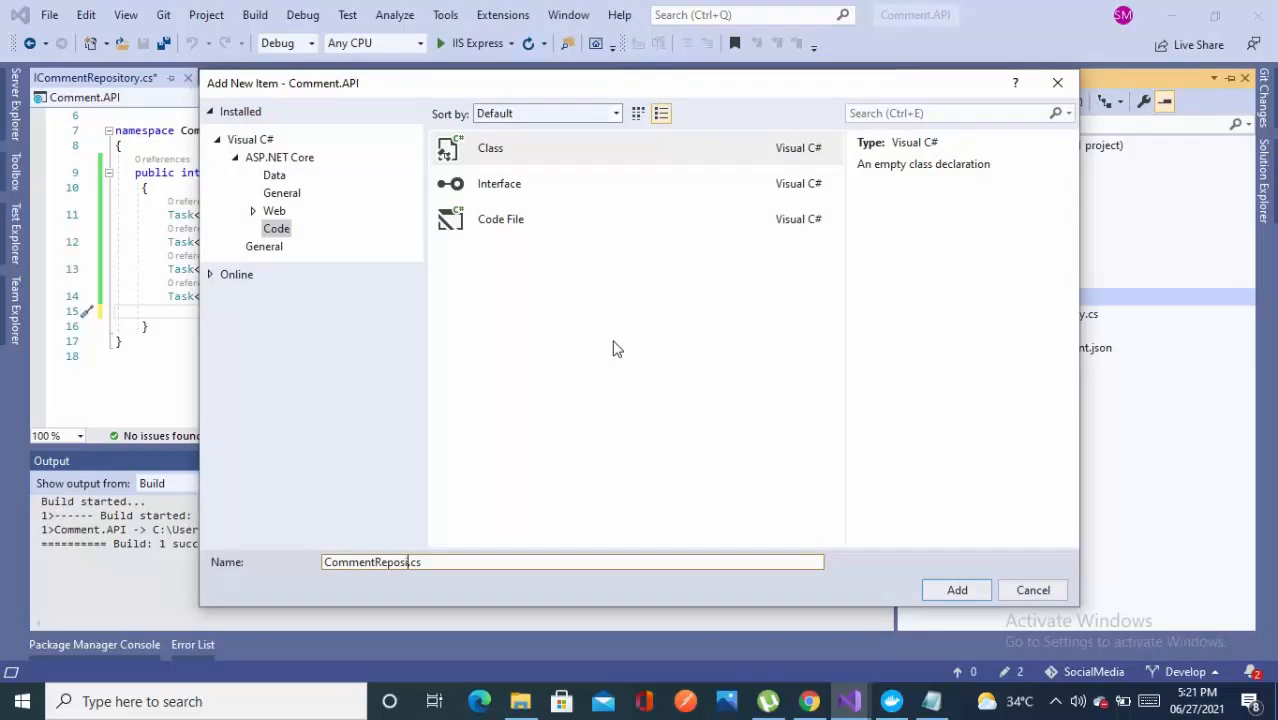
{"action": "left_click", "coordinate": [956, 589]}
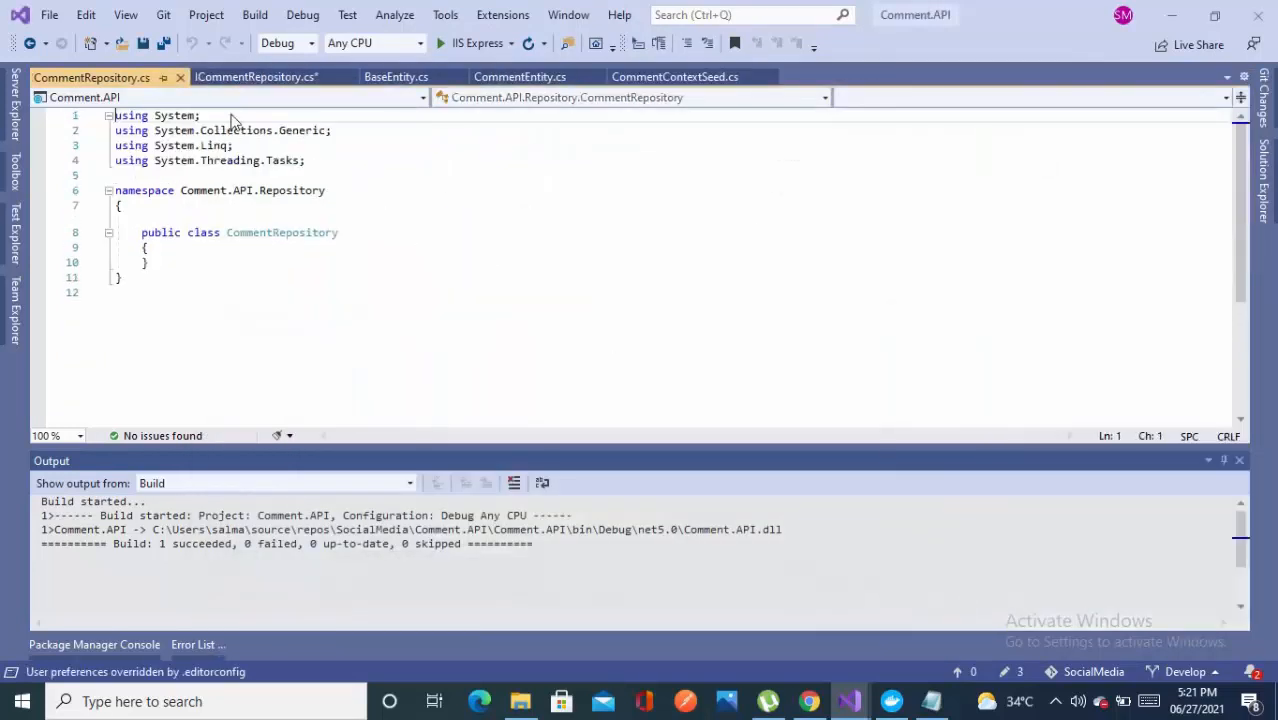
Step: Make the CommentRepository class implement ICommentRepository
{"action": "left_click", "coordinate": [256, 77]}
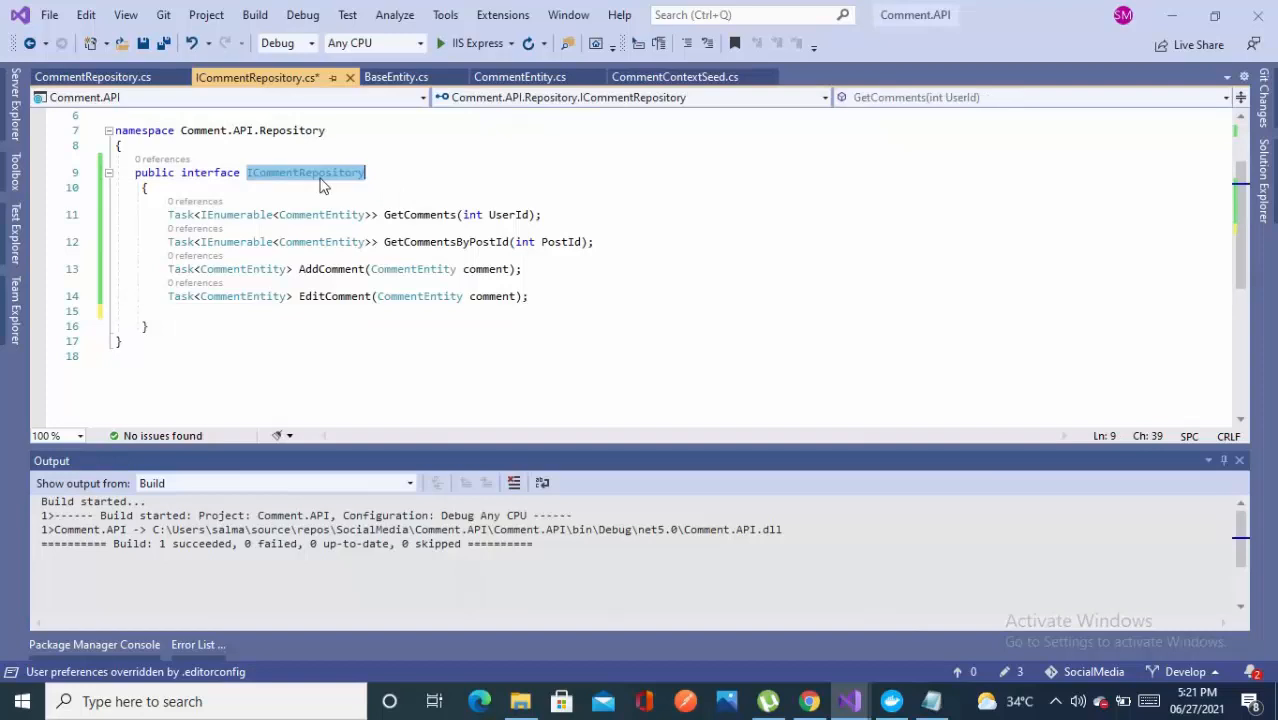
{"action": "left_click", "coordinate": [92, 76]}
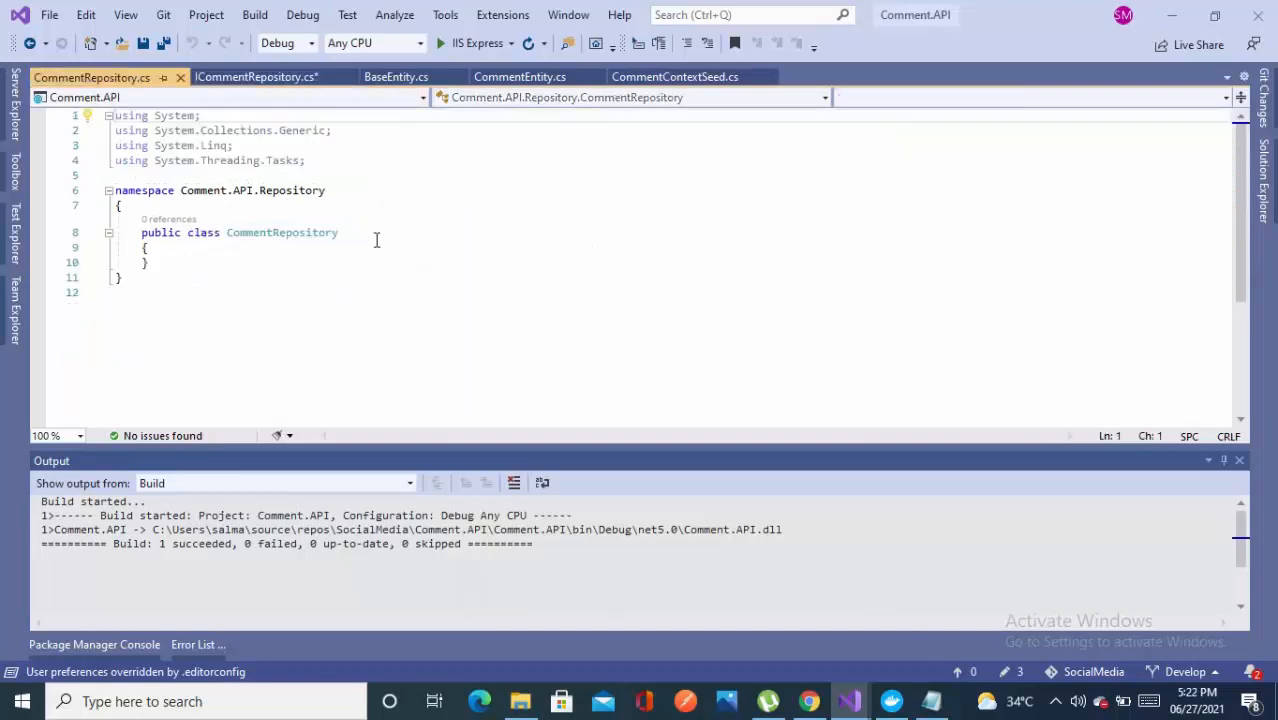
{"action": "type", "text": ": ICommentRepository"}
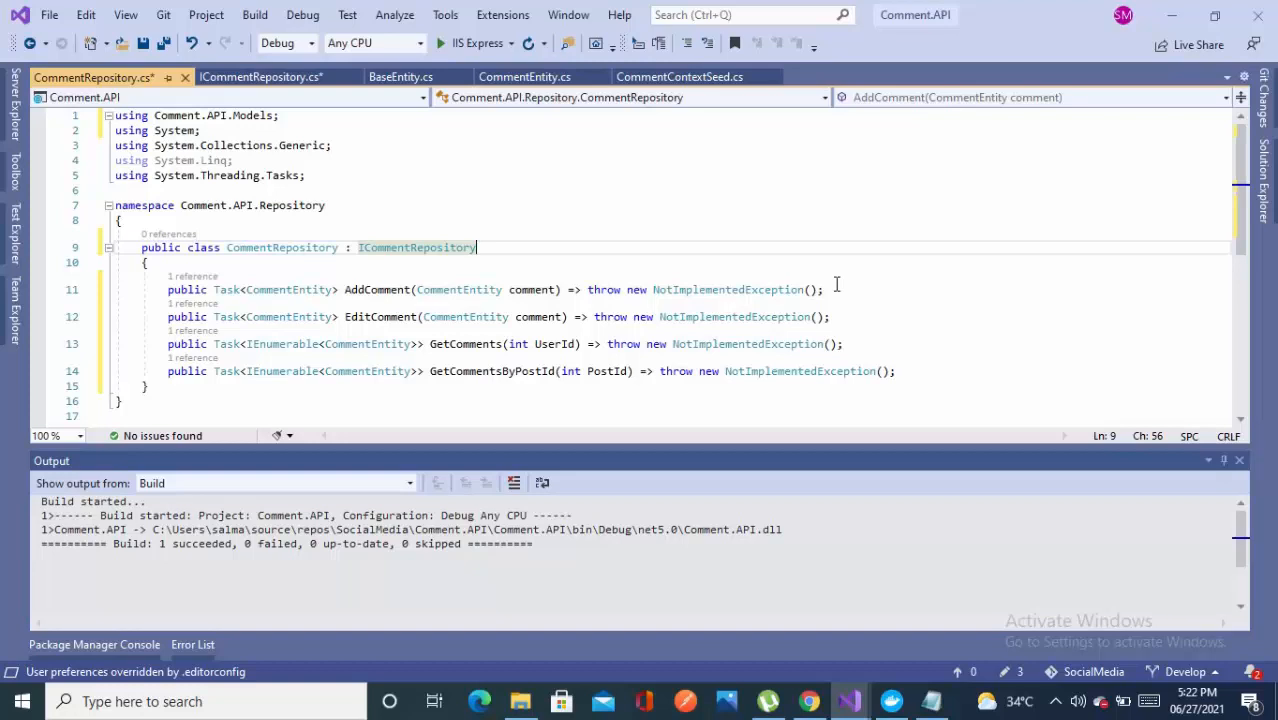
{"action": "mouse_move", "coordinate": [539, 327]}
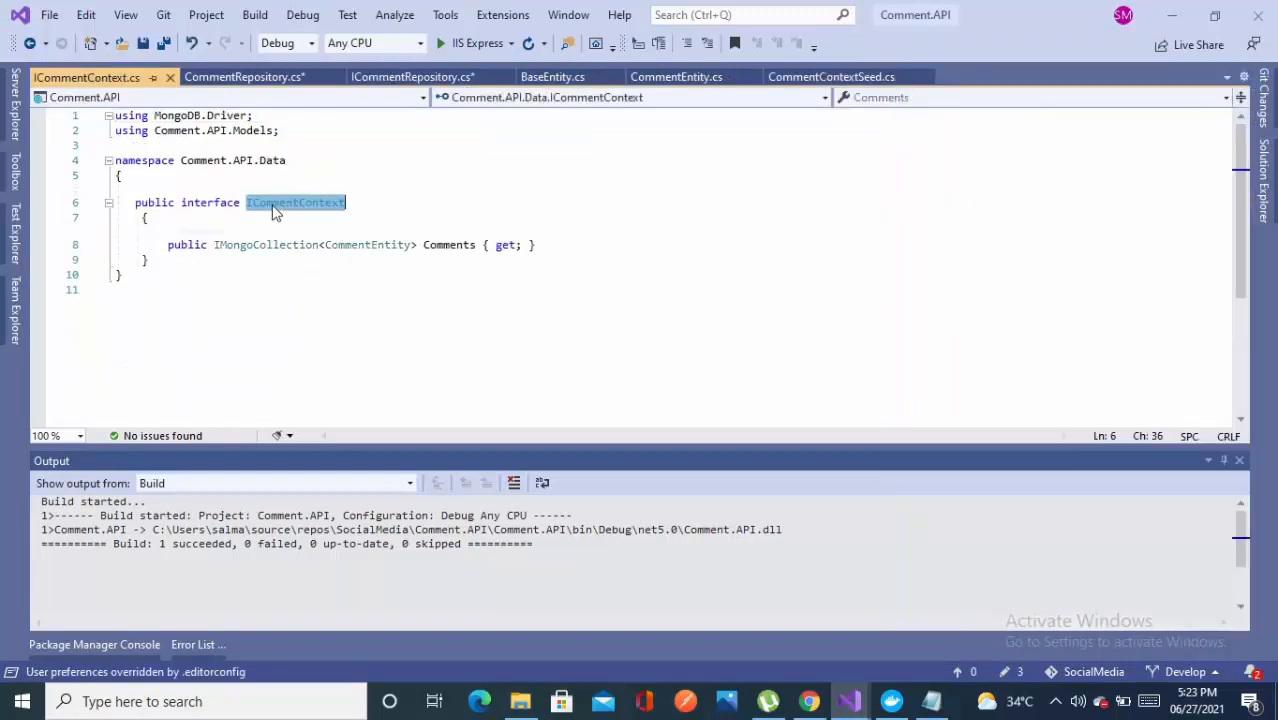
Step: Add a private readonly ICommentContext _commentContext field assigned from a commentContext constructor parameter
{"action": "left_click", "coordinate": [244, 77]}
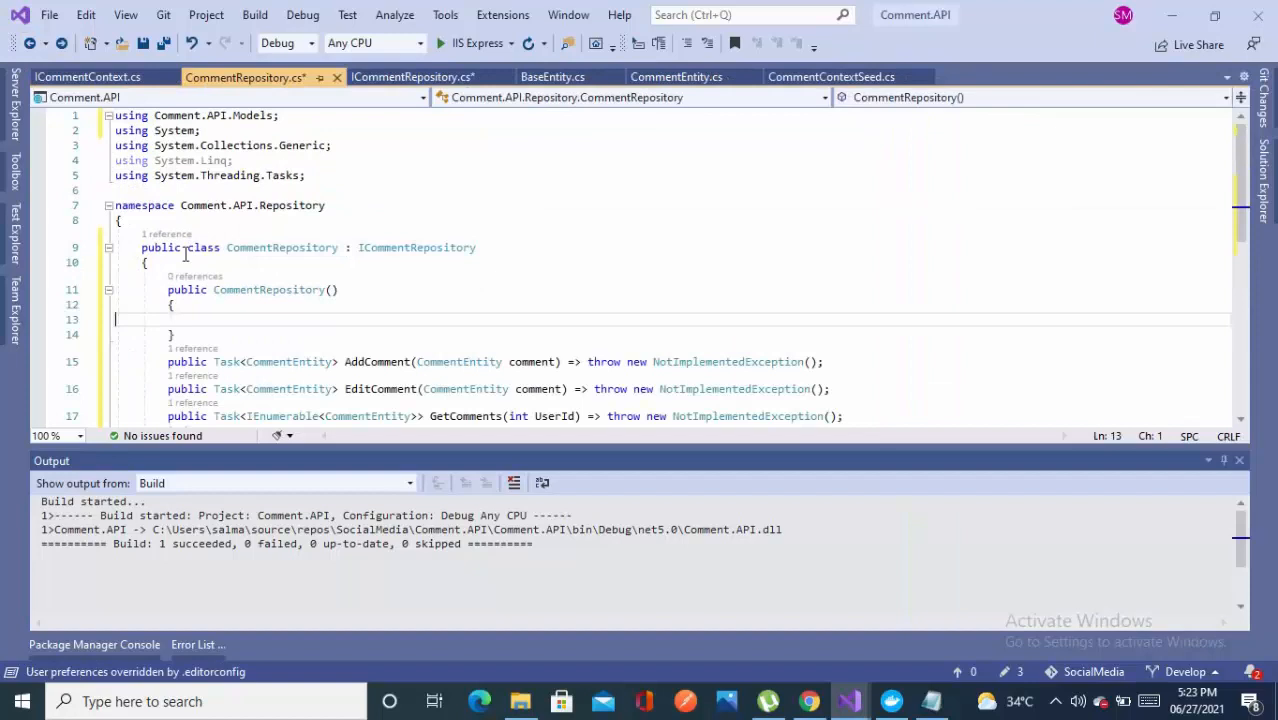
{"action": "type", "text": "p"}
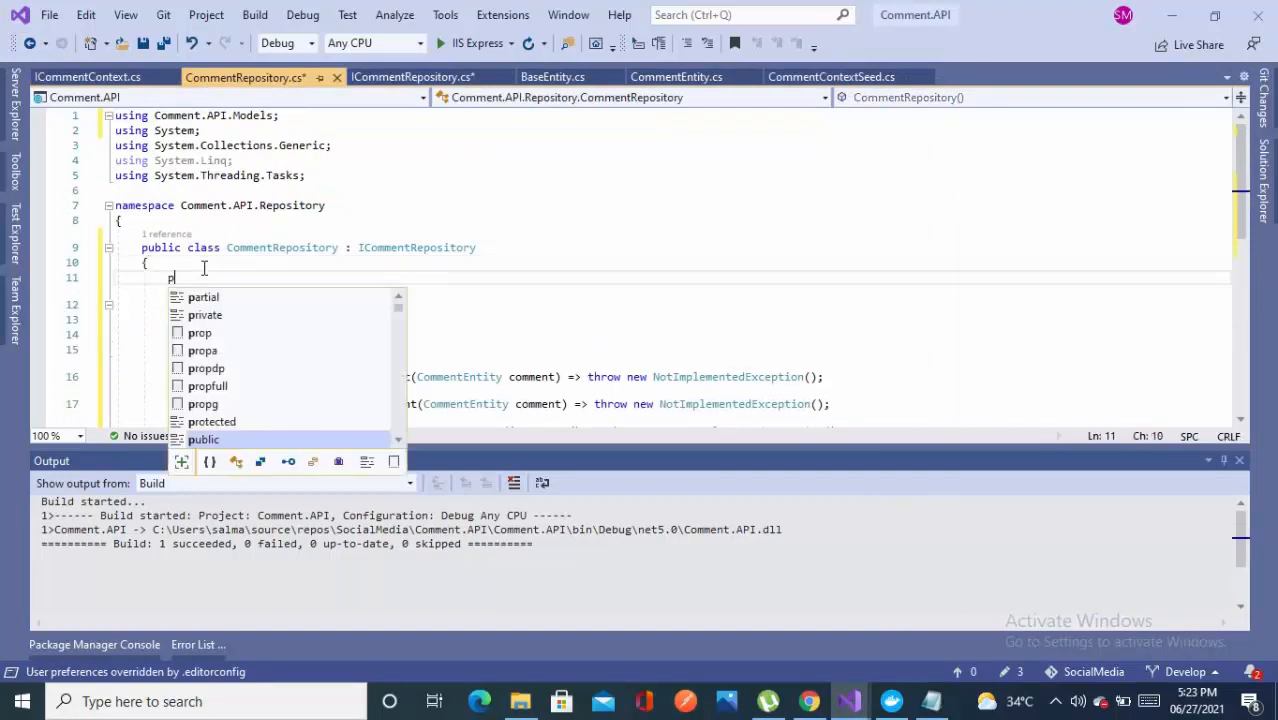
{"action": "type", "text": "rivate"}
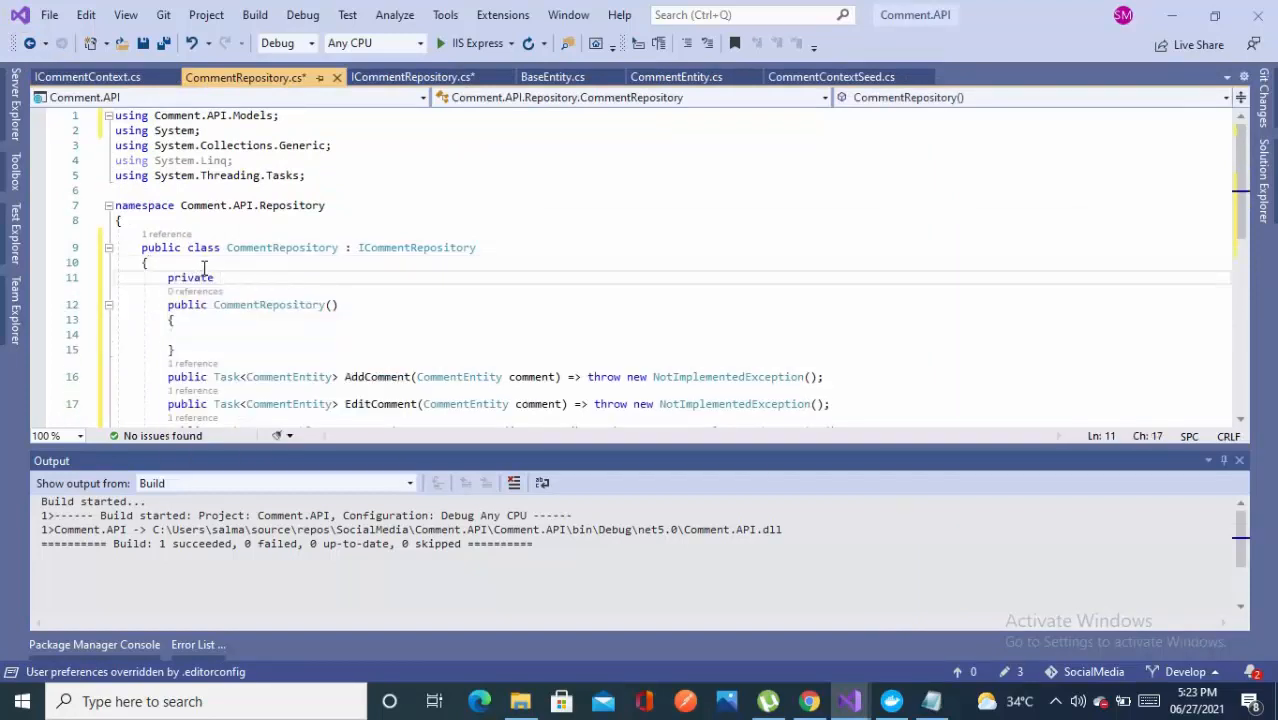
{"action": "type", "text": "readonly"}
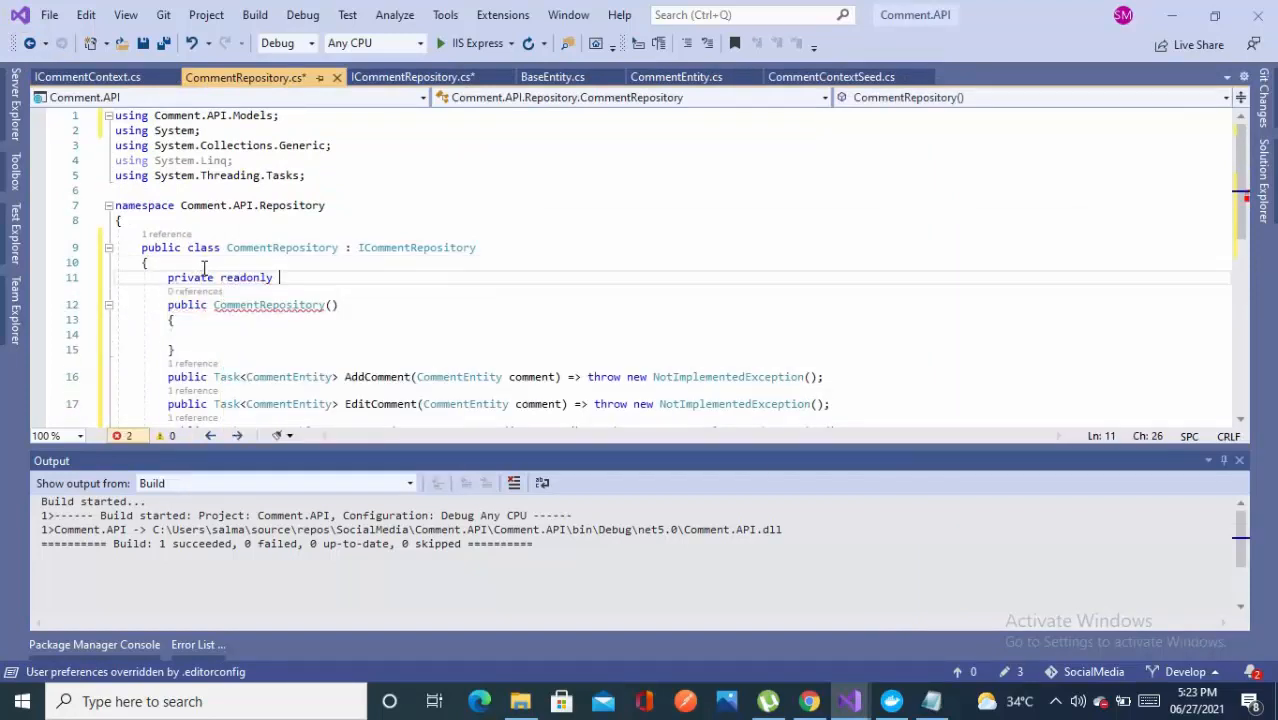
{"action": "type", "text": "ICommentContext _"}
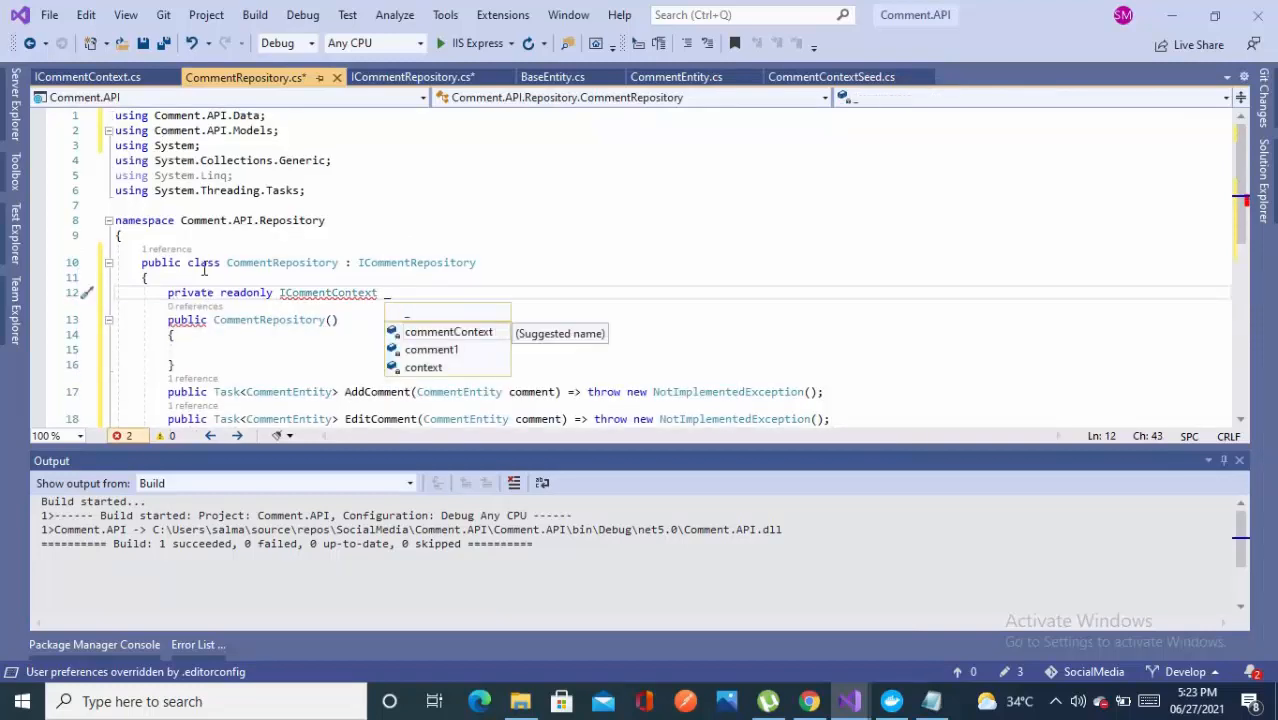
{"action": "type", "text": "commentContext;"}
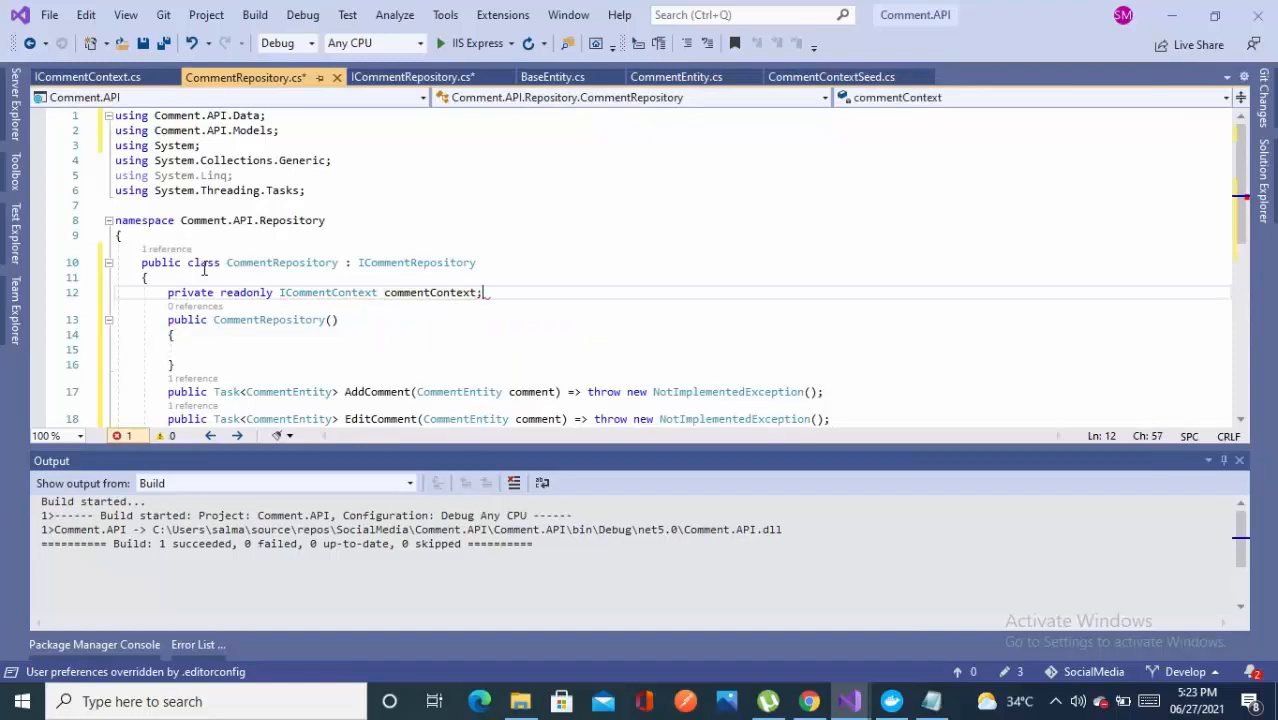
{"action": "double_click", "coordinate": [430, 292]}
{"action": "type", "text": "_"}
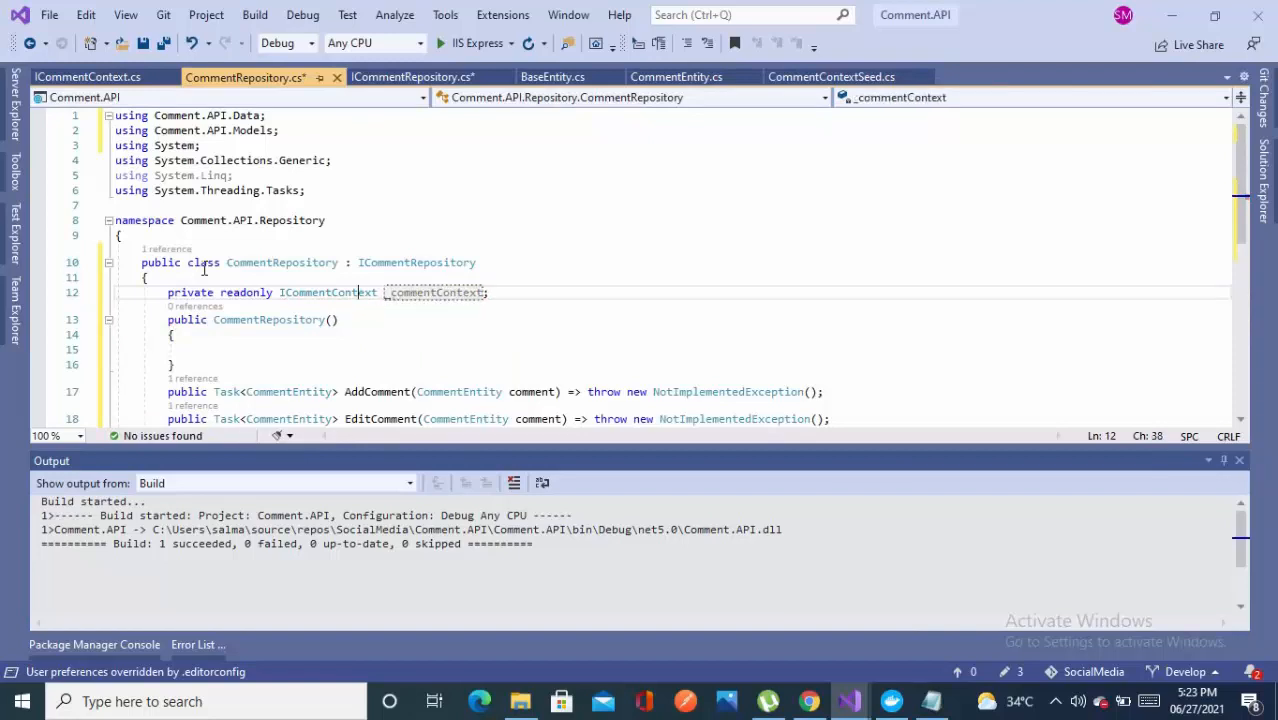
{"action": "double_click", "coordinate": [328, 292]}
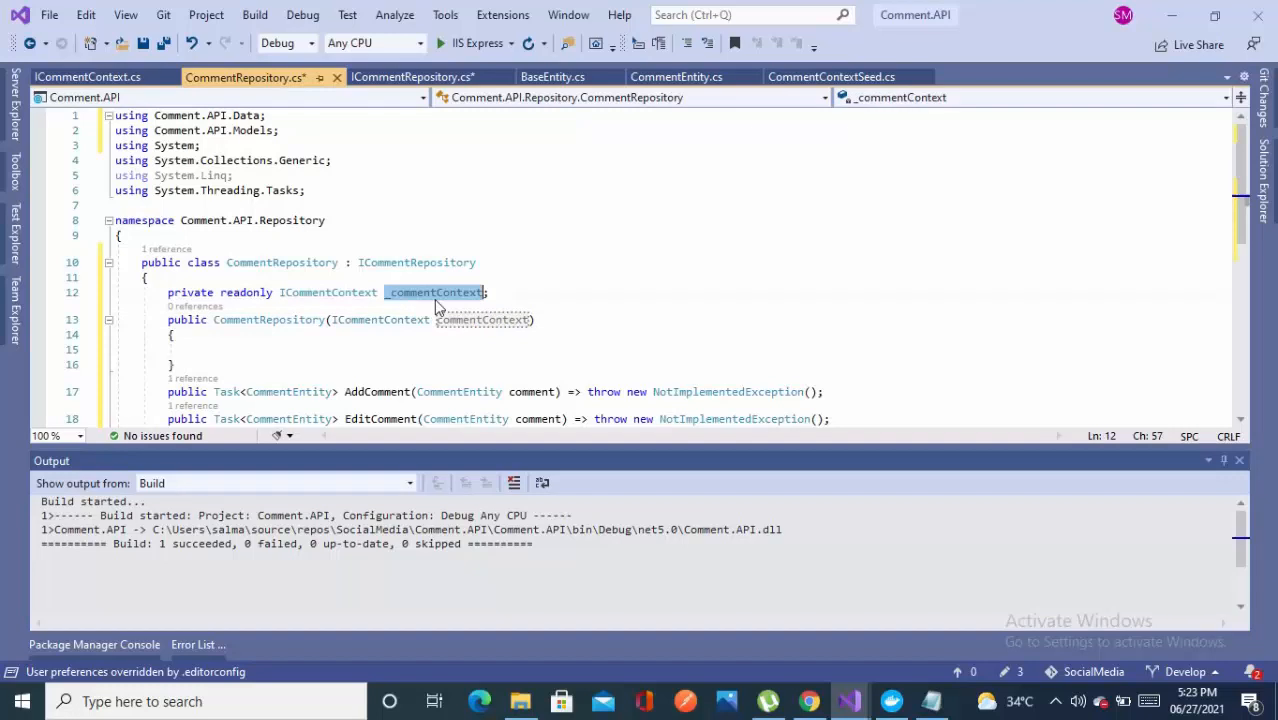
{"action": "type", "text": "_commentContext="}
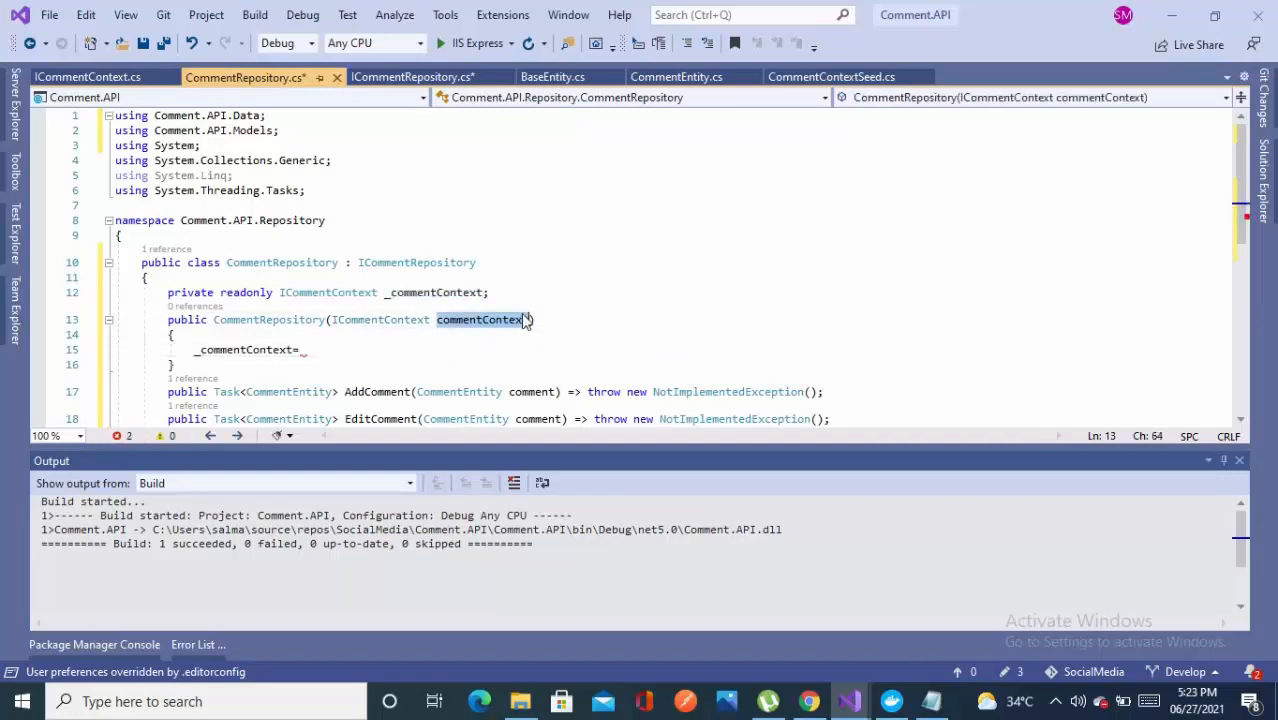
{"action": "type", "text": "commentContext;"}
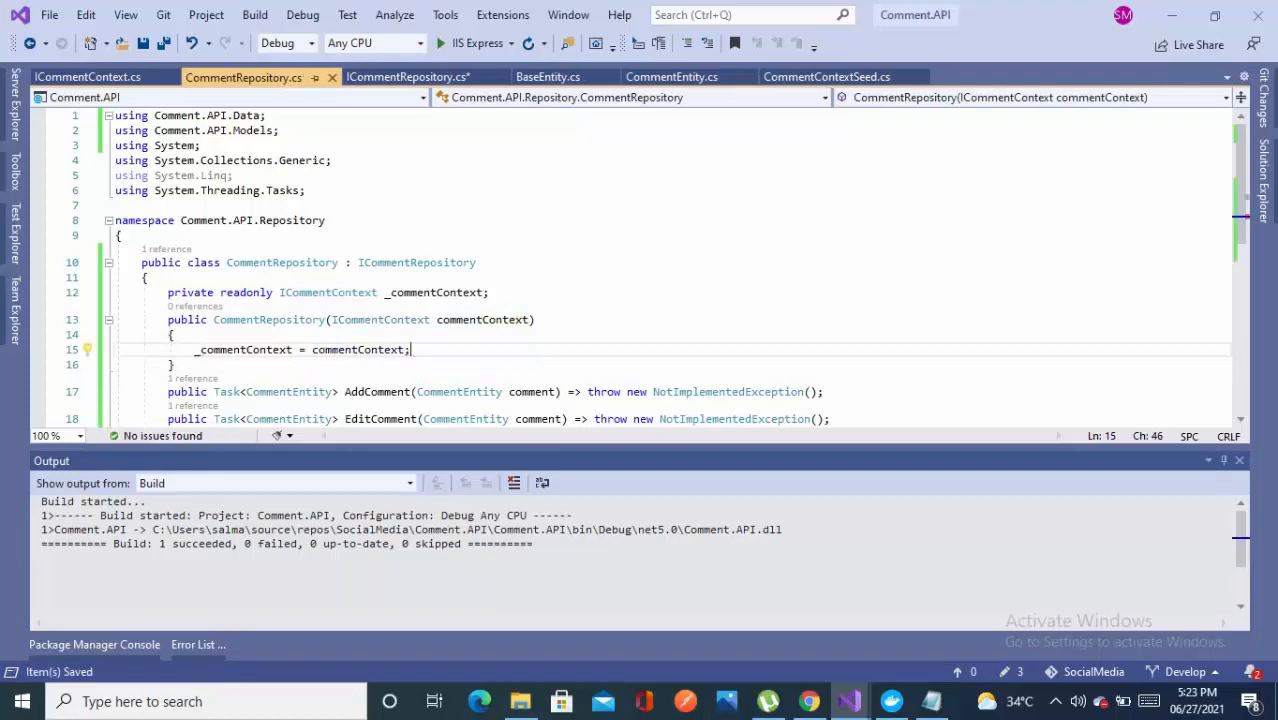
{"action": "scroll", "scroll_direction": "down", "scroll_amount": 3}
{"action": "type", "text": "return"}
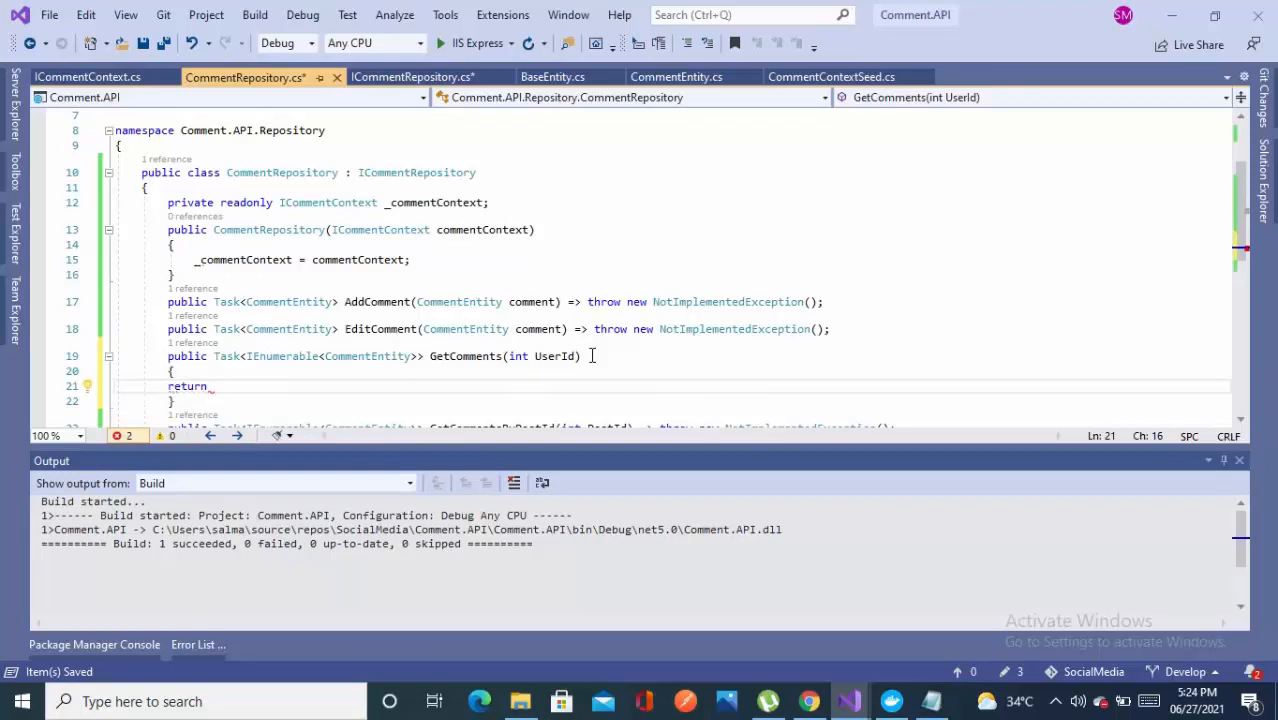
Step: Start GetComments with return _commentContext.Comments, discarding trial Where and FindAsync calls
{"action": "type", "text": "_co"}
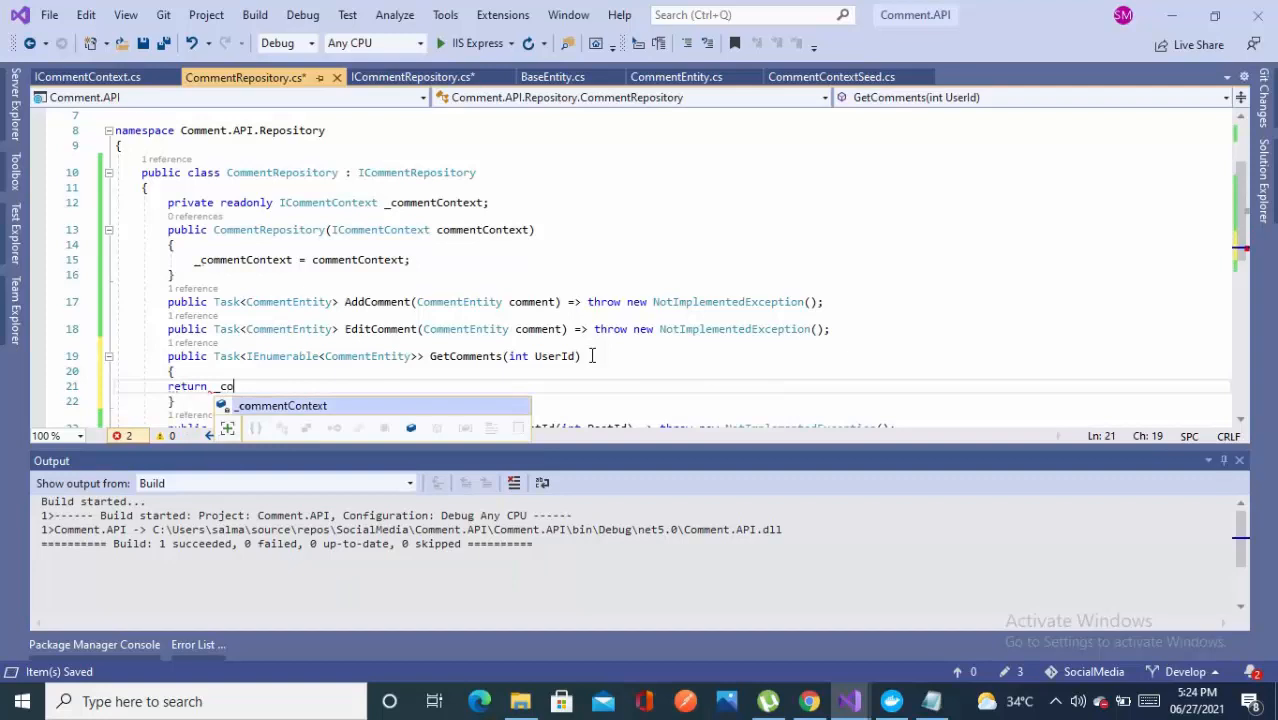
{"action": "type", "text": ".Comments"}
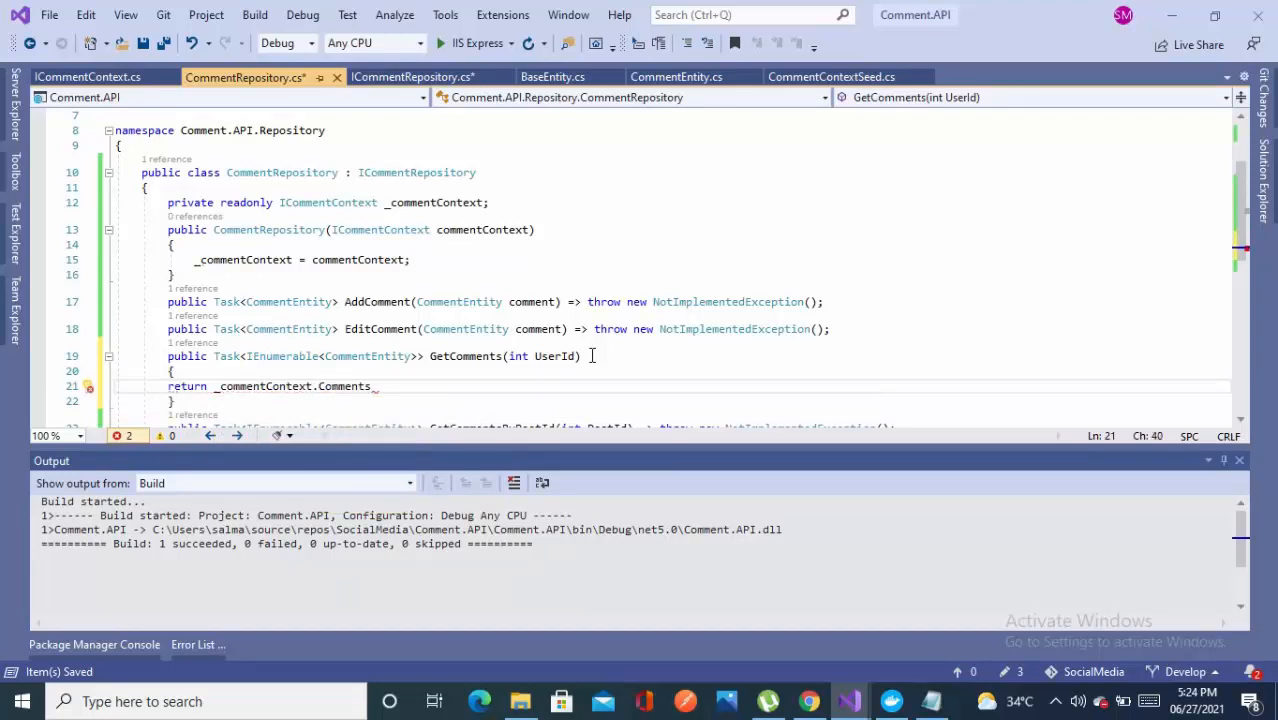
{"action": "type", "text": "wh"}
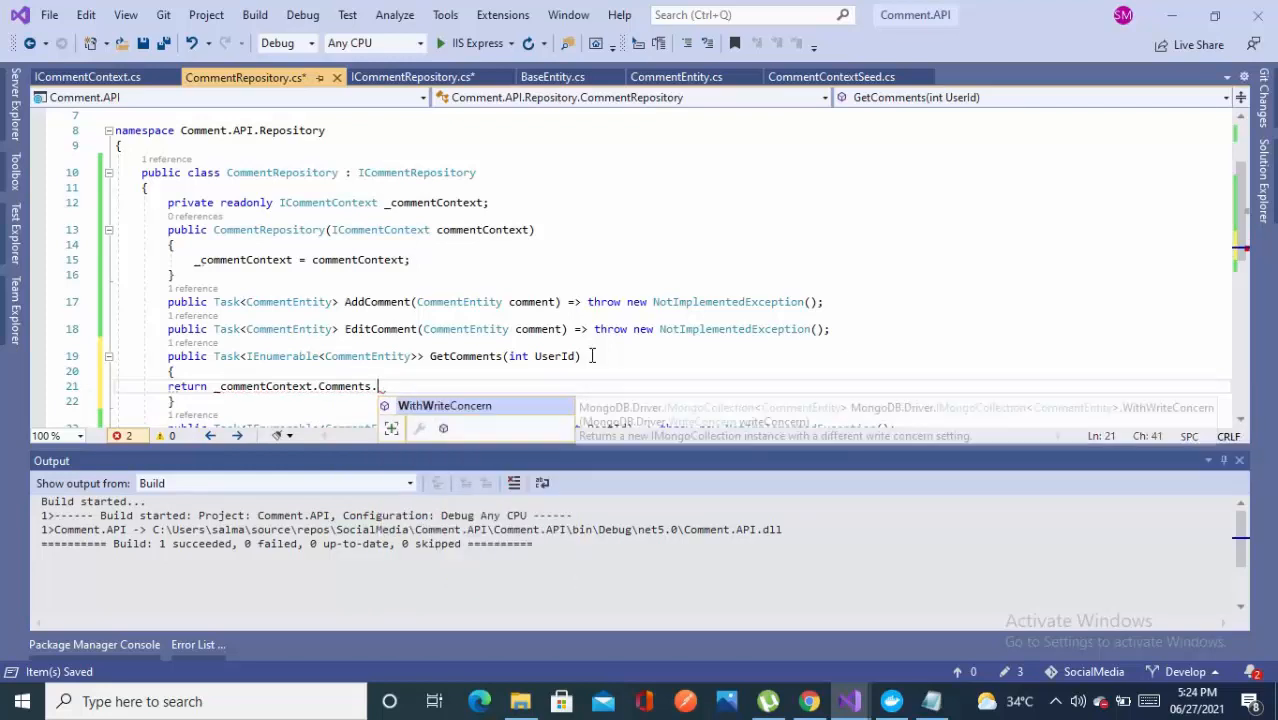
{"action": "type", "text": "Where"}
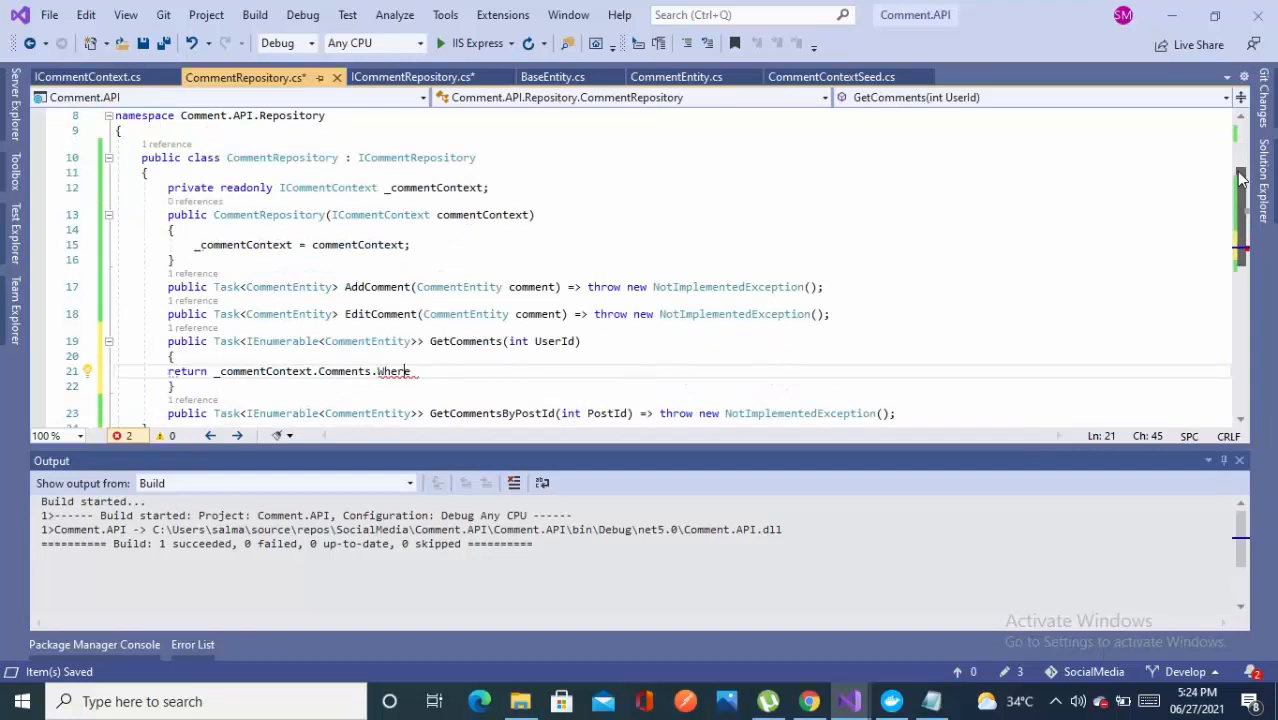
{"action": "double_click", "coordinate": [393, 371]}
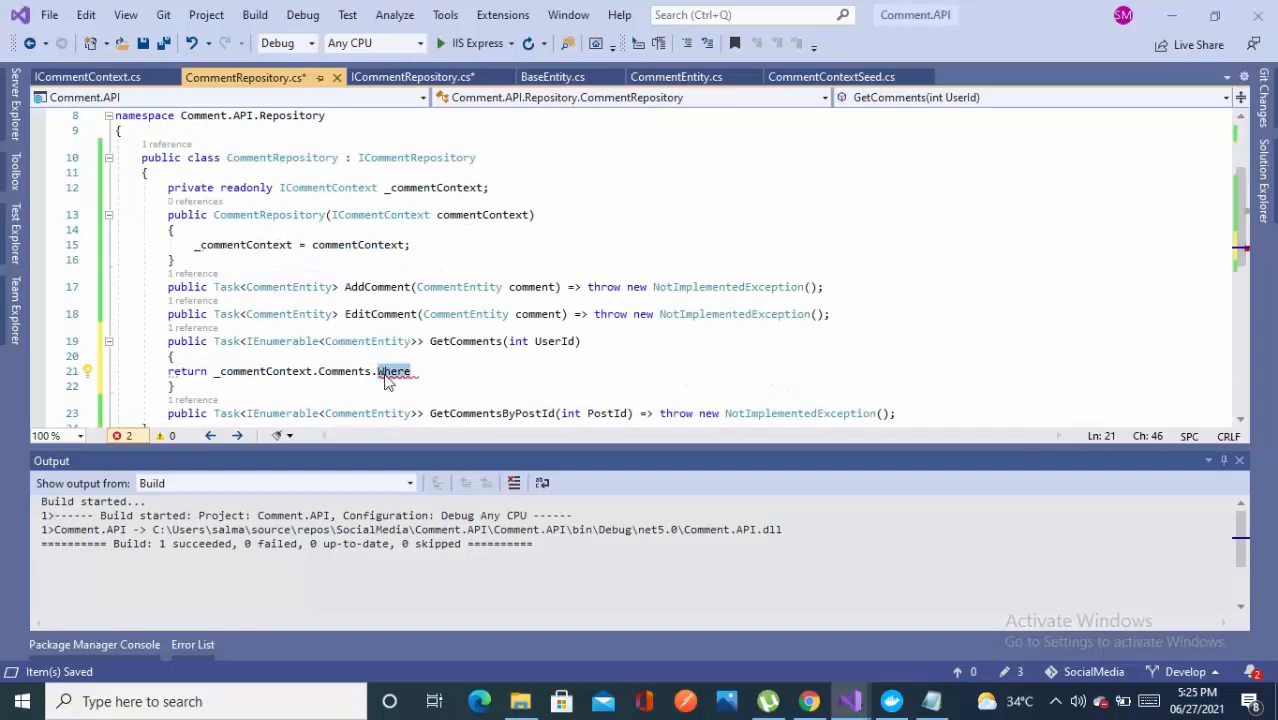
{"action": "type", "text": "FindAsync"}
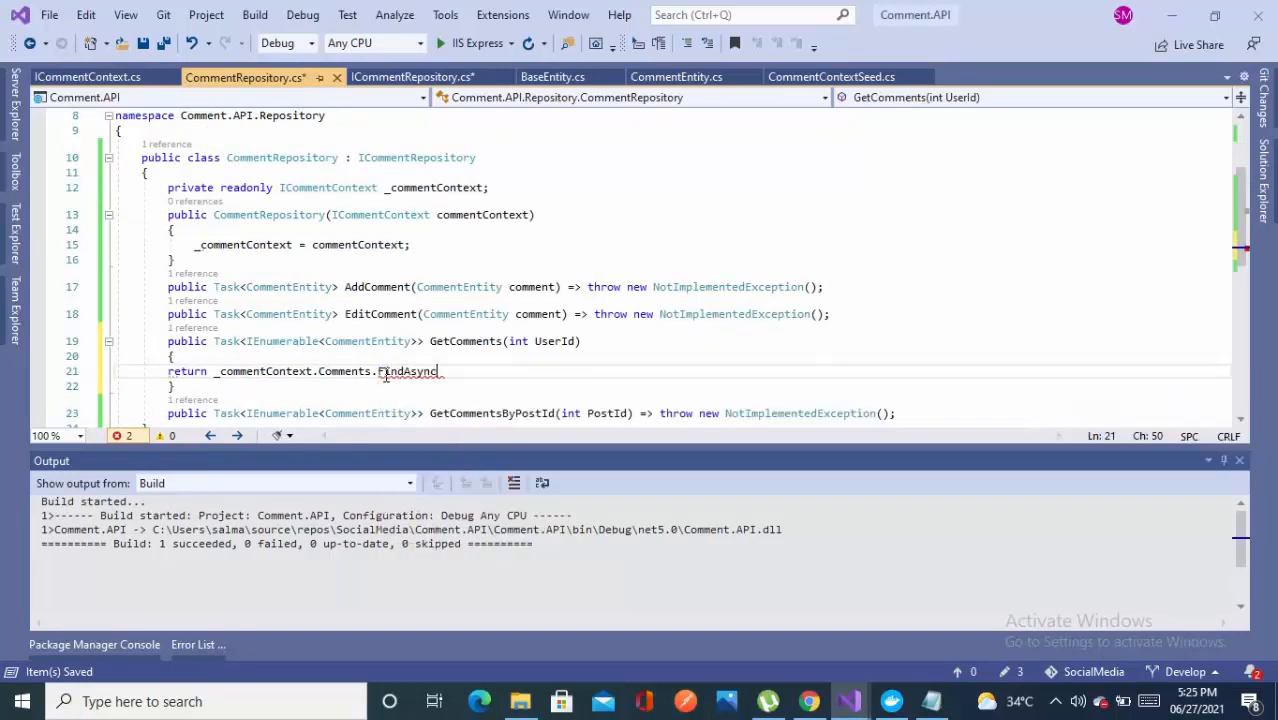
{"action": "type", "text": "("}
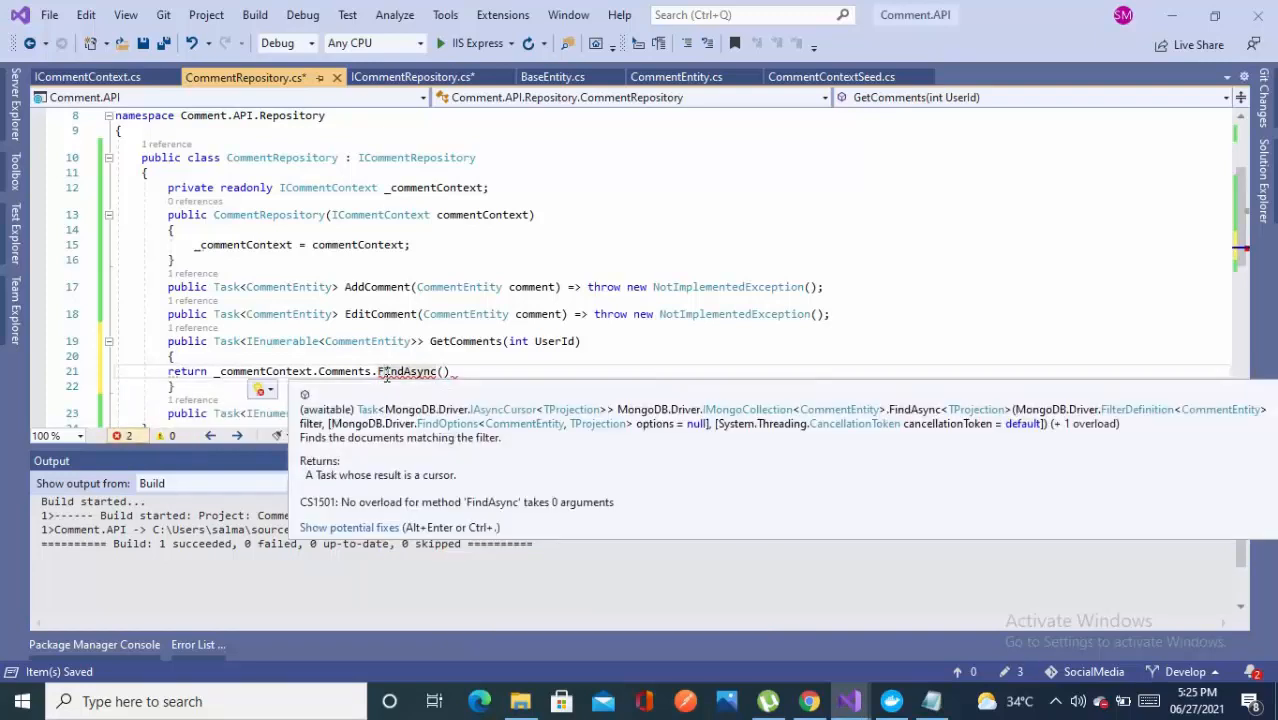
{"action": "left_click", "coordinate": [446, 371]}
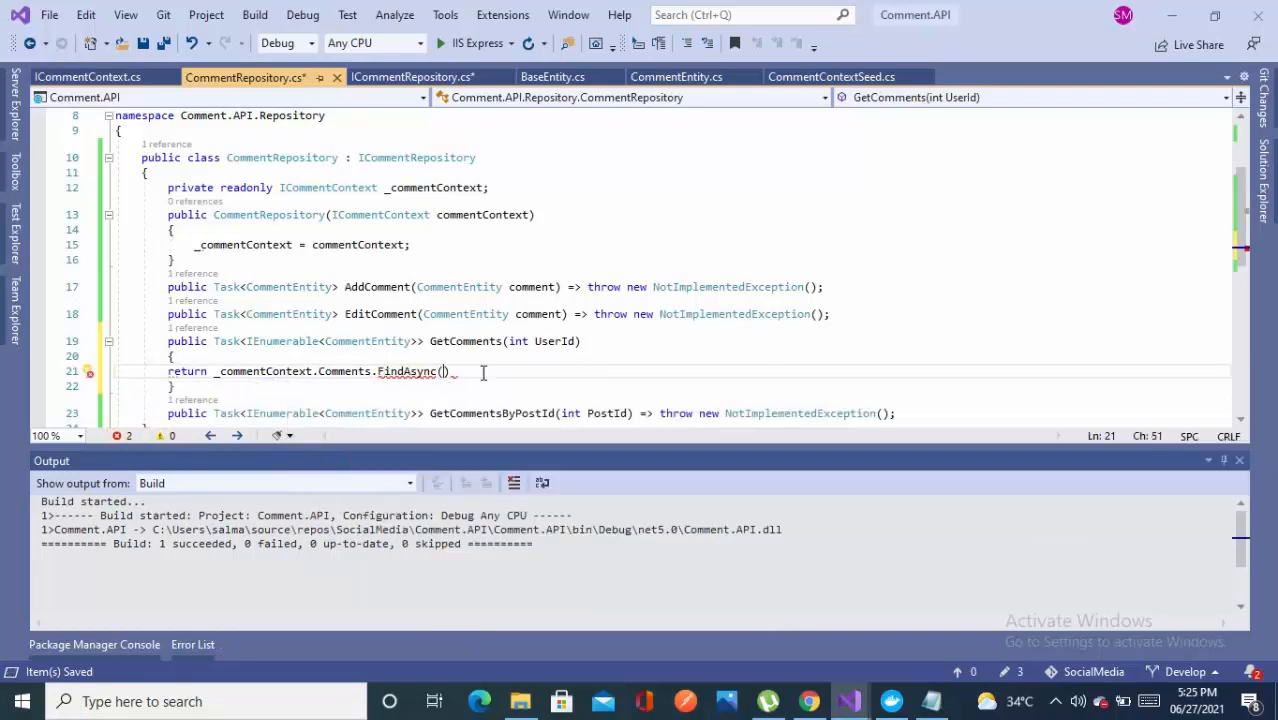
{"action": "type", "text": "x=>x."}
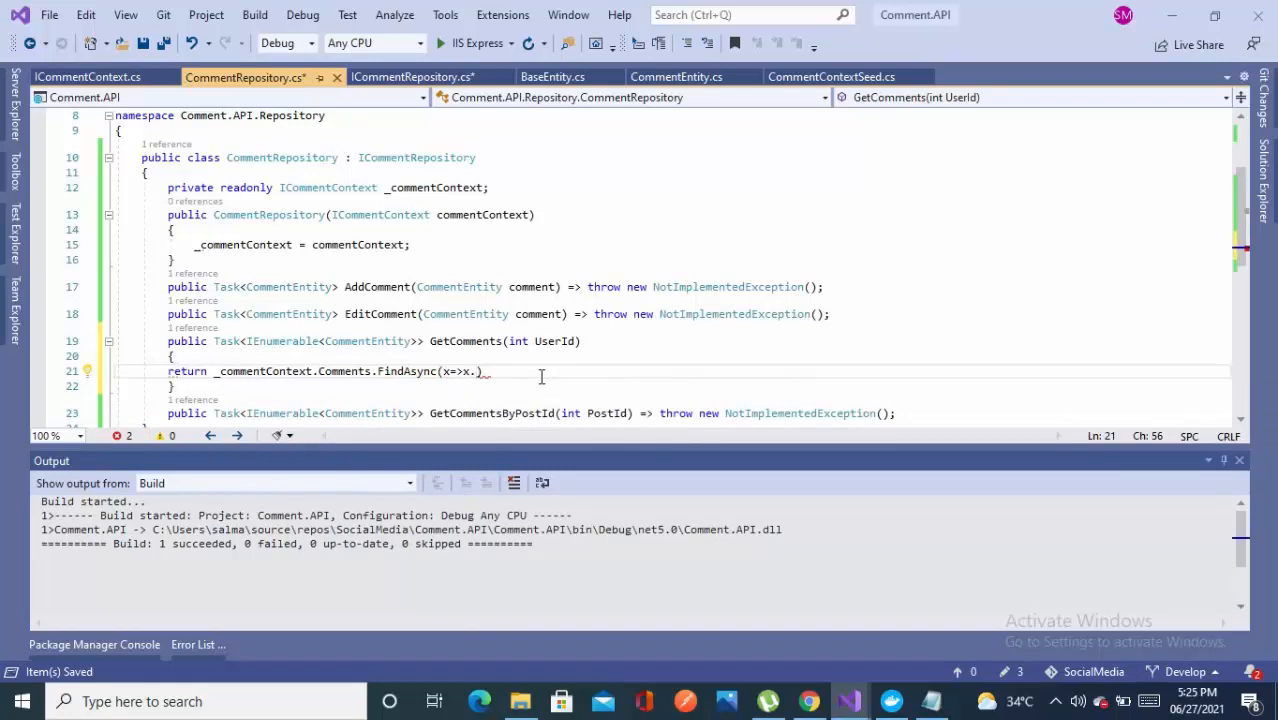
{"action": "key", "text": "BackSpace"}
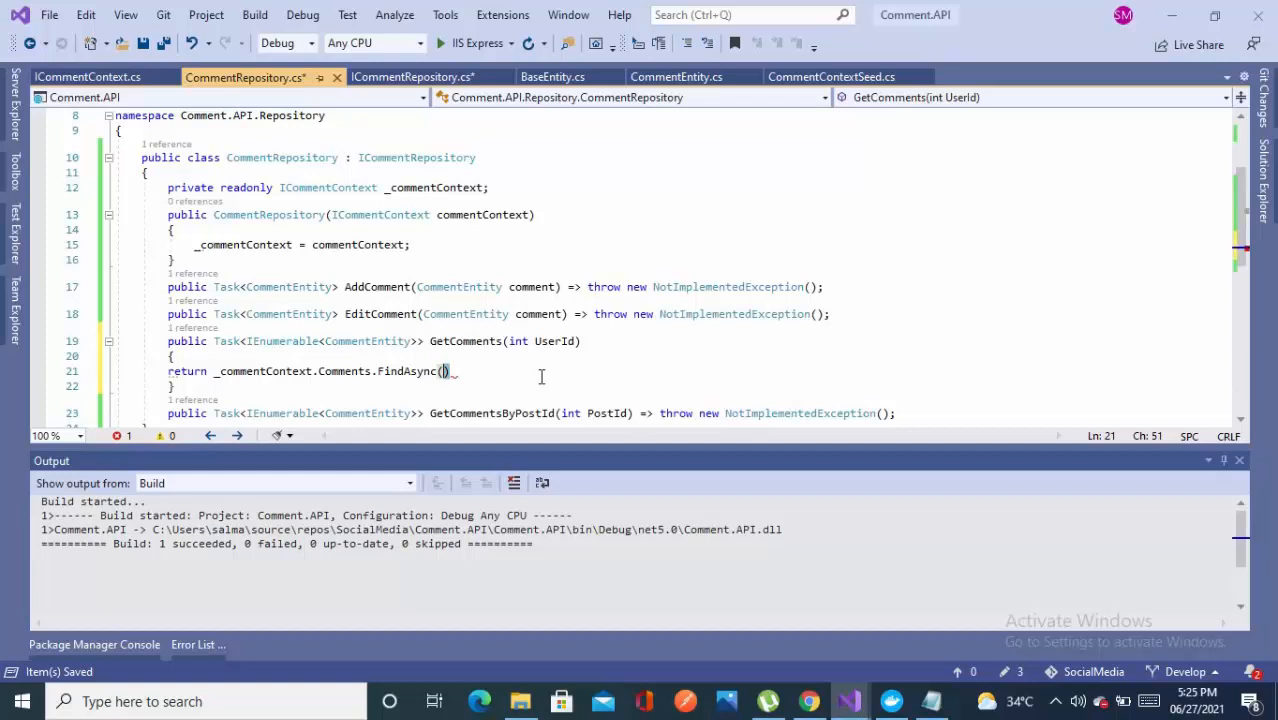
{"action": "key", "text": "BackSpace"}
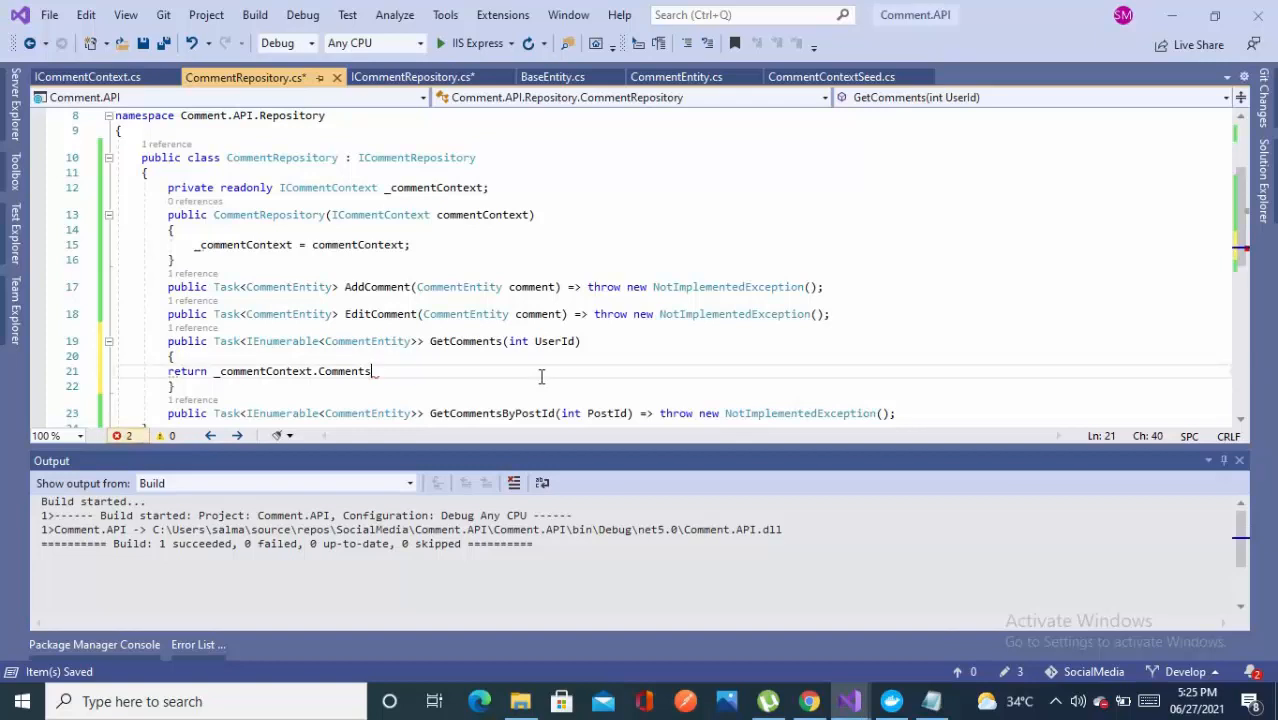
Step: Make GetComments async, returning await Find(filter).ToListAsync() with an AddedBy/UserId filter
{"action": "type", "text": ".All"}
{"action": "type", "text": "FilterDefinition<CommentEntity> filter = Builders<CommentEntity>.Filter.Eq(p => p.AddedBy, UserId);"}
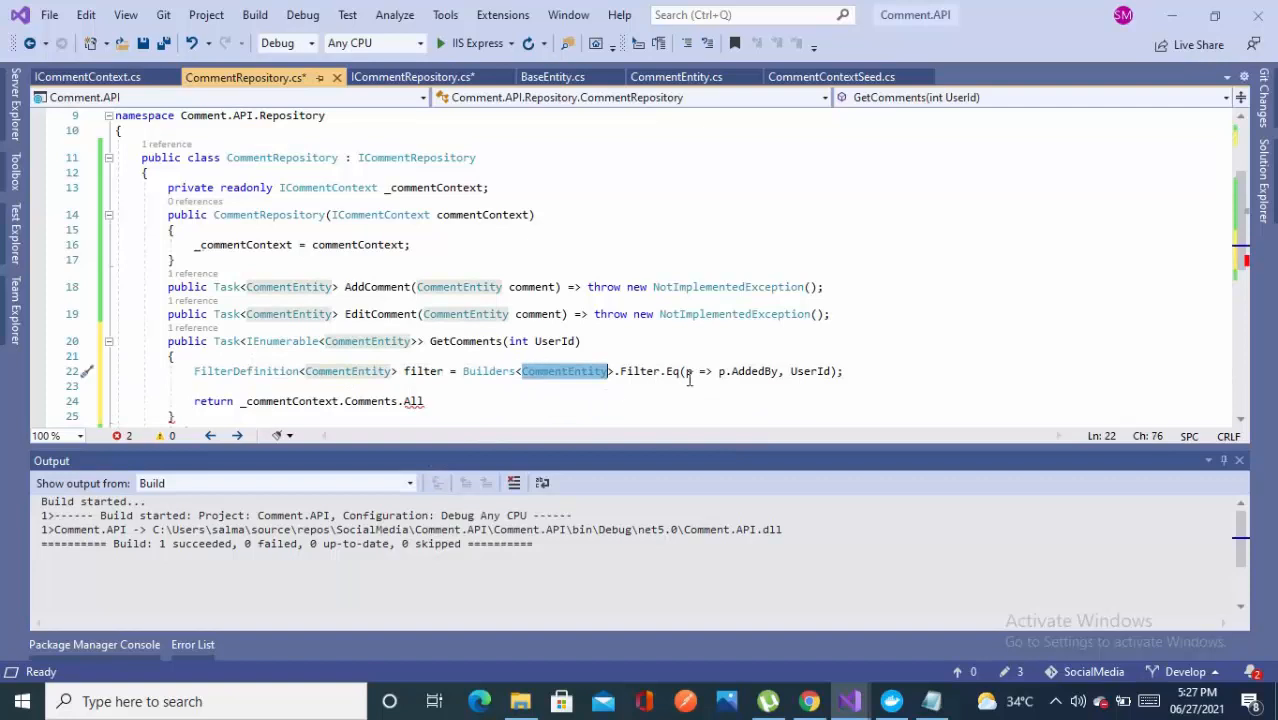
{"action": "mouse_move", "coordinate": [679, 371]}
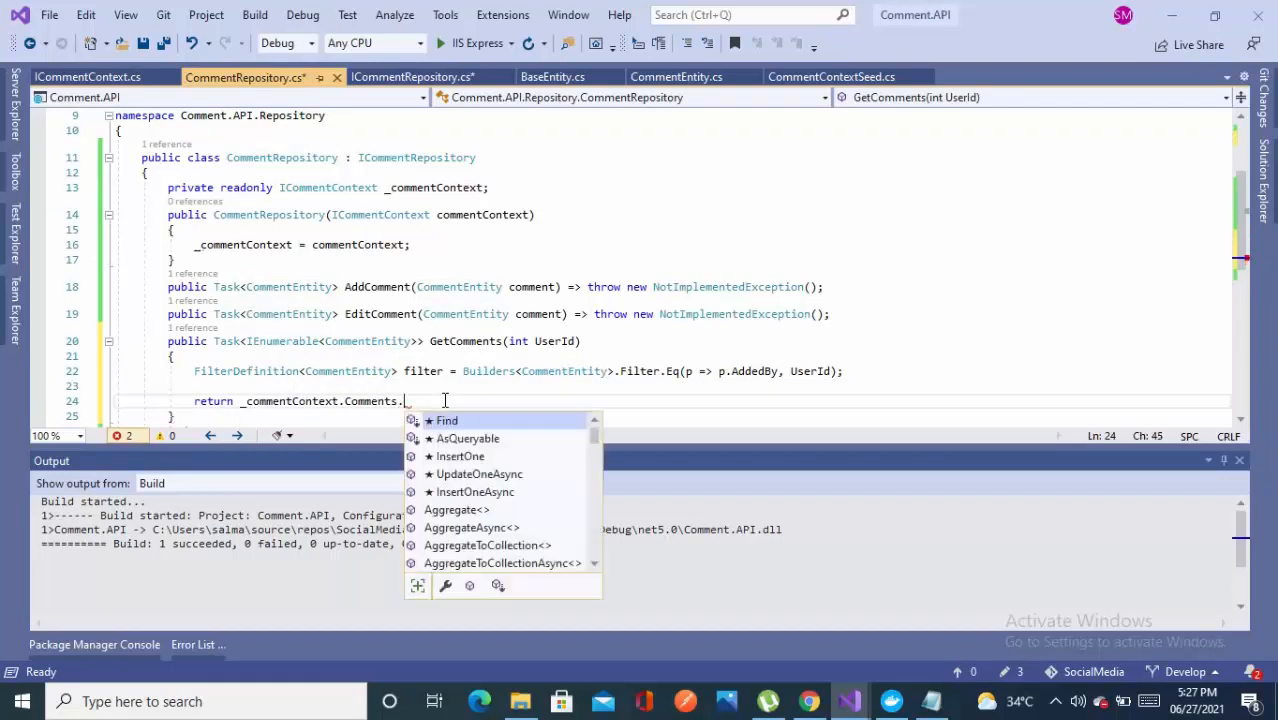
{"action": "type", "text": "Find("}
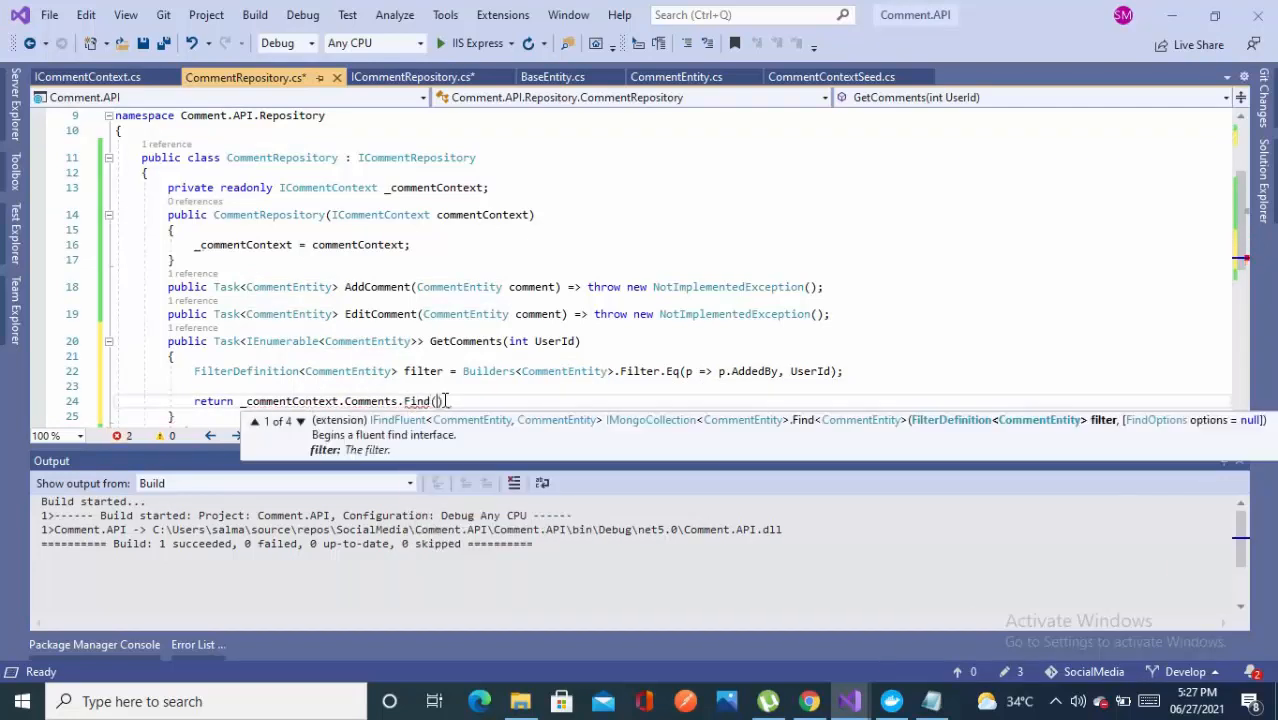
{"action": "type", "text": "f"}
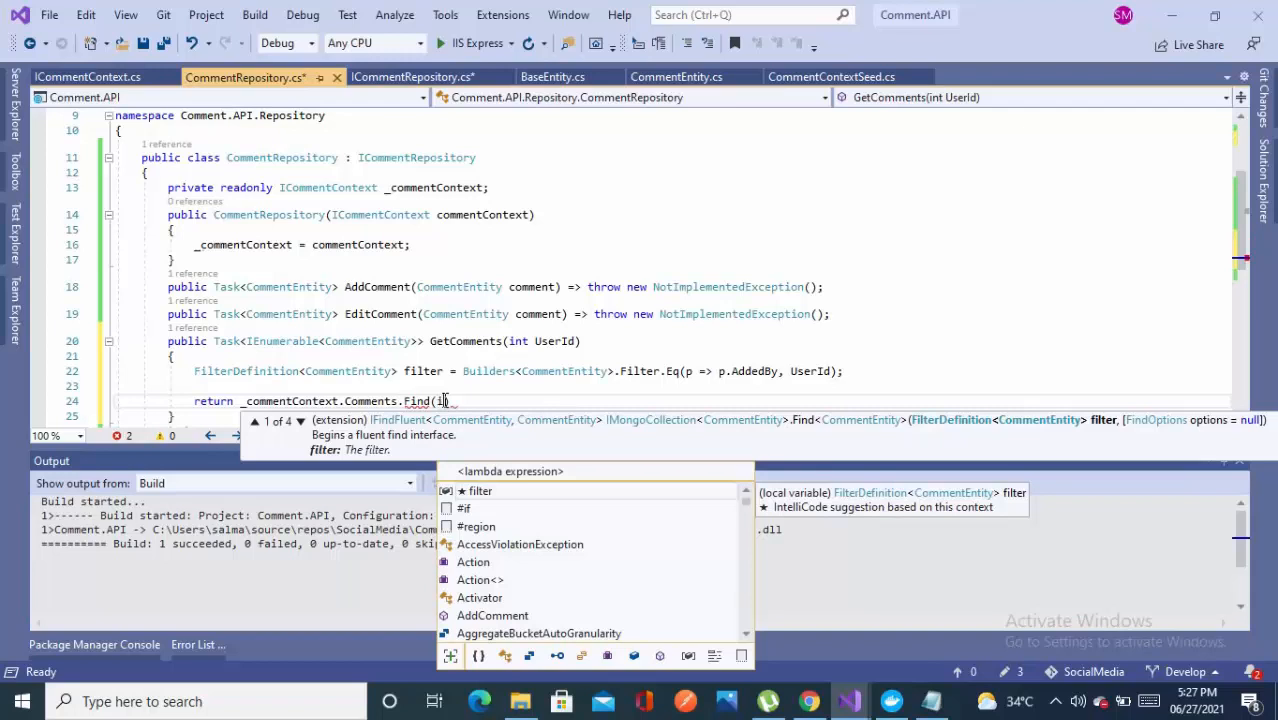
{"action": "type", "text": "fil"}
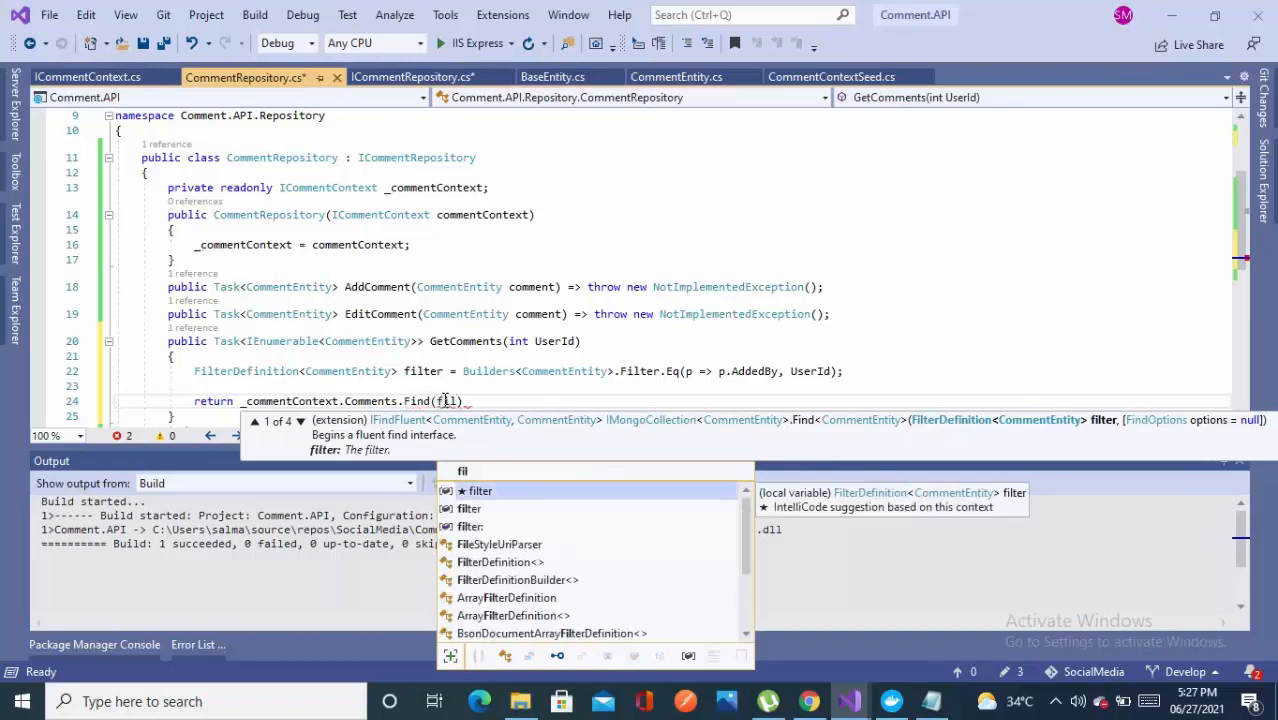
{"action": "type", "text": ")."}
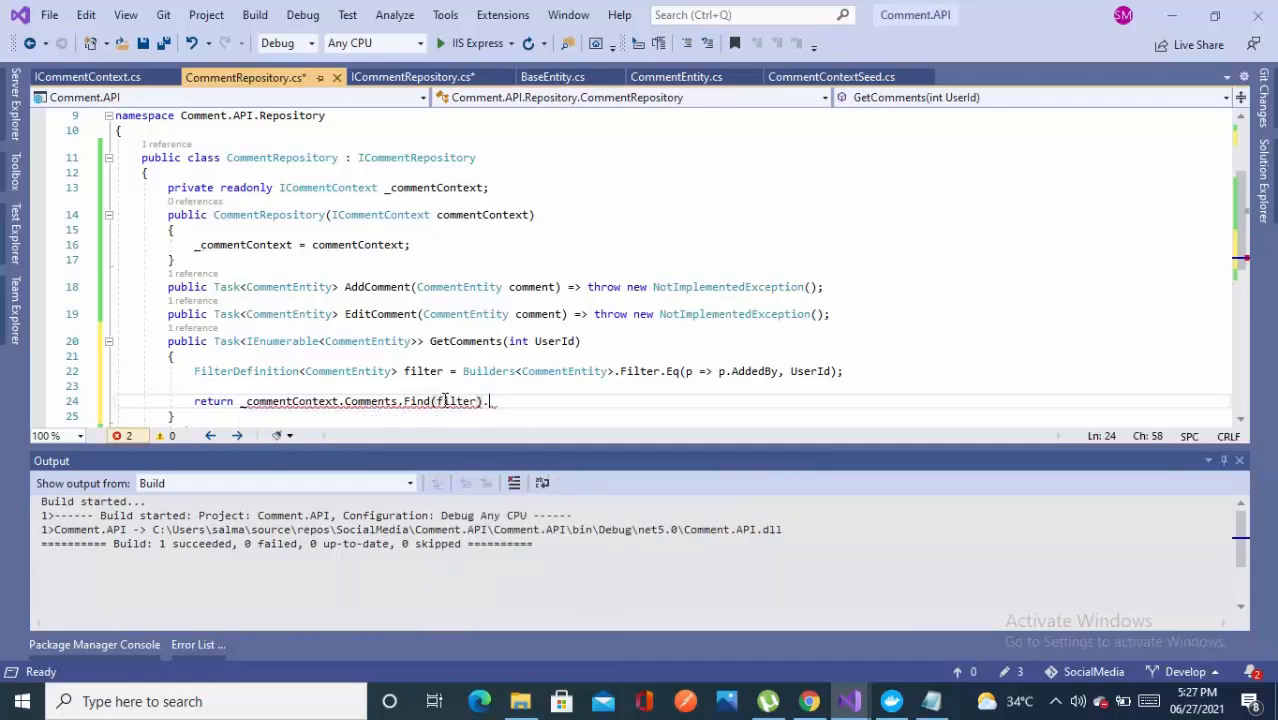
{"action": "type", "text": "to"}
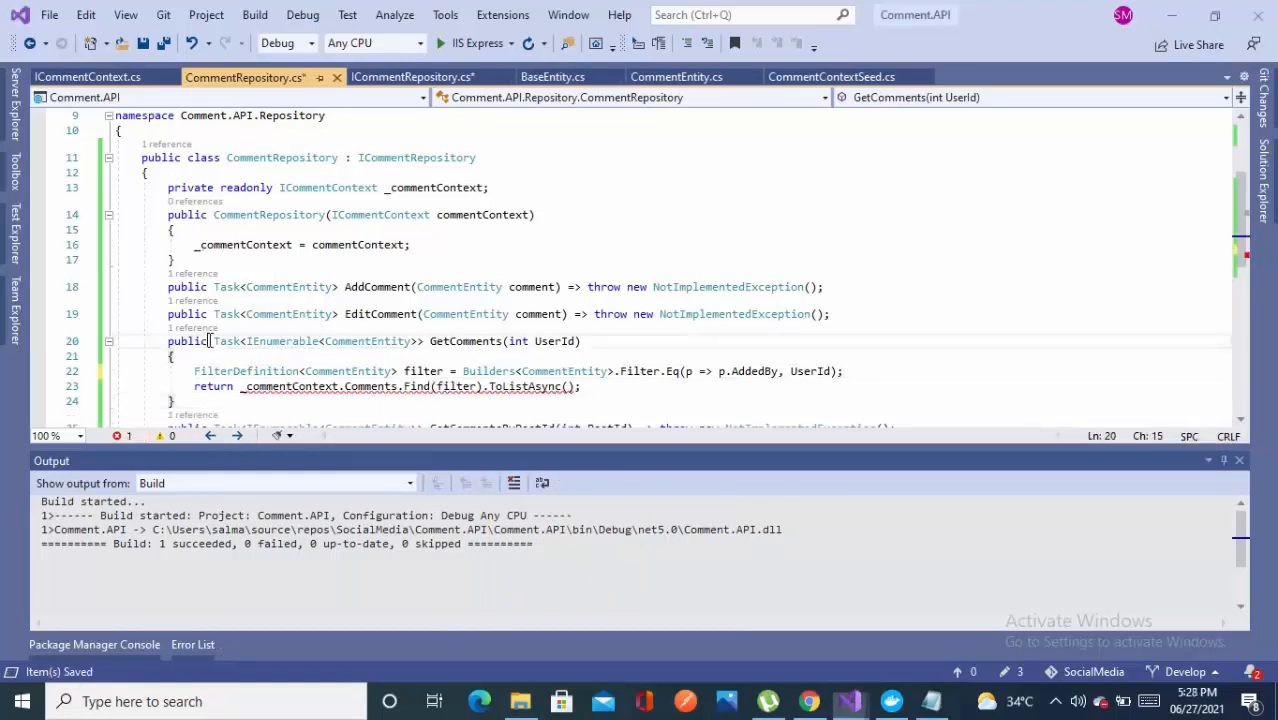
{"action": "type", "text": "async"}
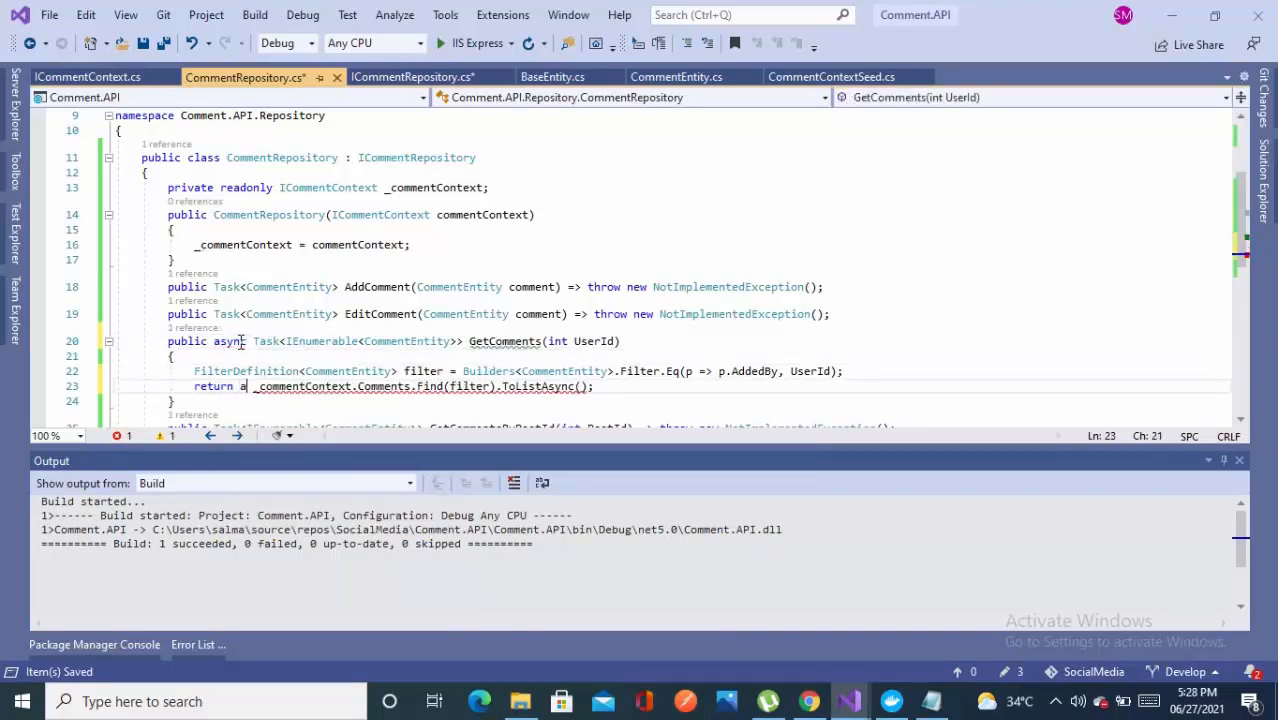
{"action": "type", "text": "await"}
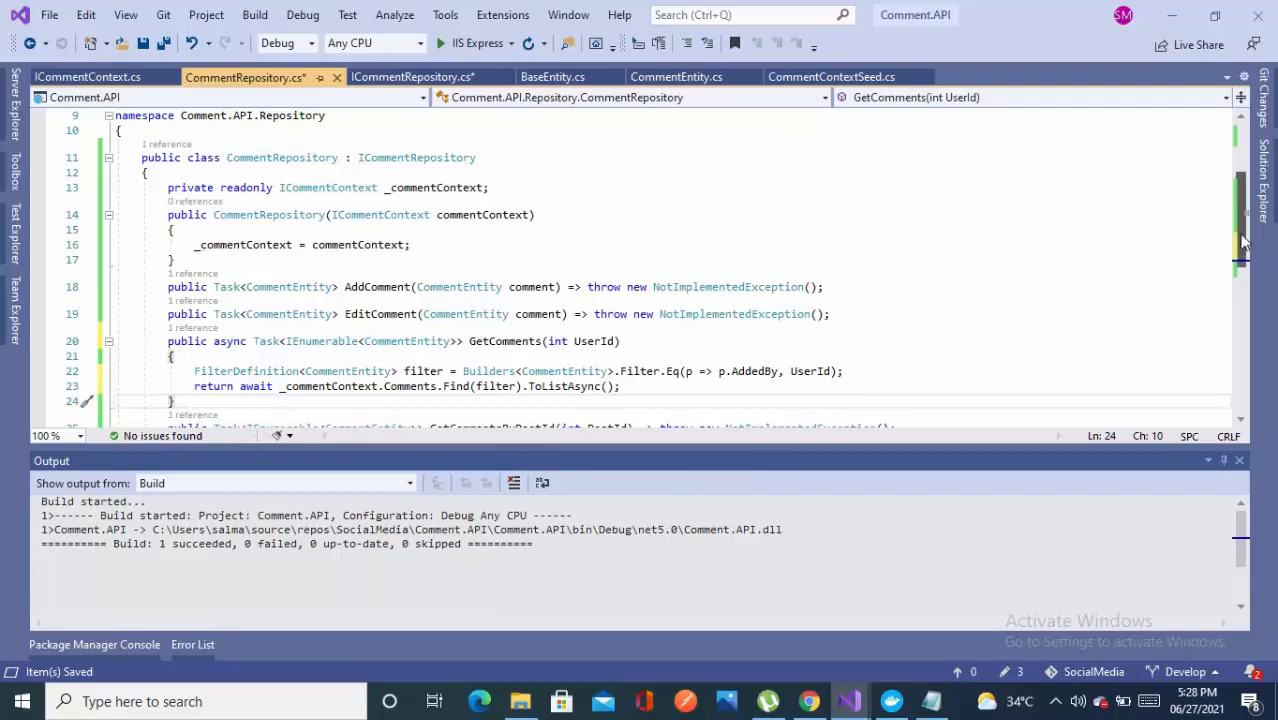
{"action": "scroll", "scroll_direction": "down", "scroll_amount": 3}
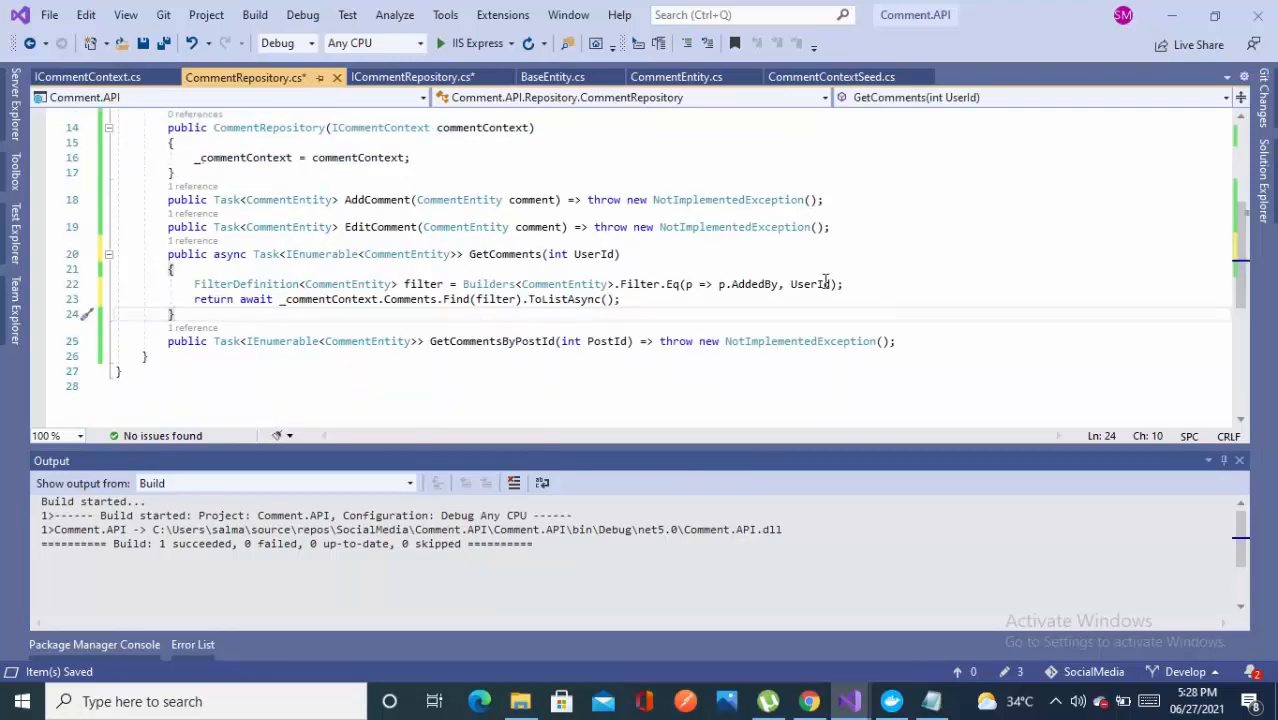
{"action": "left_click", "coordinate": [644, 299]}
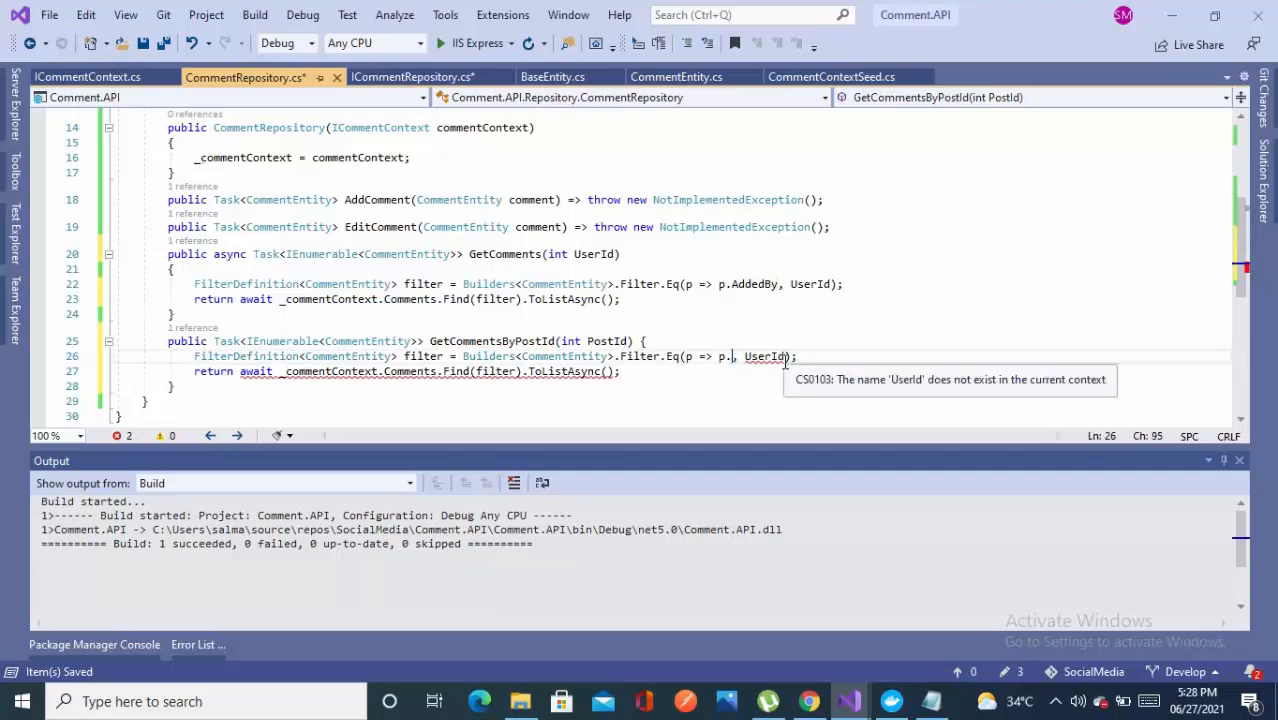
Step: Change the copied GetCommentsByPostId filter from UserId to PostId
{"action": "type", "text": "PostId"}
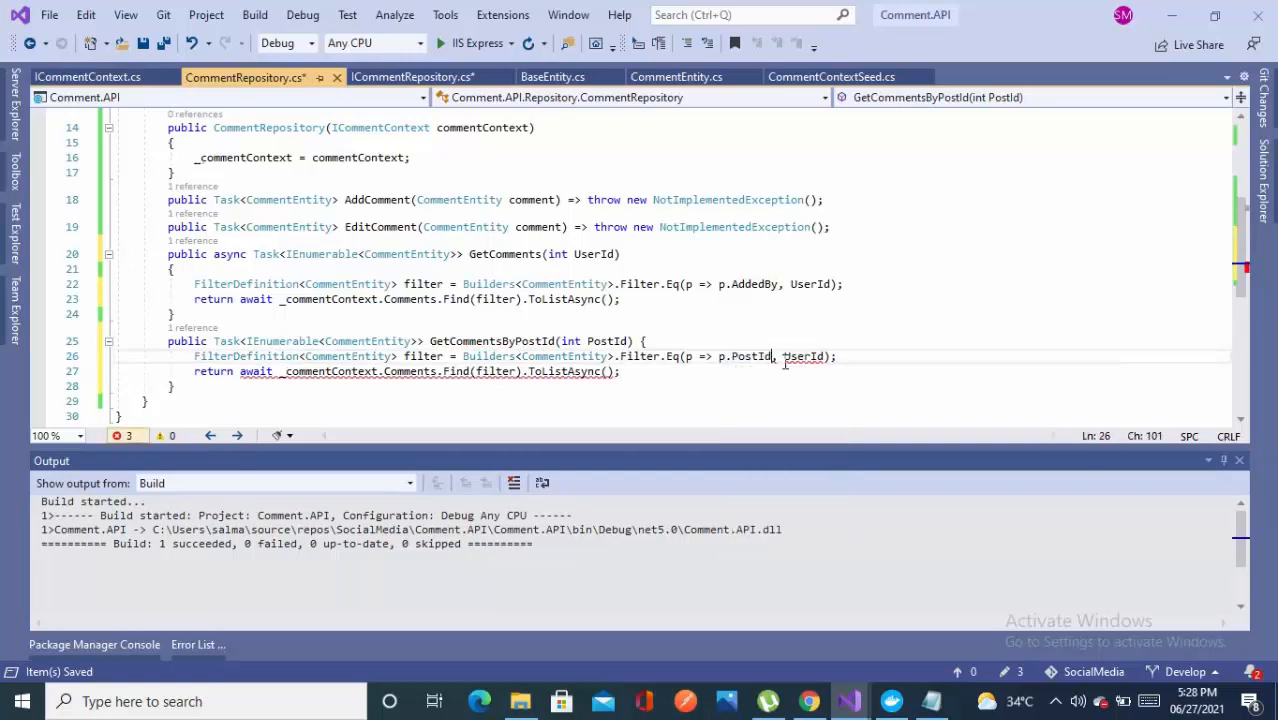
{"action": "double_click", "coordinate": [607, 341]}
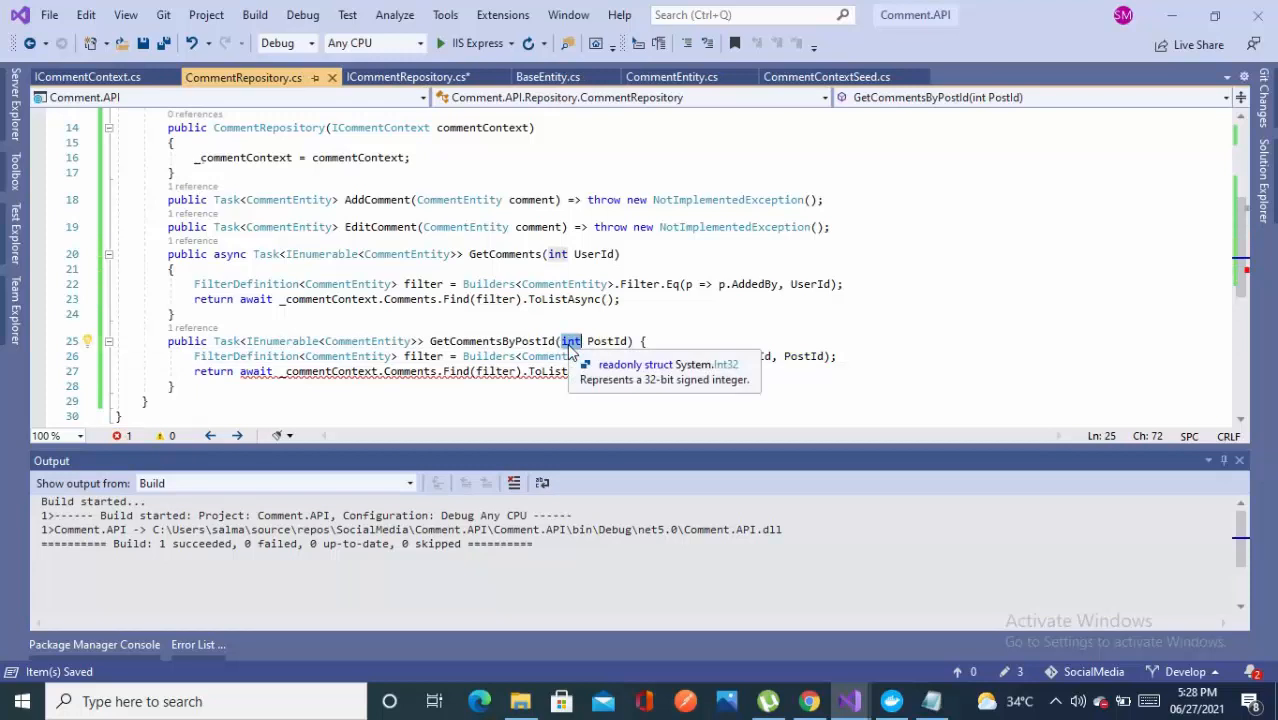
Step: Change CommentEntity's PostId property type to long via Go To Definition
{"action": "right_click", "coordinate": [570, 356]}
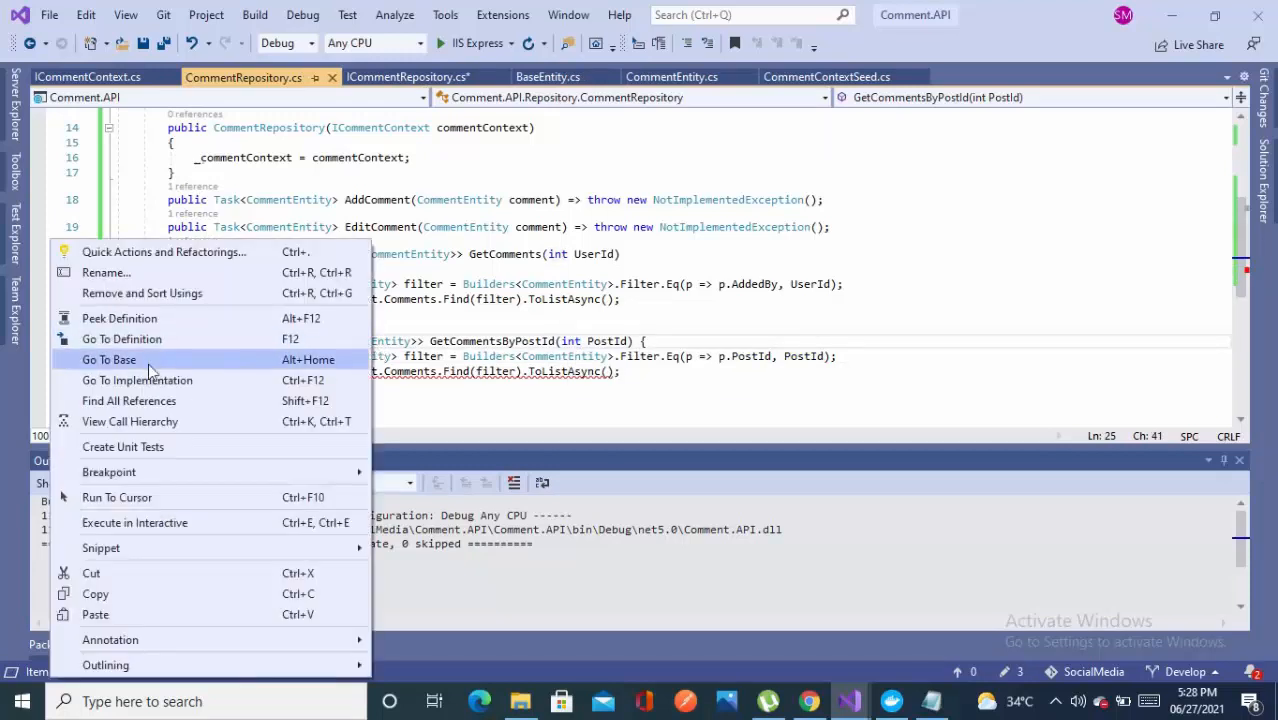
{"action": "left_click", "coordinate": [122, 339]}
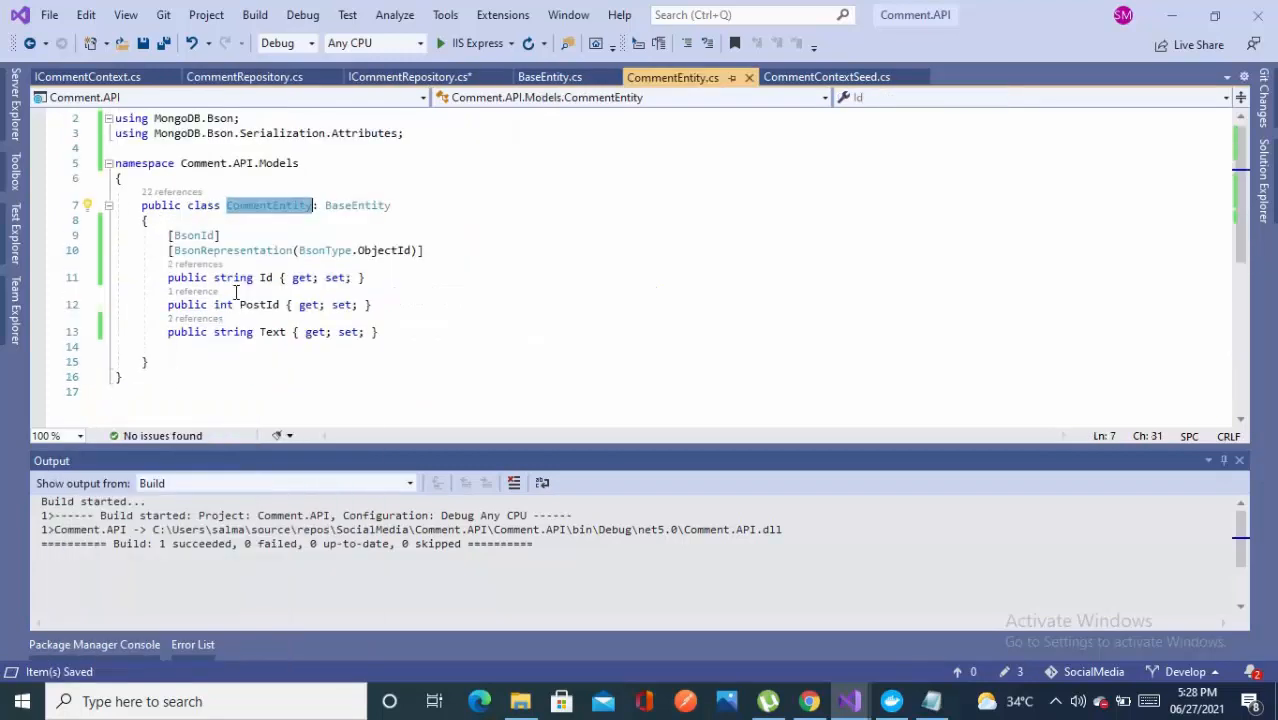
{"action": "type", "text": "long"}
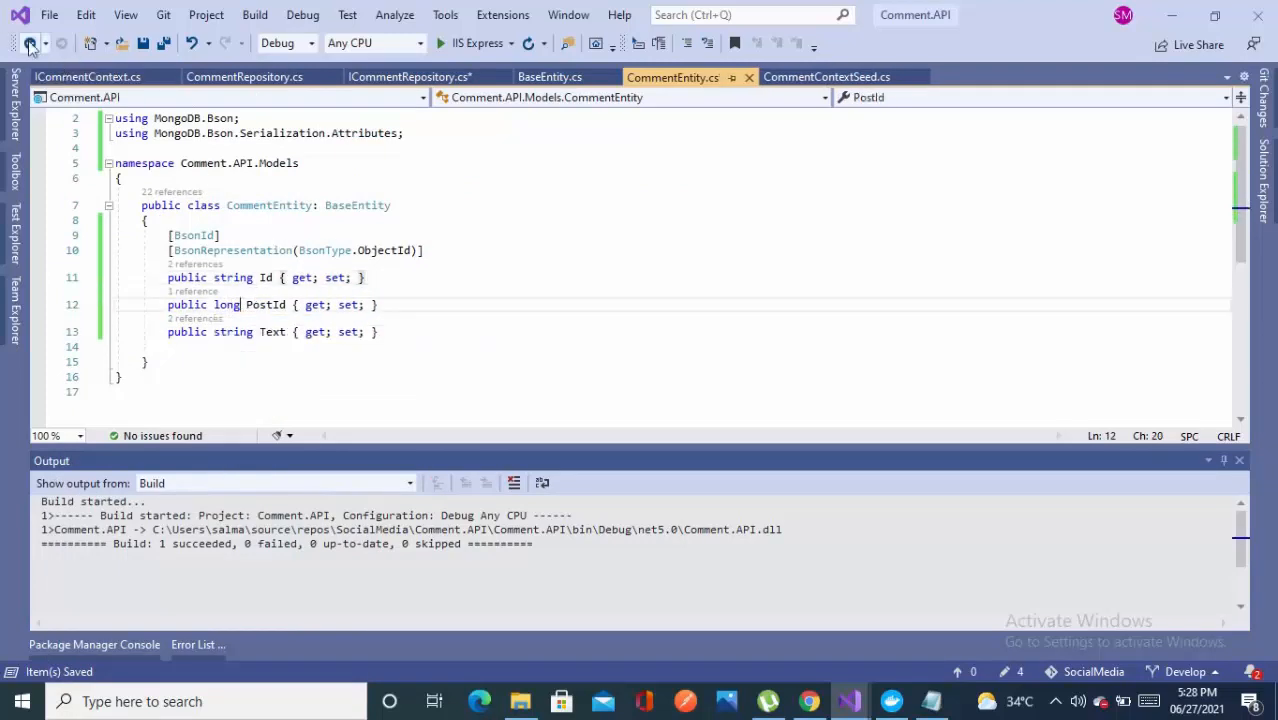
Step: Switch the interface and repository id parameters to long and make GetCommentsByPostId async
{"action": "left_click", "coordinate": [244, 76]}
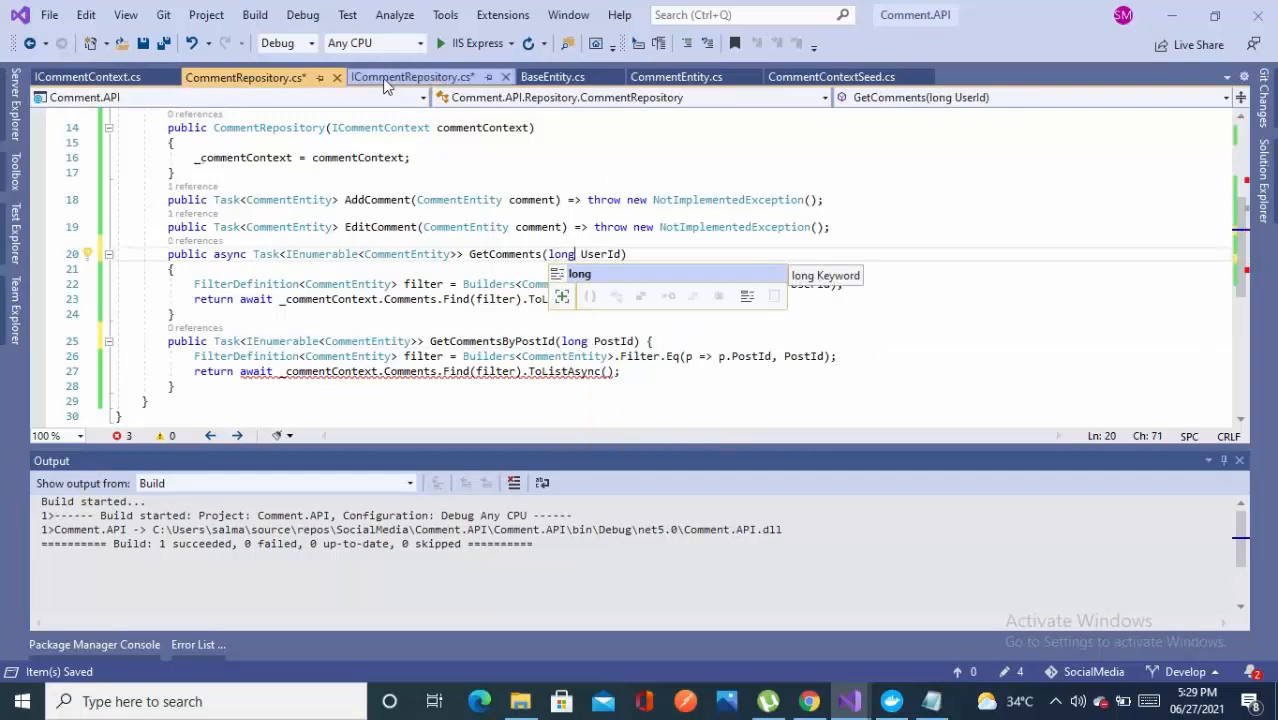
{"action": "left_click", "coordinate": [412, 77]}
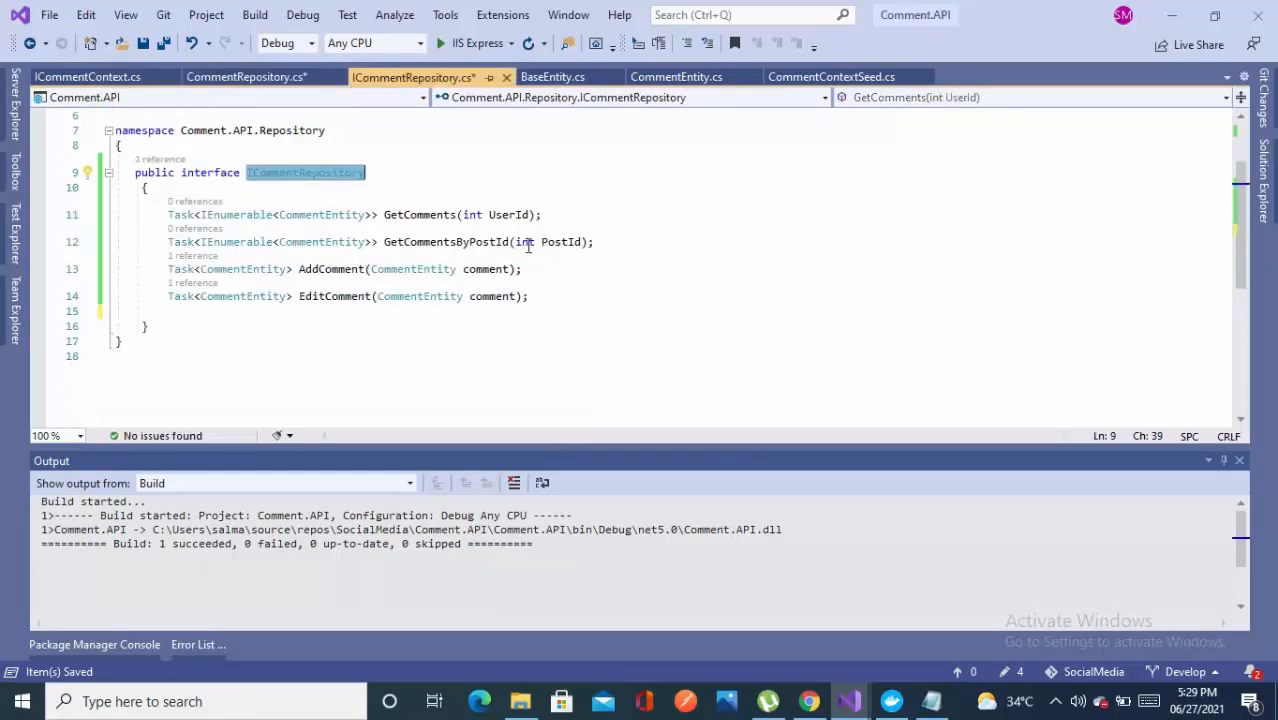
{"action": "type", "text": "long"}
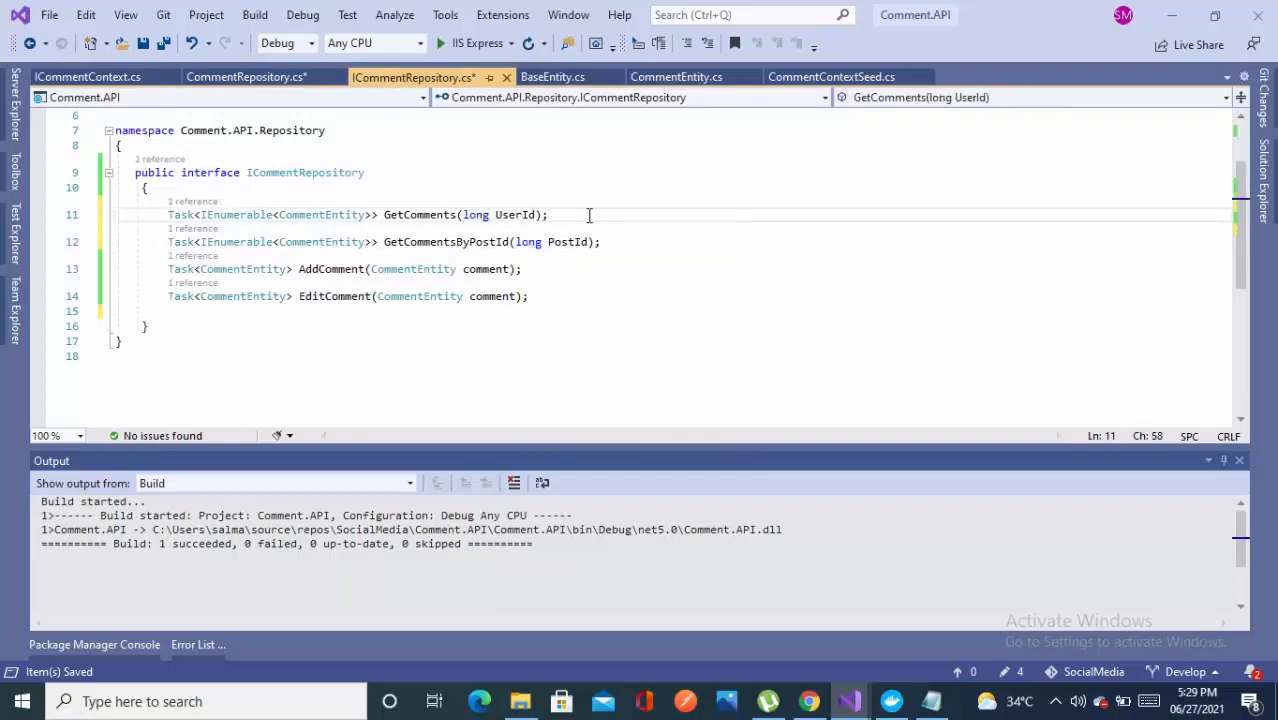
{"action": "left_click", "coordinate": [245, 77]}
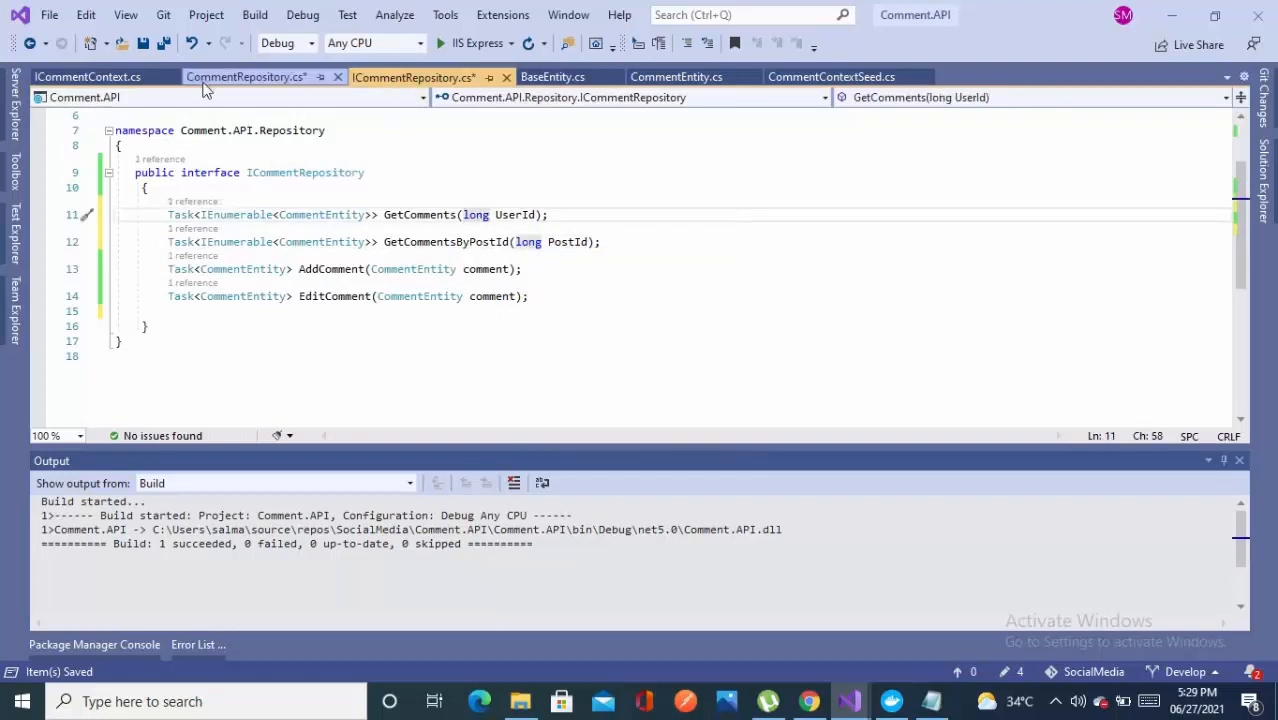
{"action": "left_click", "coordinate": [245, 77]}
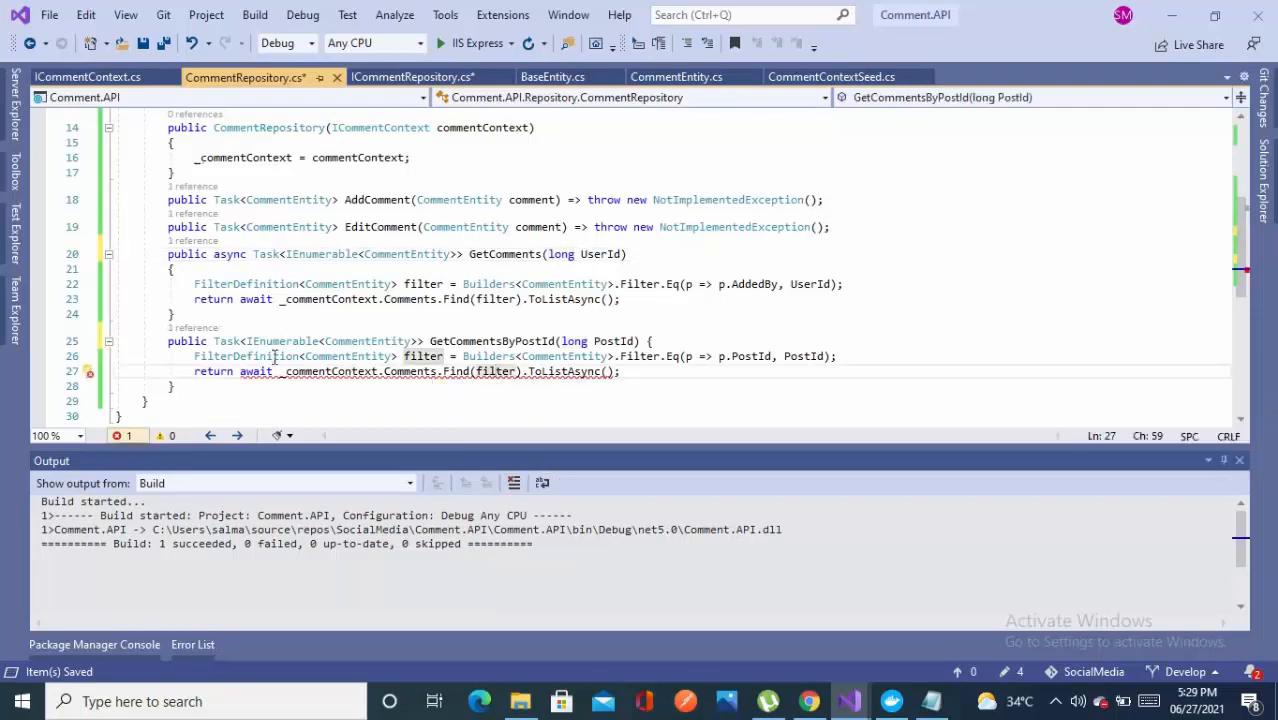
{"action": "type", "text": "asyn"}
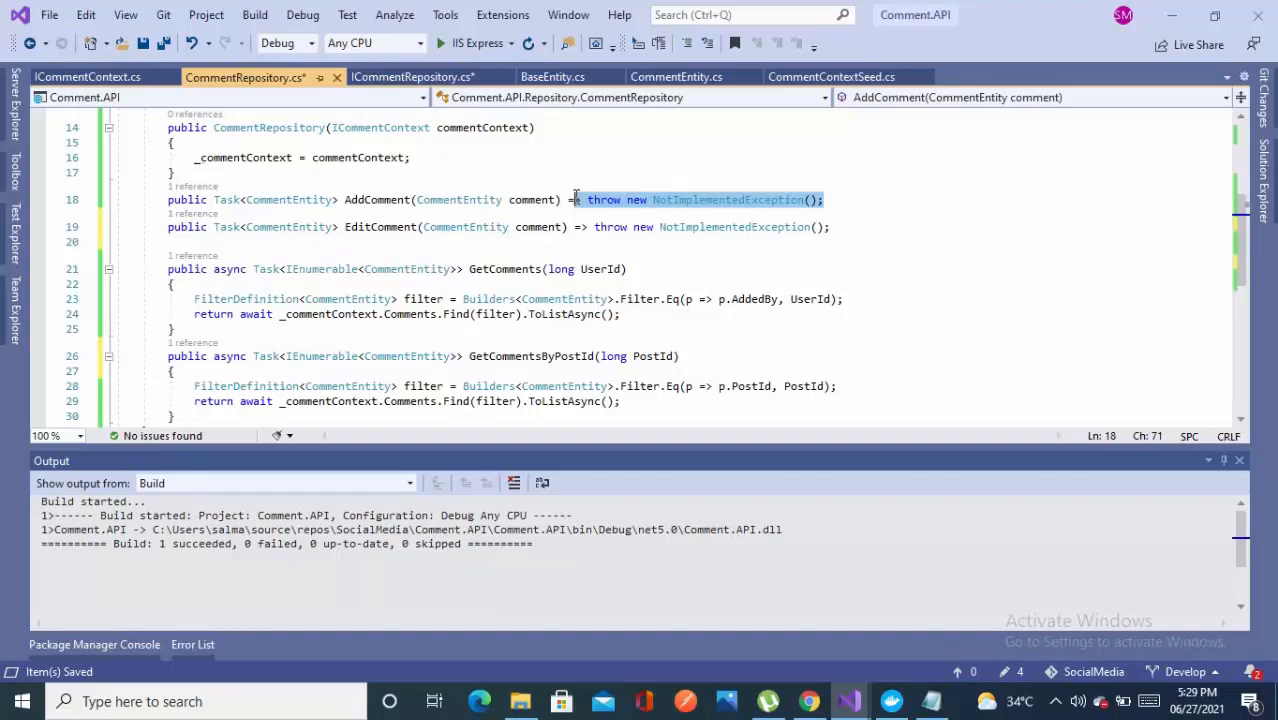
Step: Replace AddComment's placeholder throw with a block body, discarding a trial entity-creation line
{"action": "key", "text": "Delete"}
{"action": "type", "text": "{"}
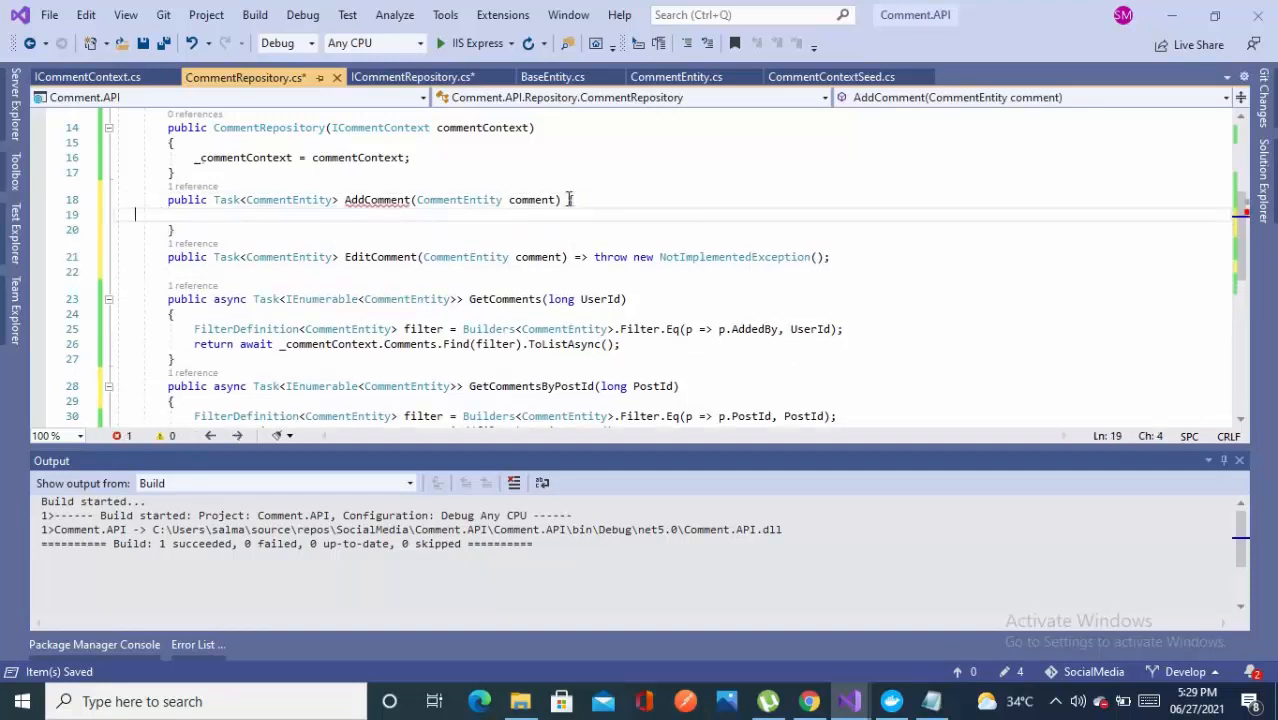
{"action": "key", "text": "Enter"}
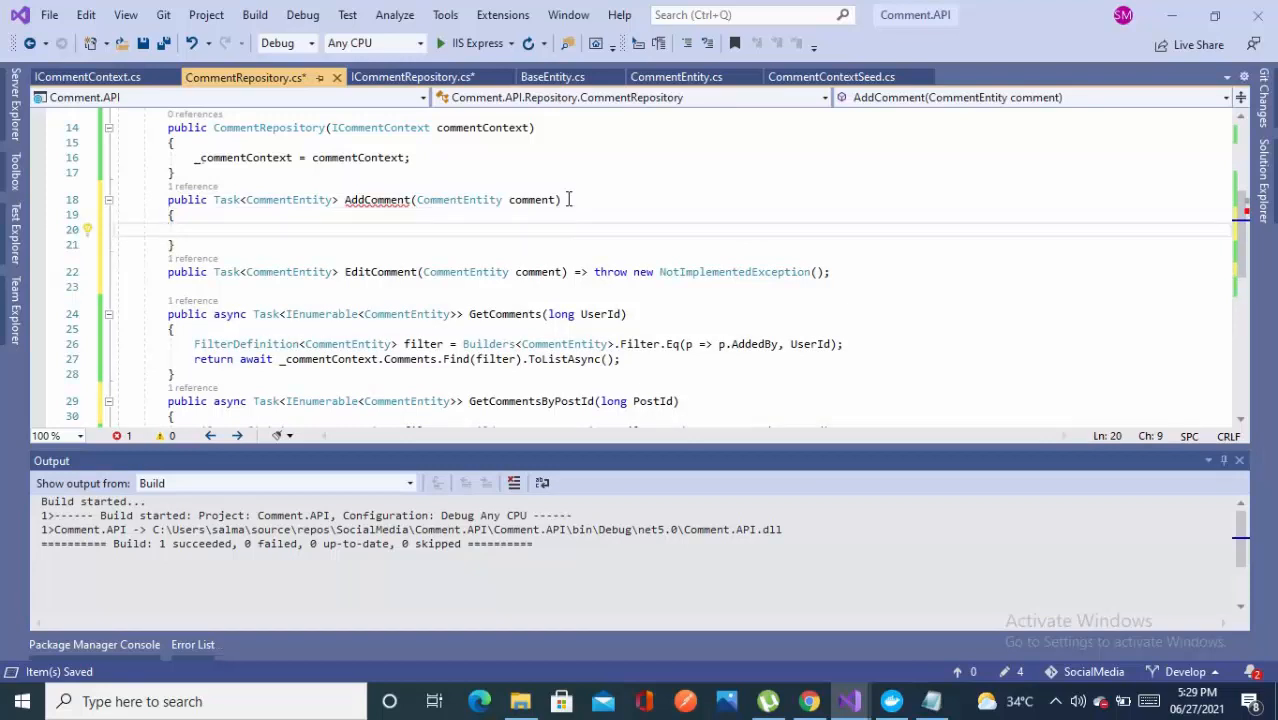
{"action": "type", "text": "CommentE"}
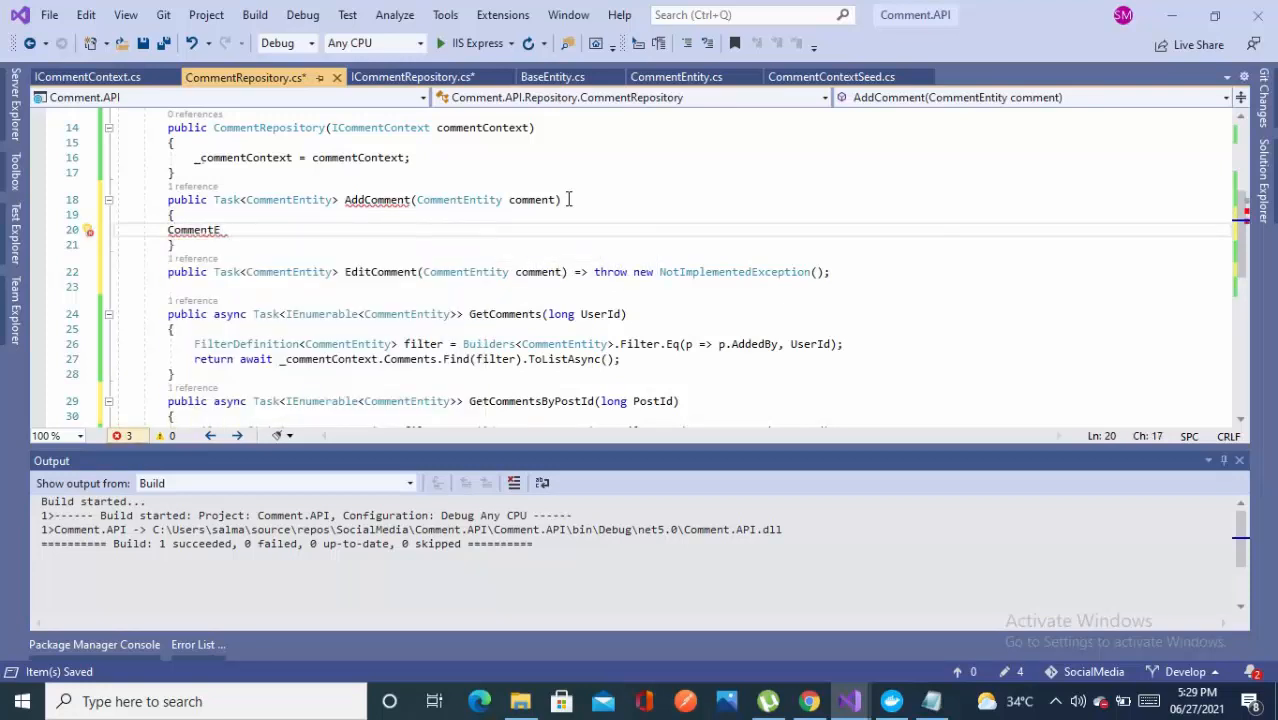
{"action": "double_click", "coordinate": [459, 199]}
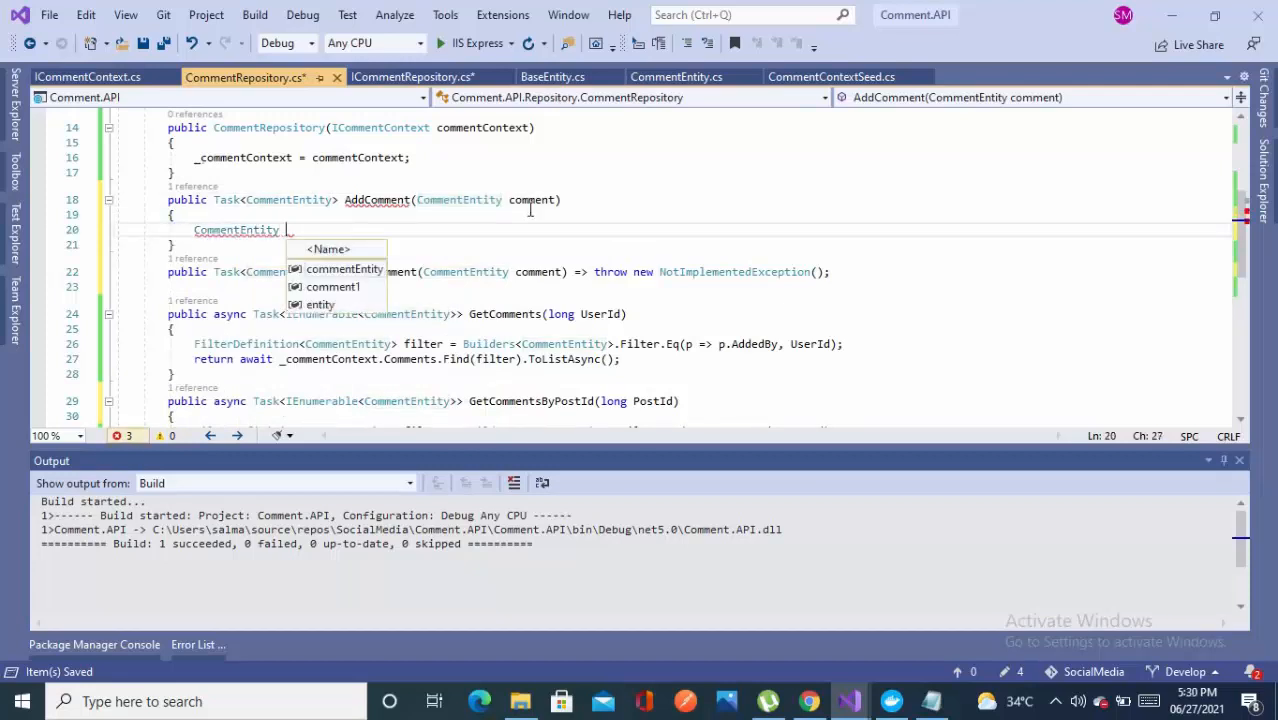
{"action": "type", "text": "commentEntity"}
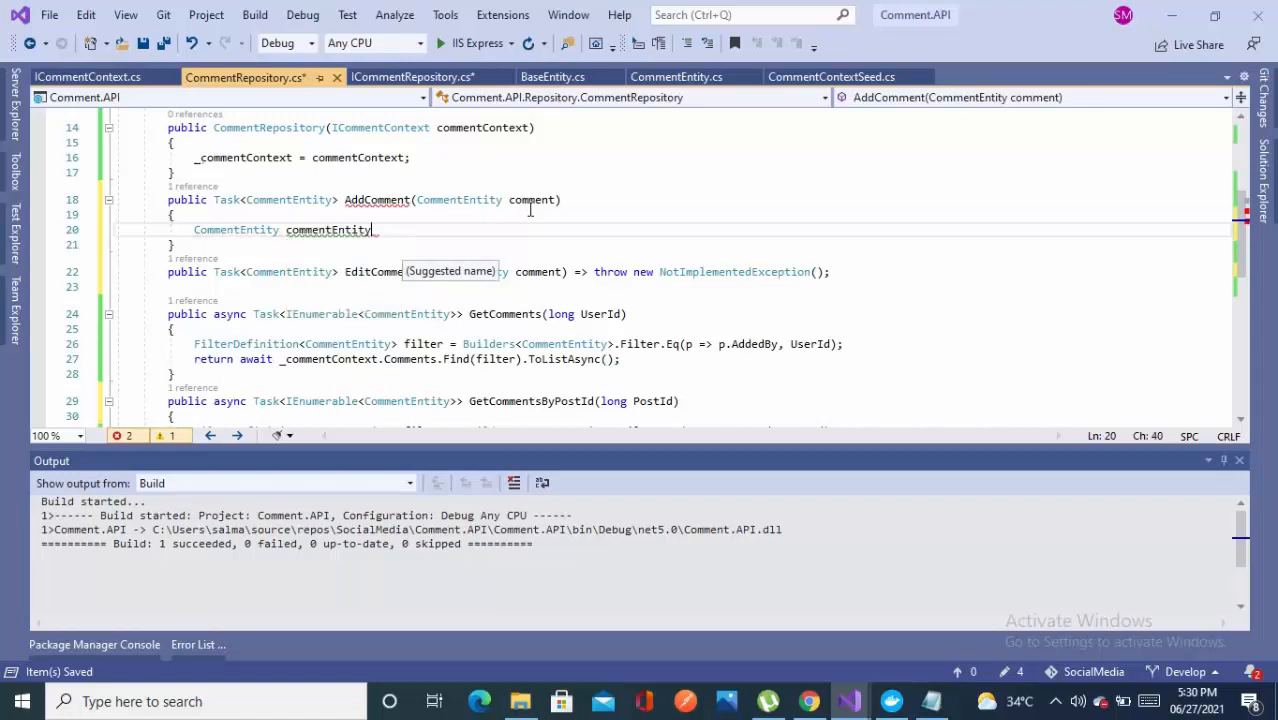
{"action": "type", "text": "=new CommentEntity"}
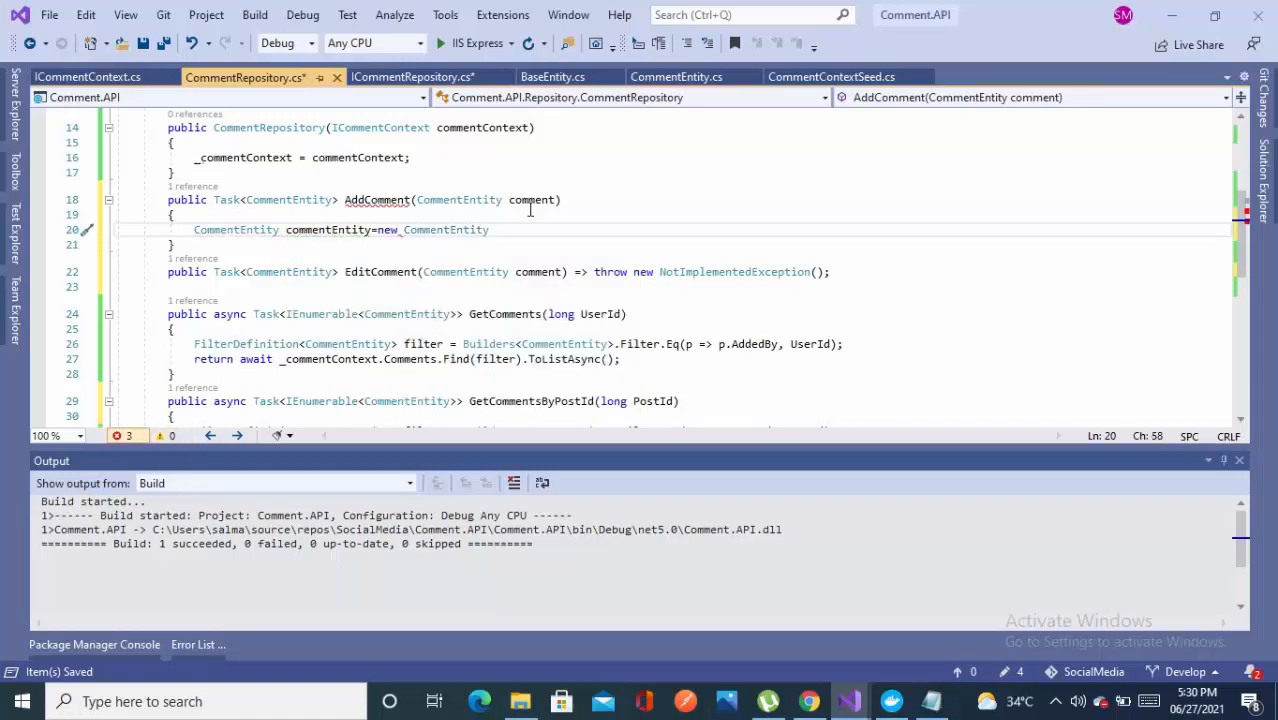
{"action": "type", "text": "() {"}
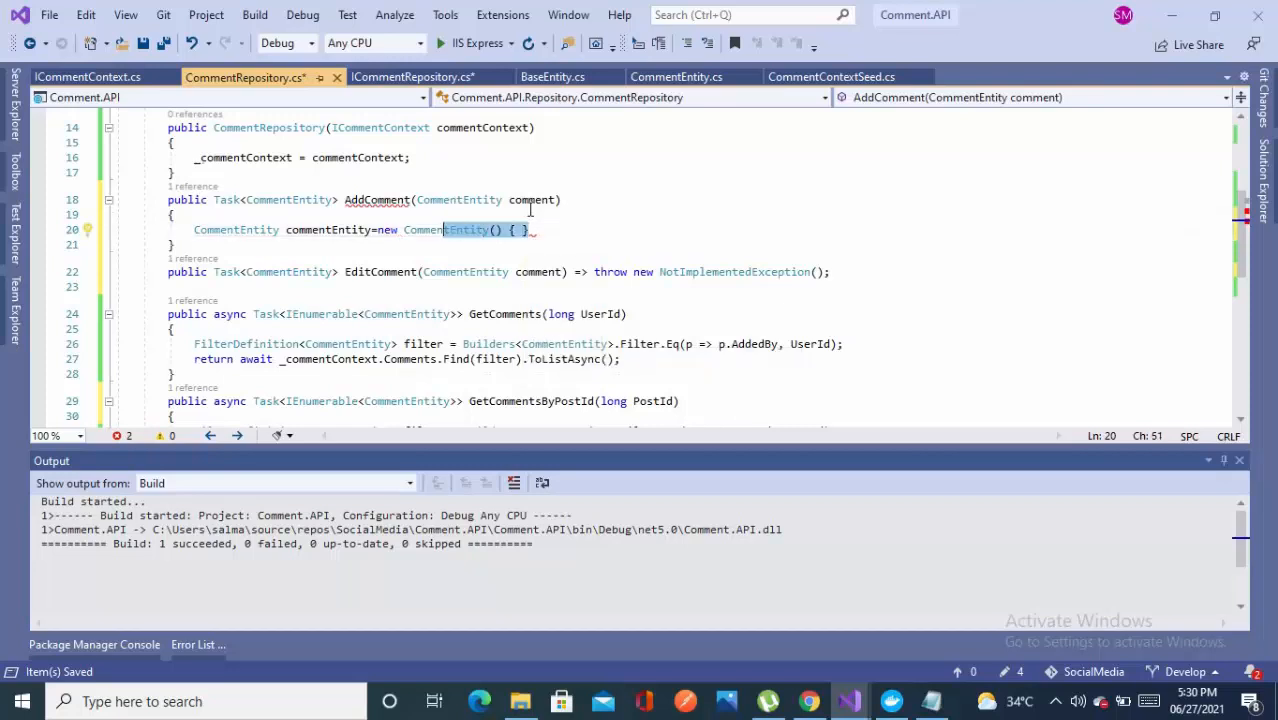
{"action": "key", "text": "Delete"}
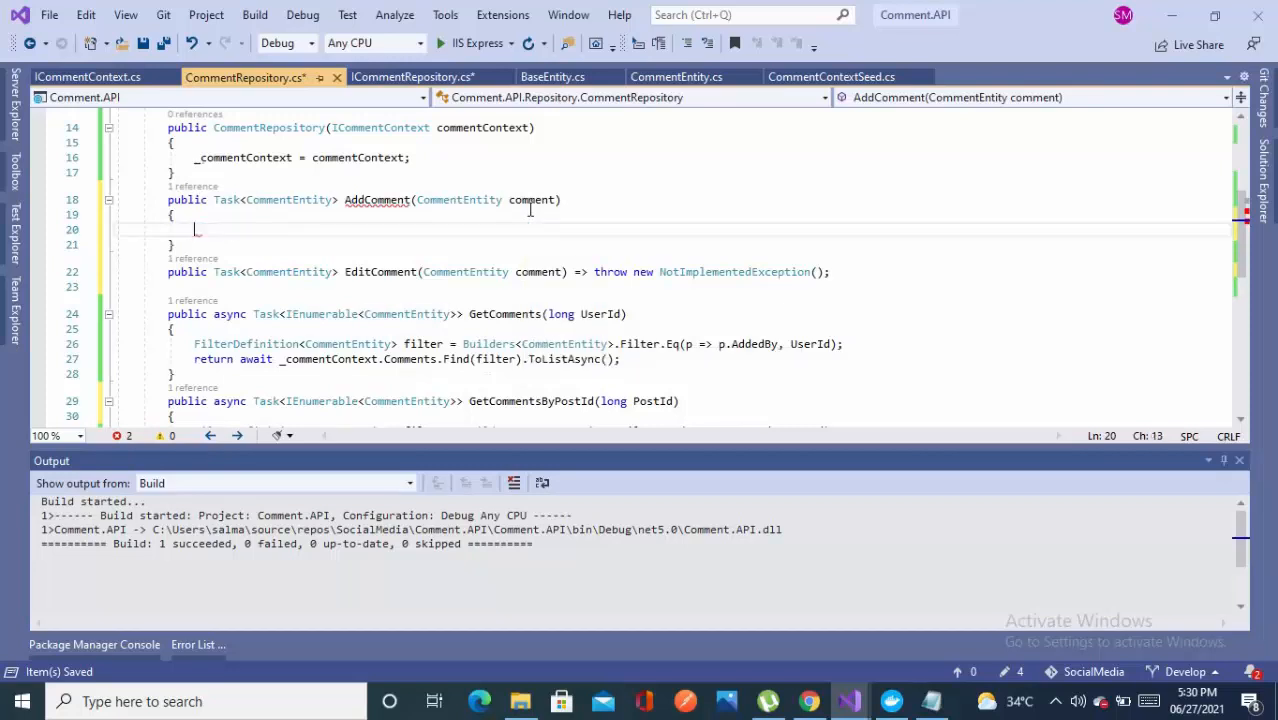
{"action": "type", "text": "comment."}
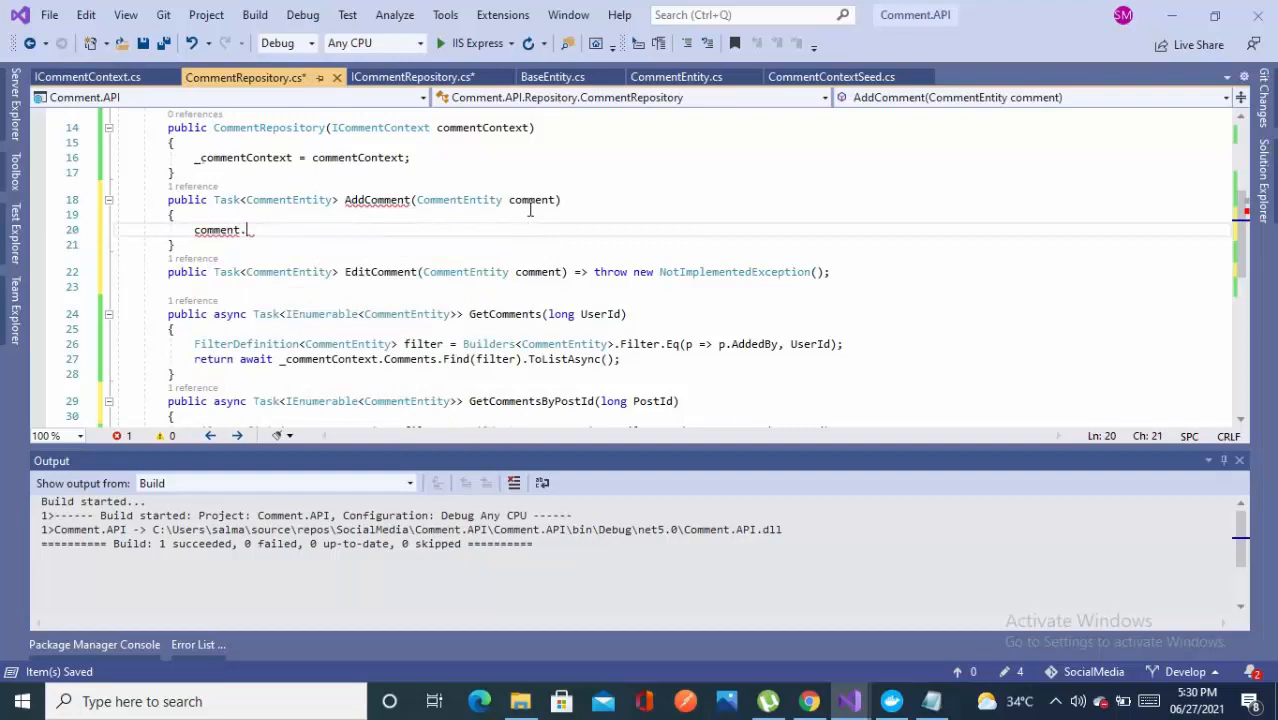
{"action": "key", "text": "BackSpace"}
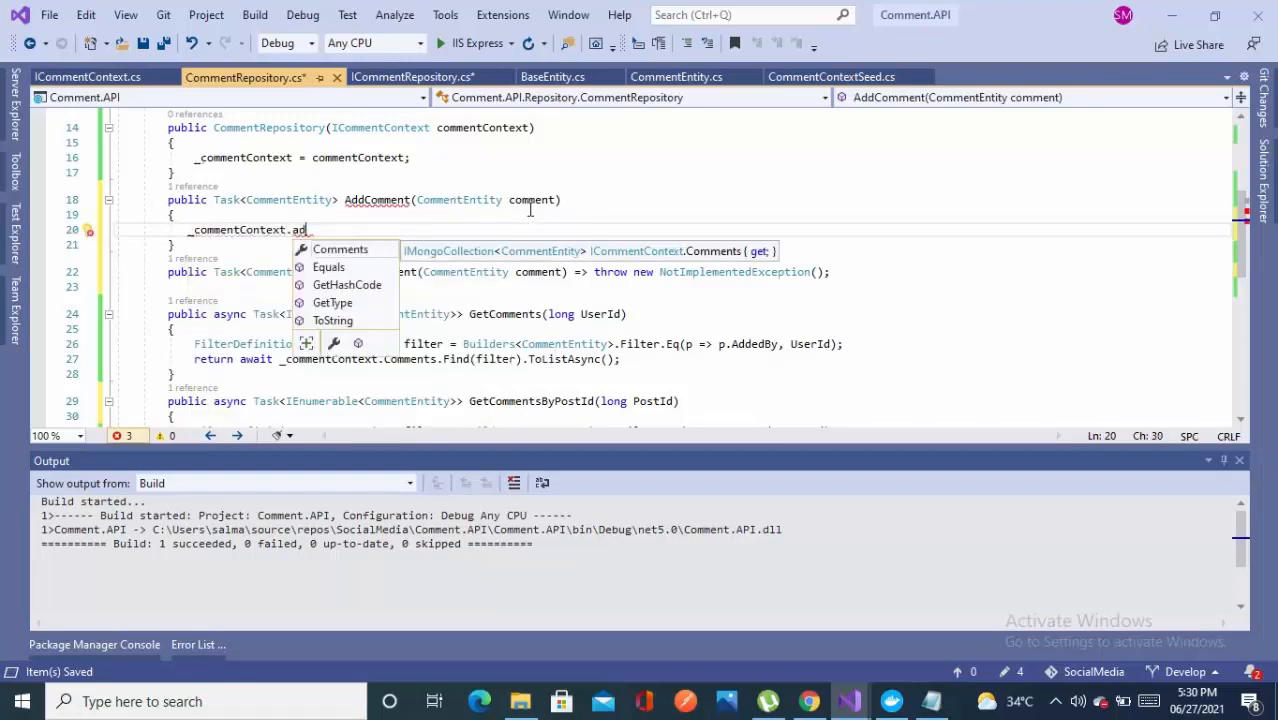
Step: Make AddComment async, awaiting Comments.InsertOneAsync(comment) and returning the comment
{"action": "type", "text": "Comments."}
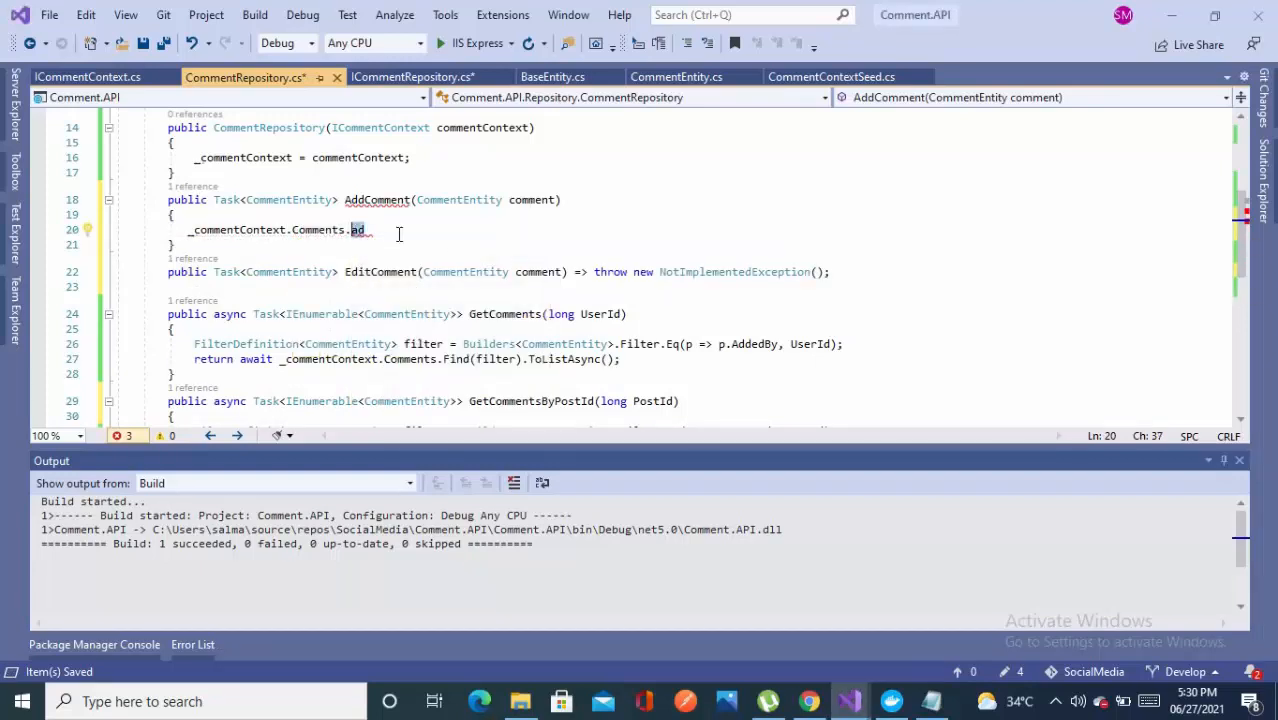
{"action": "type", "text": "i"}
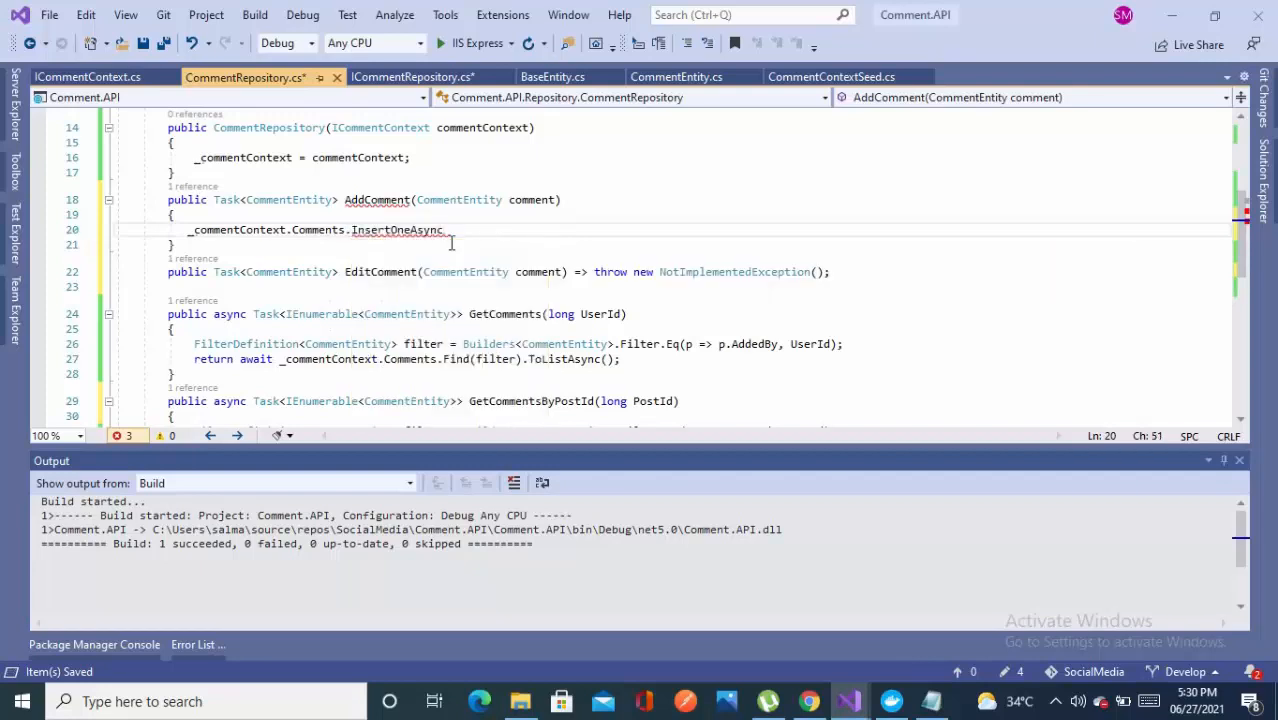
{"action": "type", "text": "(comment);"}
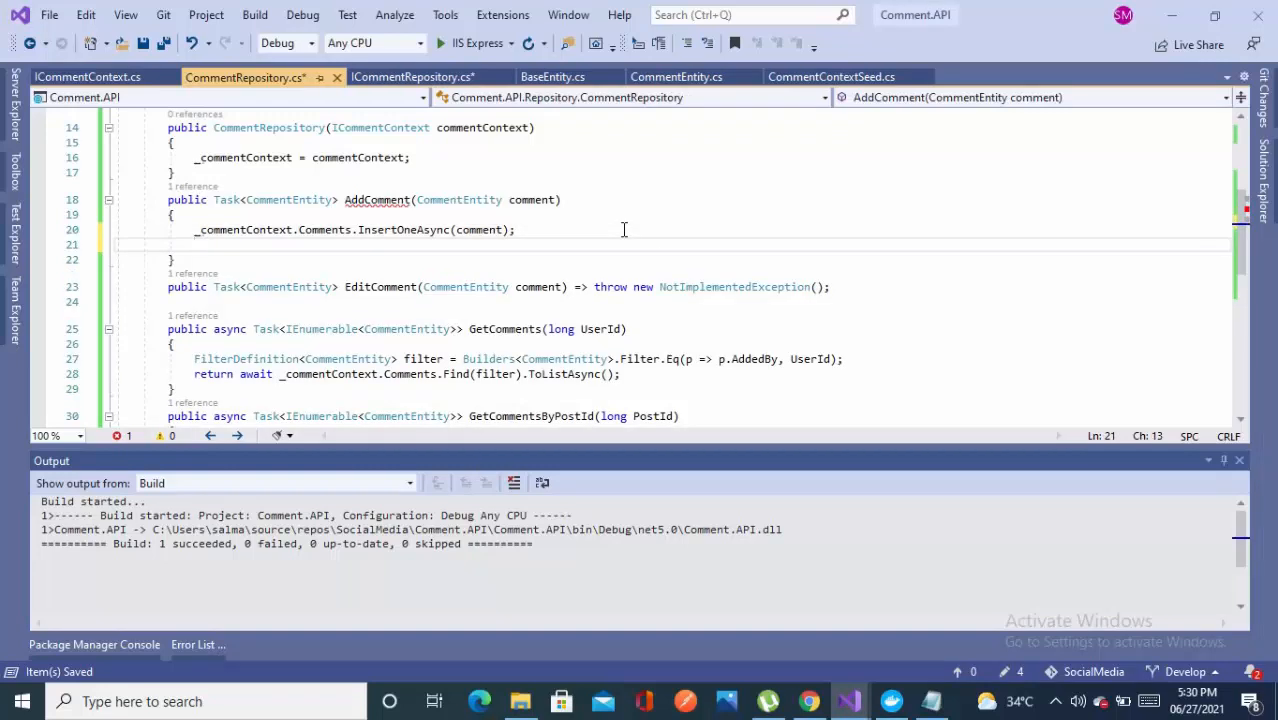
{"action": "type", "text": "var data="}
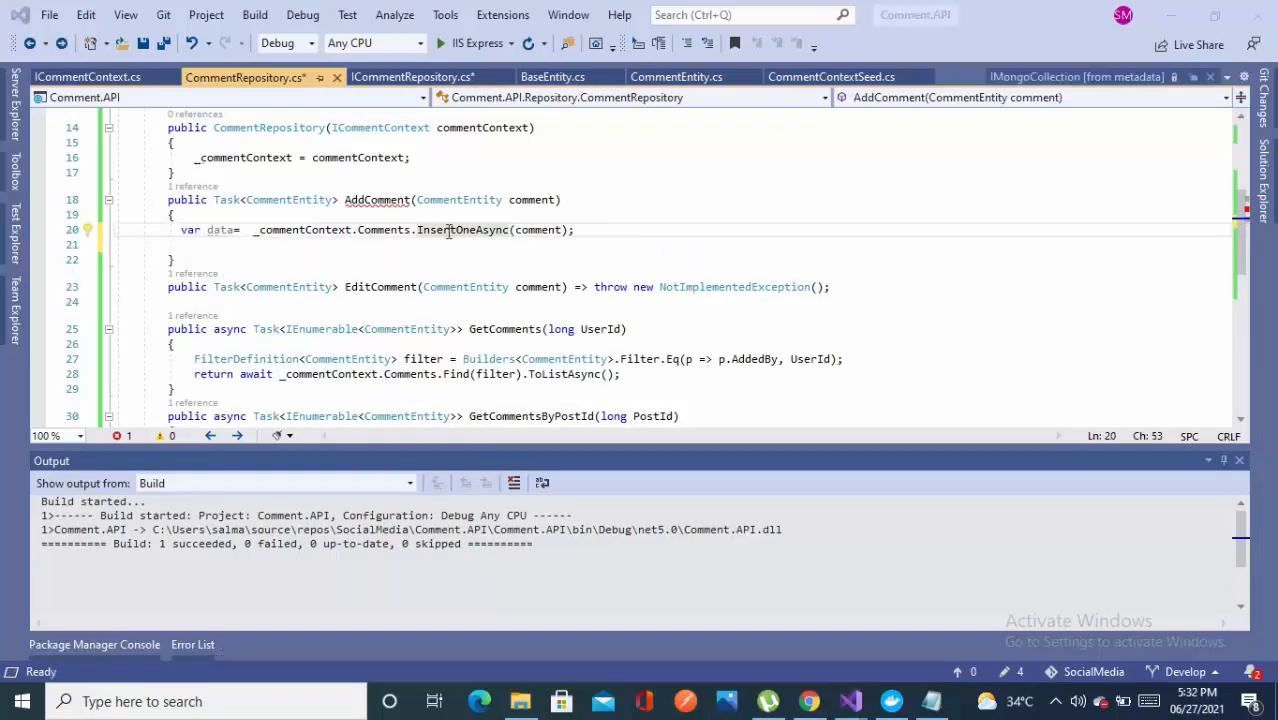
{"action": "mouse_move", "coordinate": [462, 229]}
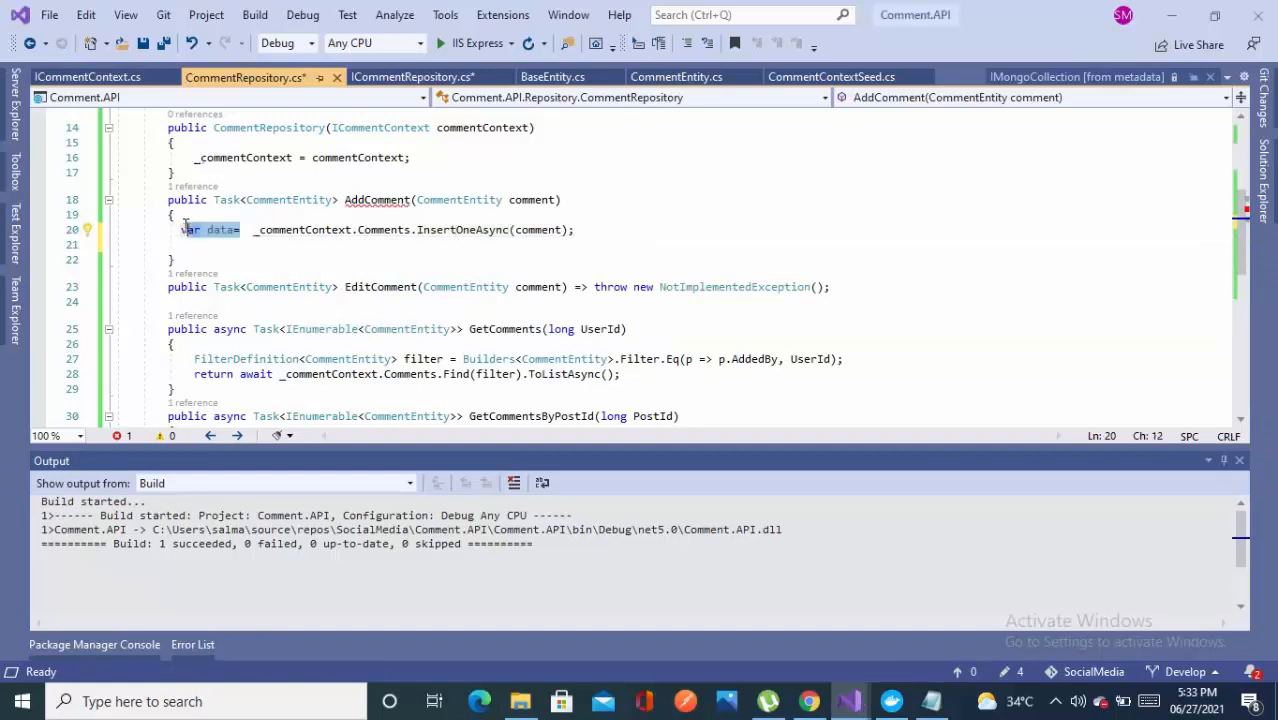
{"action": "type", "text": "awai"}
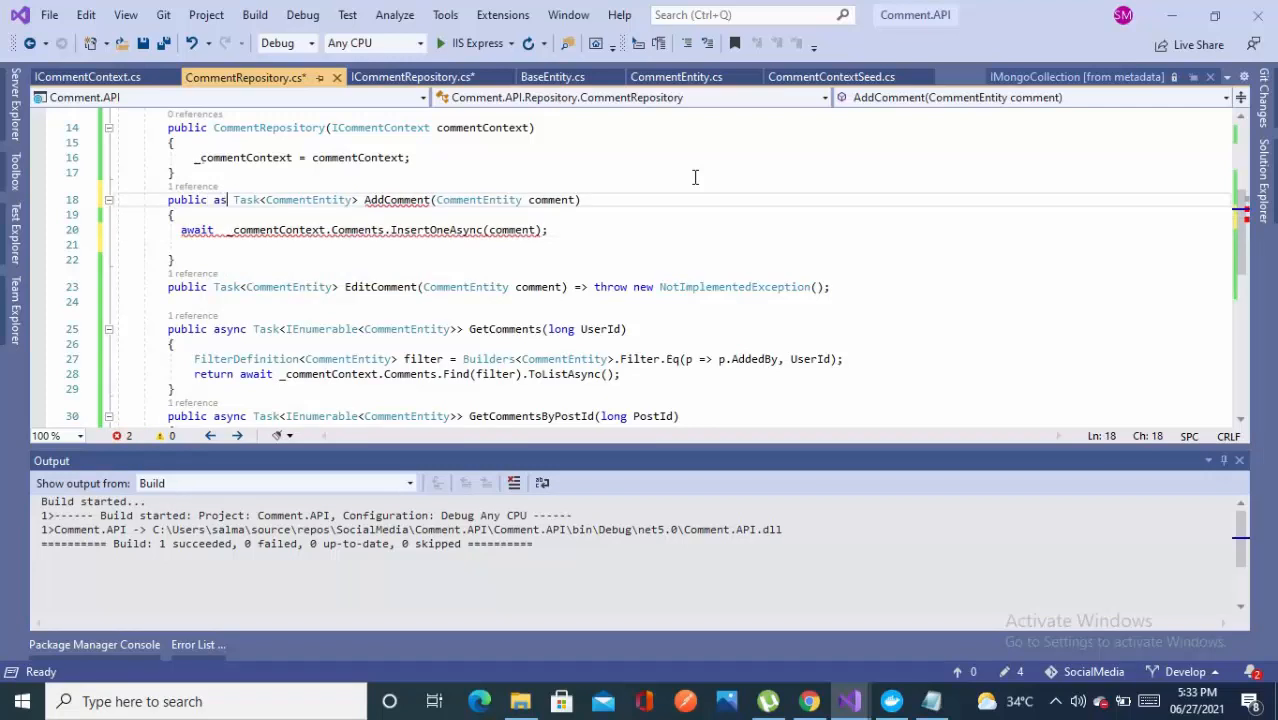
{"action": "type", "text": "ync"}
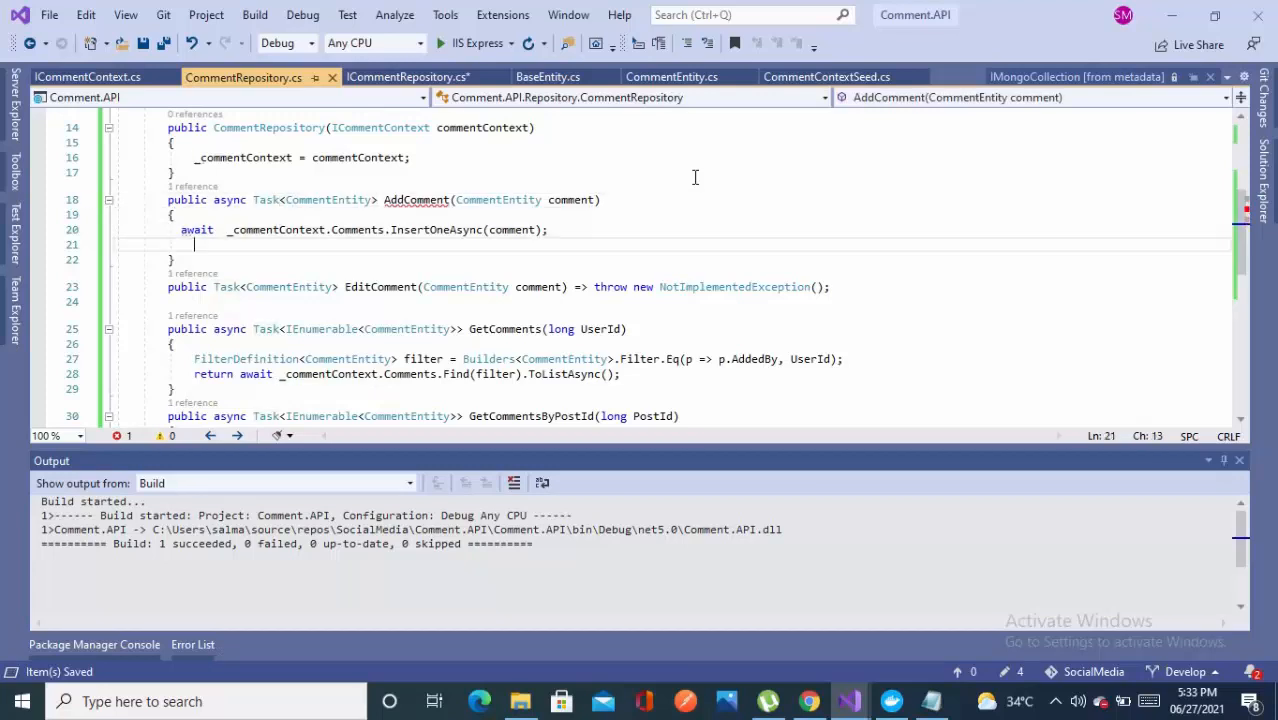
{"action": "type", "text": "return c"}
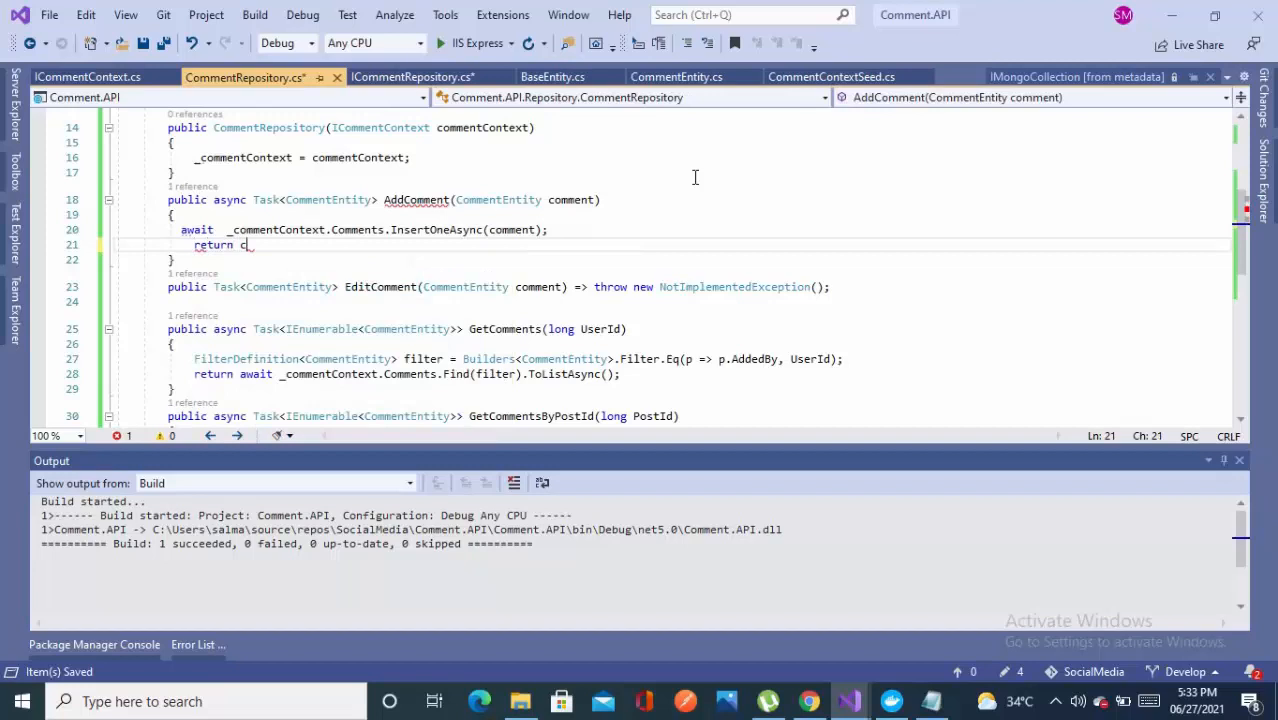
{"action": "type", "text": "omment;"}
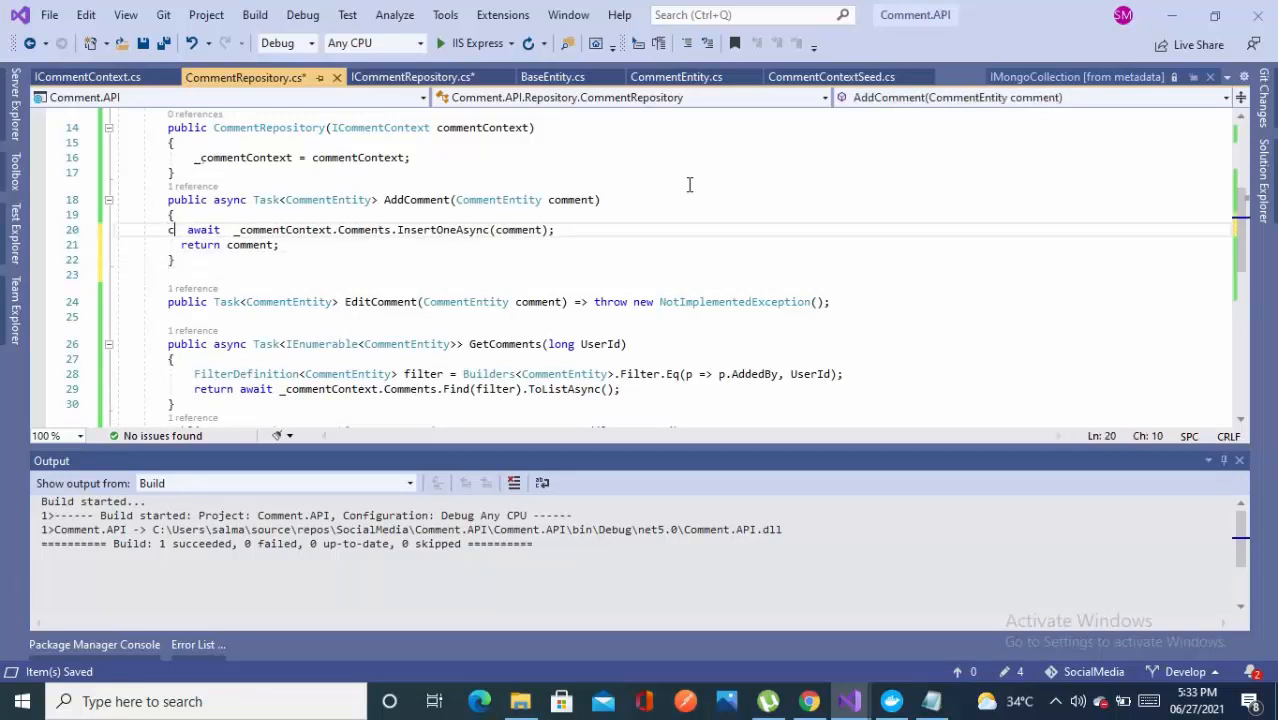
{"action": "type", "text": "omment="}
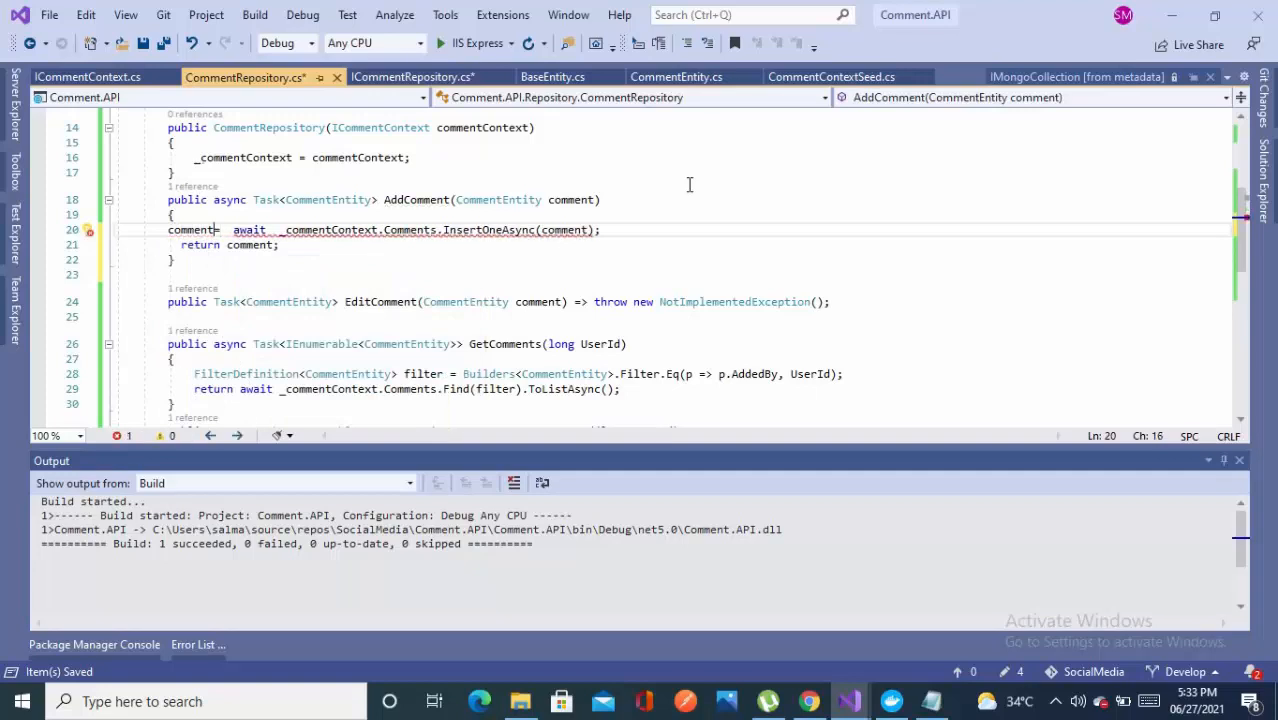
{"action": "double_click", "coordinate": [190, 230]}
{"action": "type", "text": "{"}
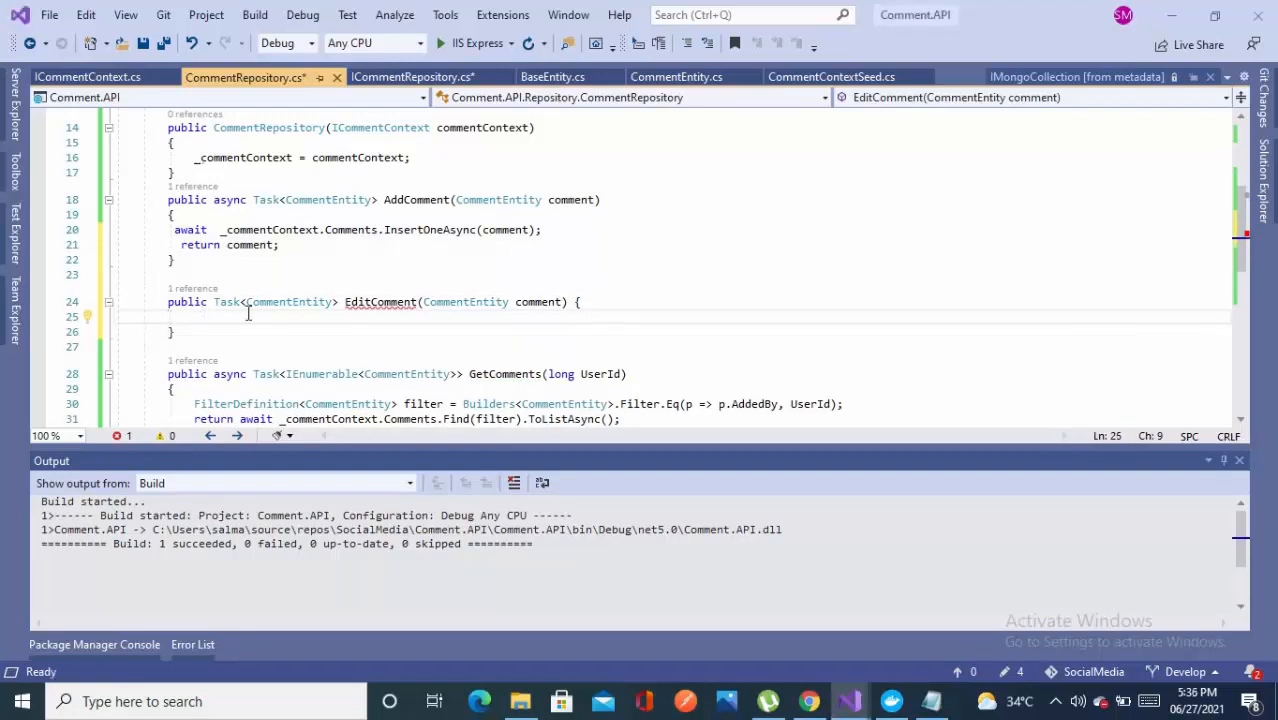
Step: In EditComment, assign updatedResult from _commentContext.Comments.ReplaceOneAsync
{"action": "type", "text": "var u"}
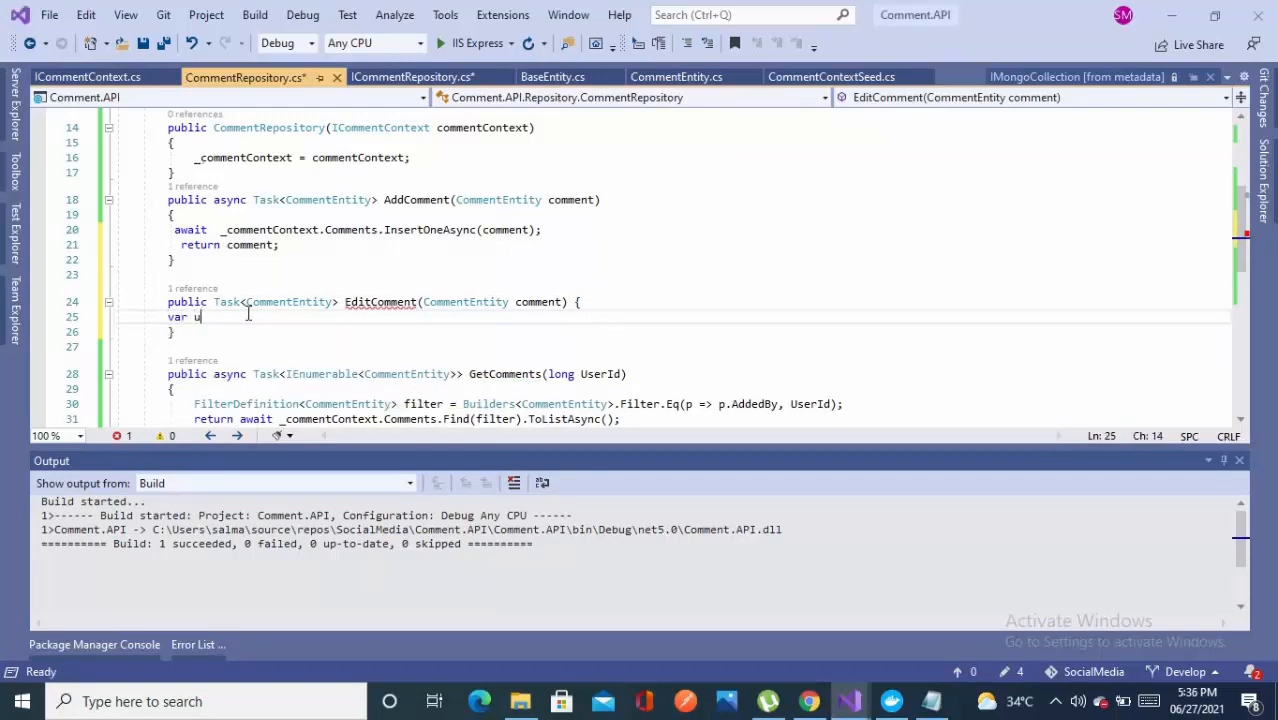
{"action": "type", "text": "pdated"}
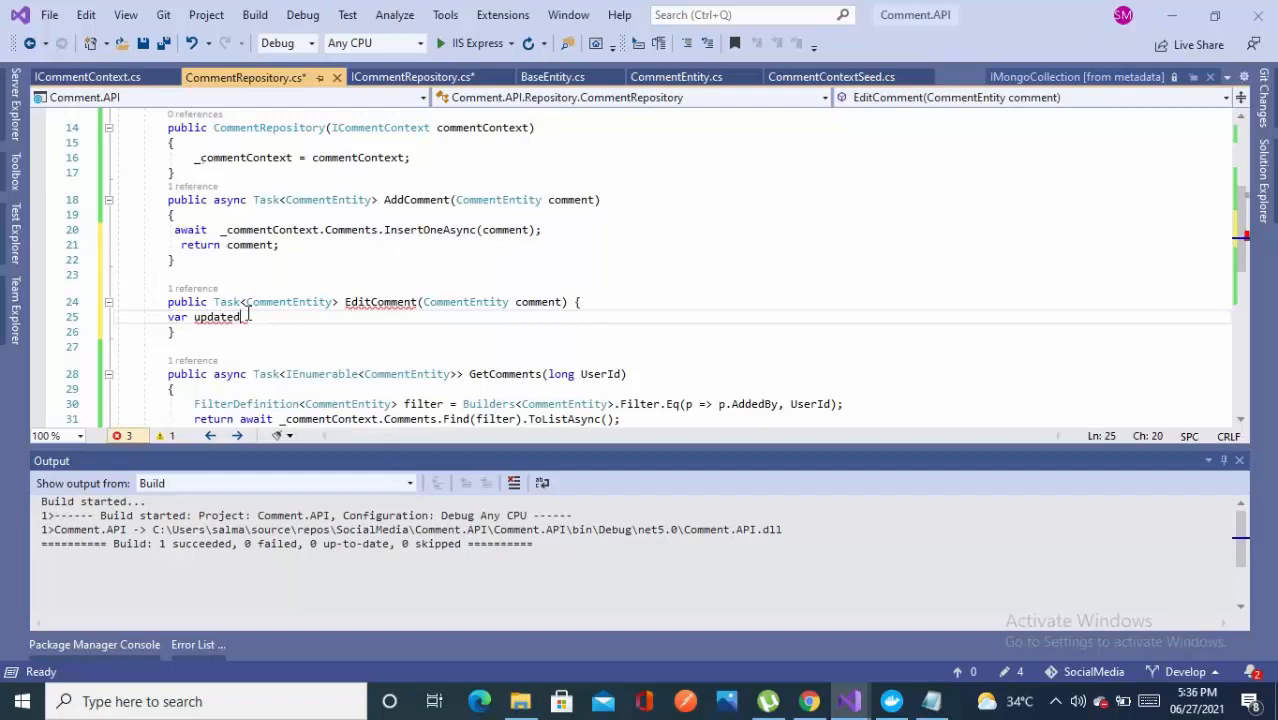
{"action": "type", "text": "Resu"}
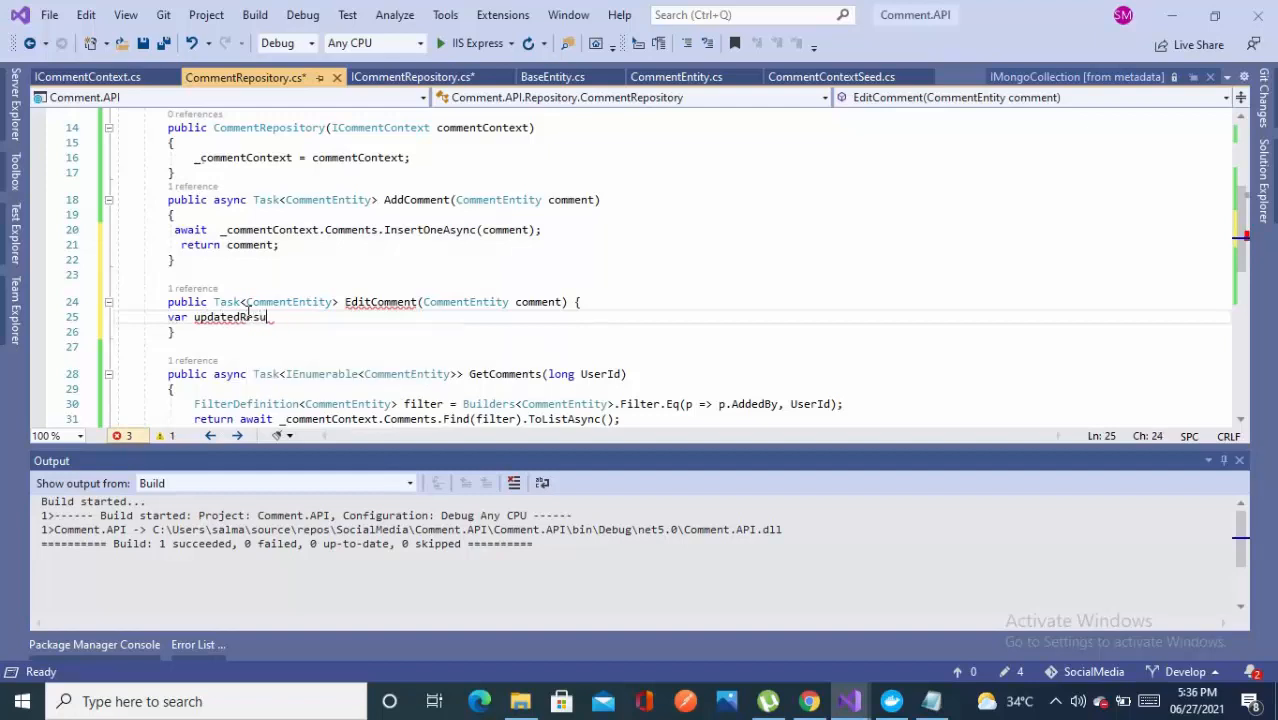
{"action": "type", "text": "lt"}
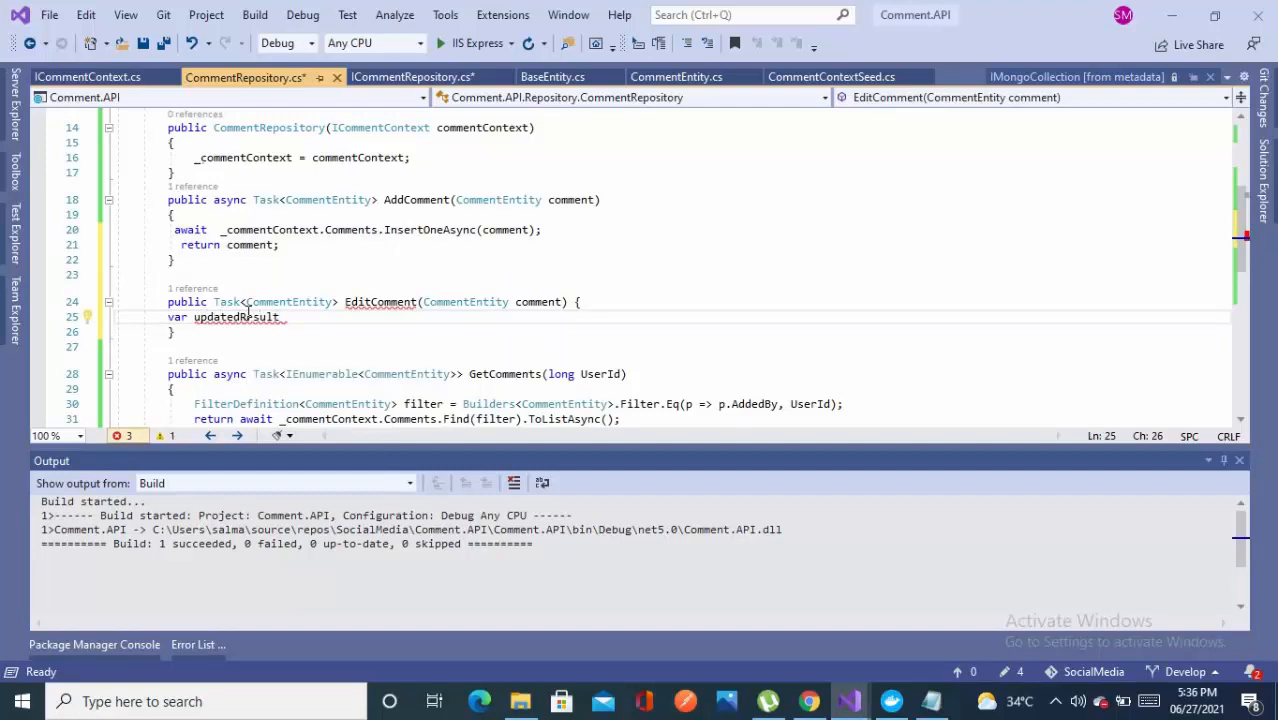
{"action": "type", "text": "="}
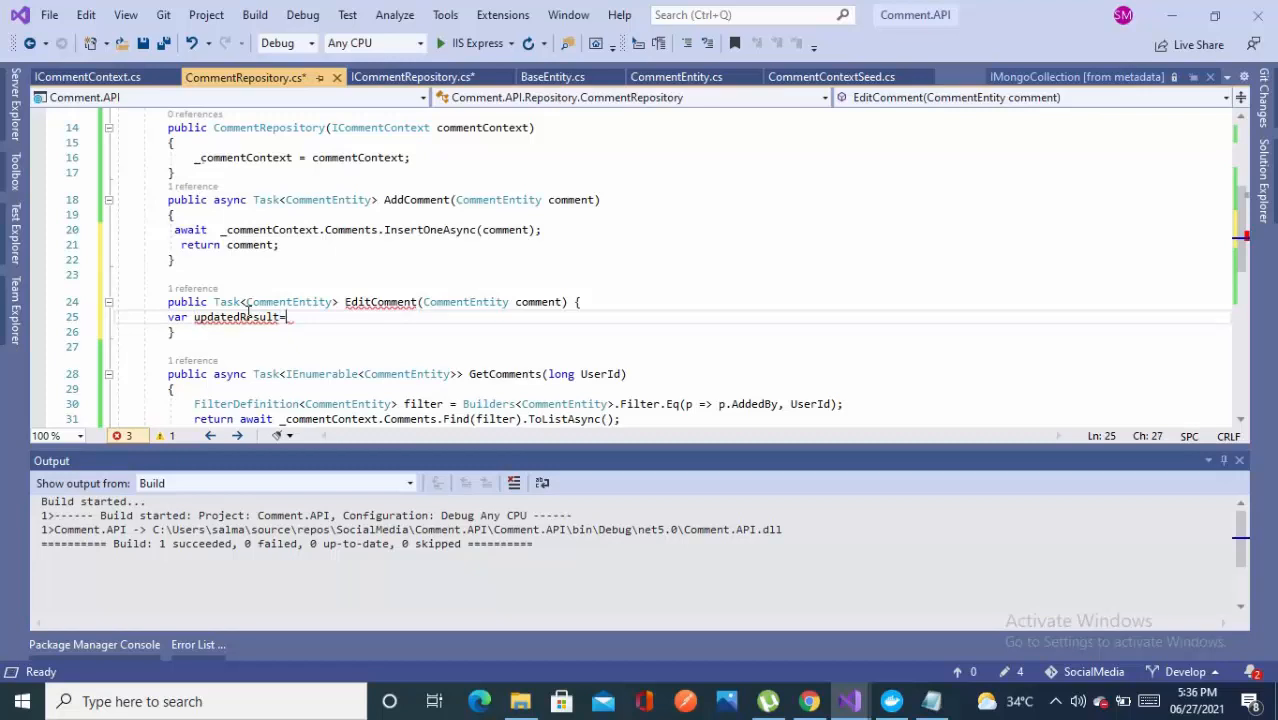
{"action": "type", "text": "_commentContext"}
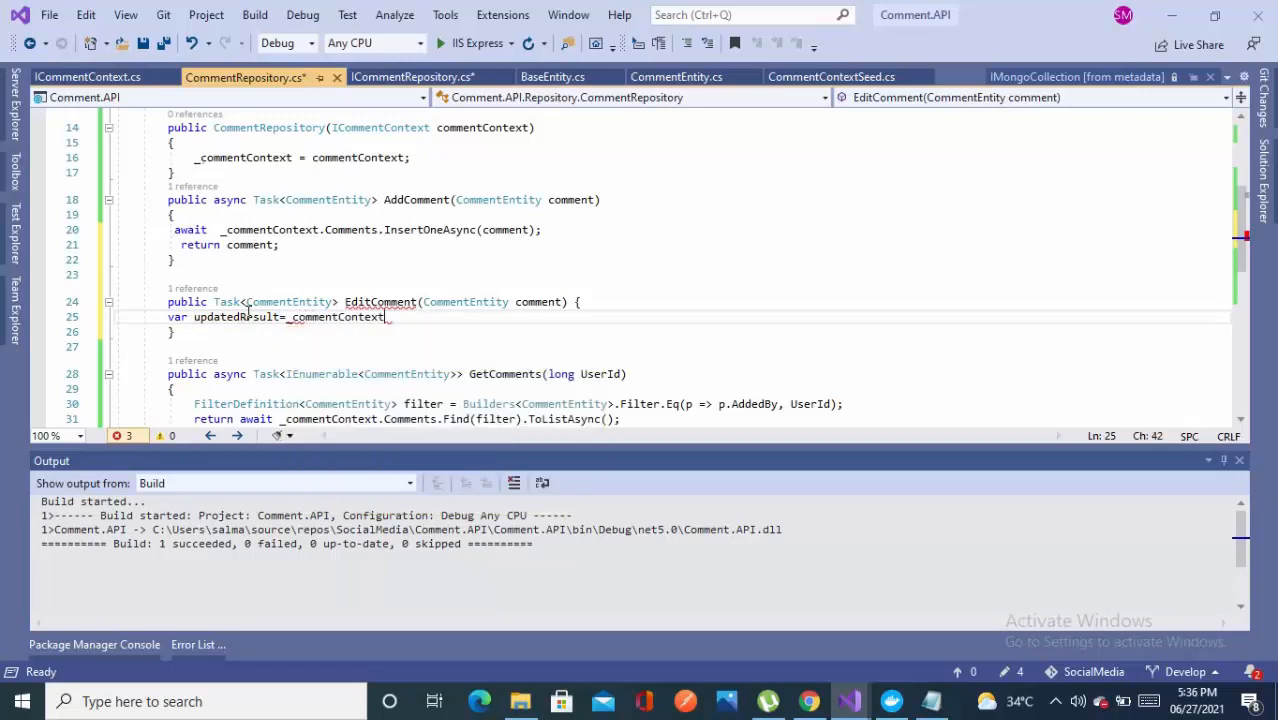
{"action": "type", "text": ".Comments"}
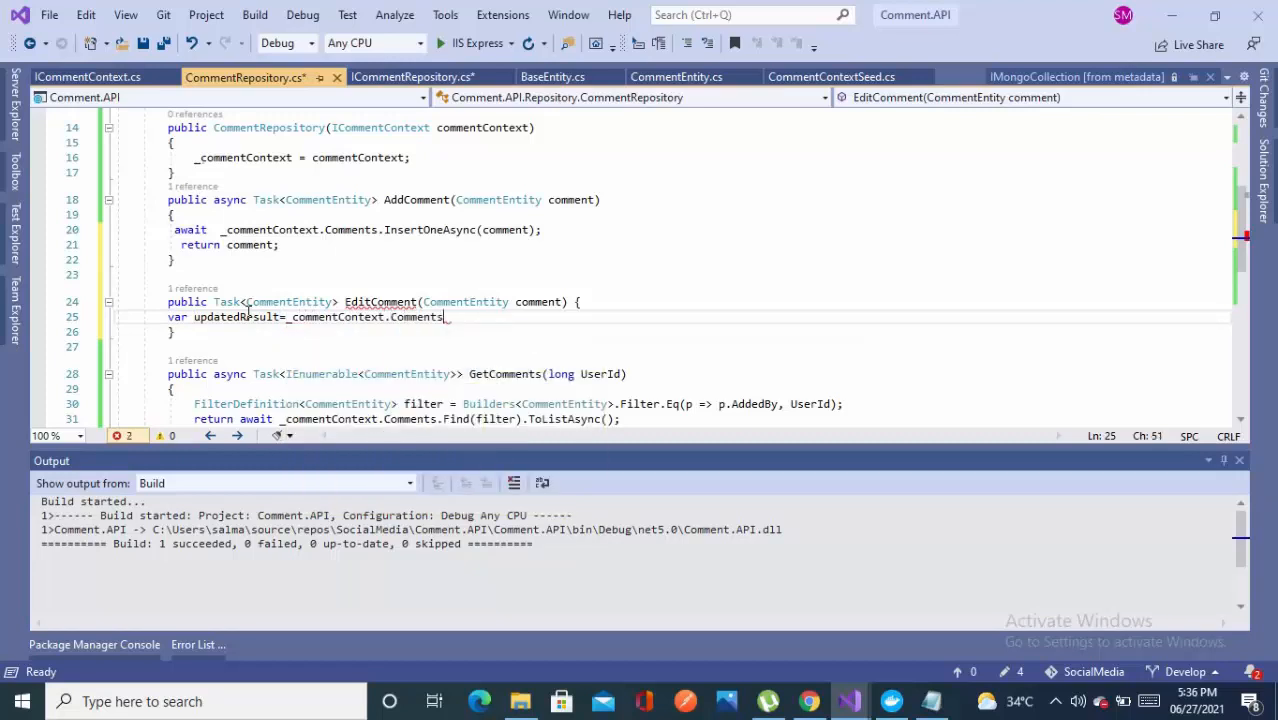
{"action": "type", "text": ".re"}
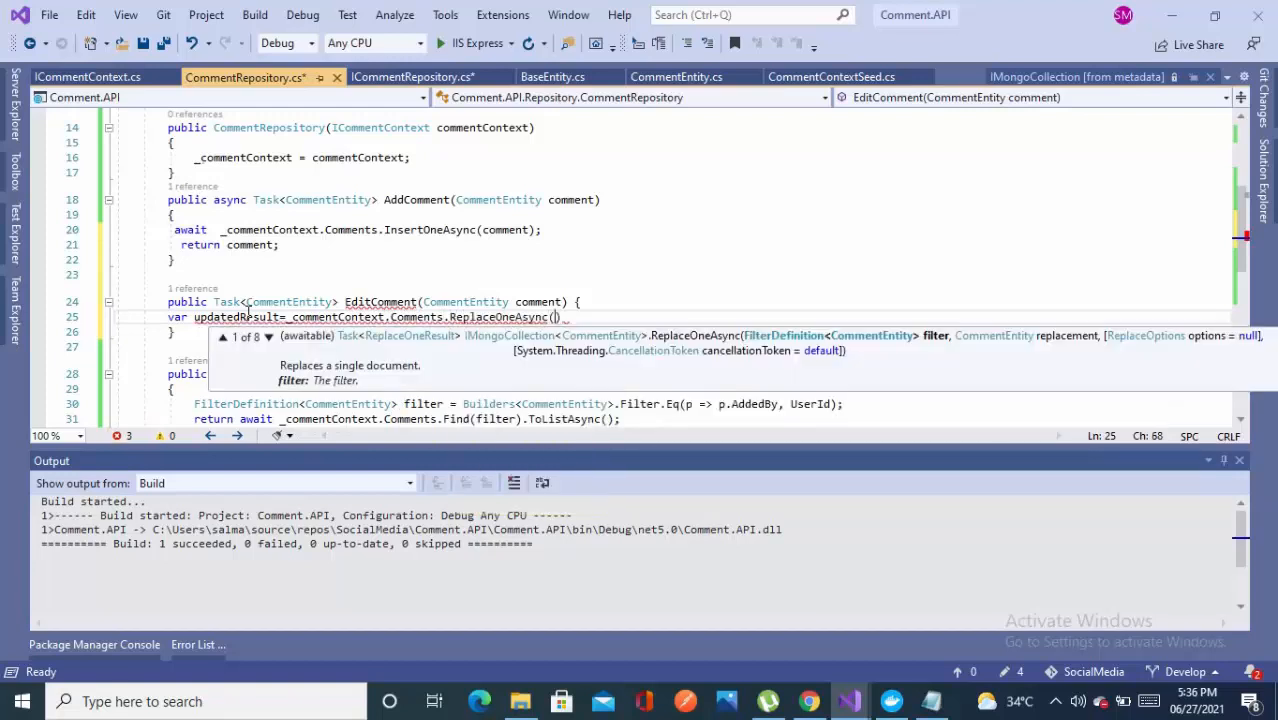
Step: Give ReplaceOneAsync an Id filter and the comment, then reference updatedResult.Result.IsAcknowledged
{"action": "type", "text": "filter:x"}
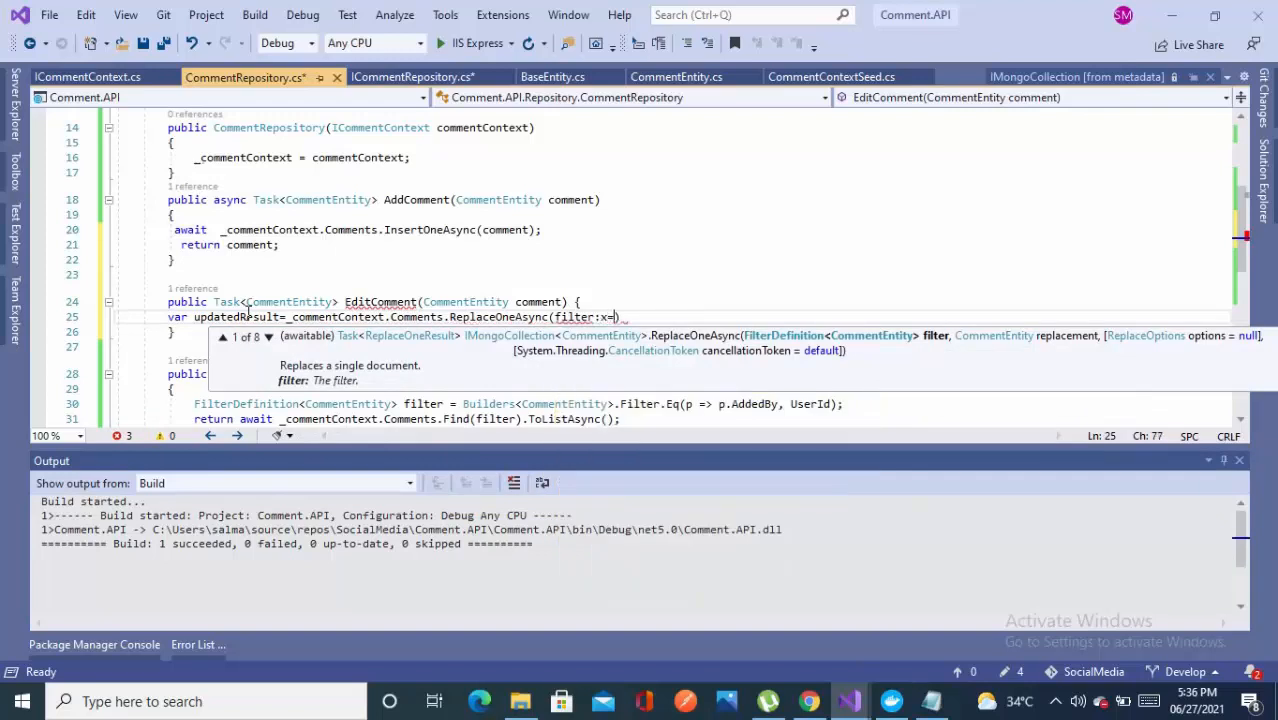
{"action": "type", "text": "=>x.Id"}
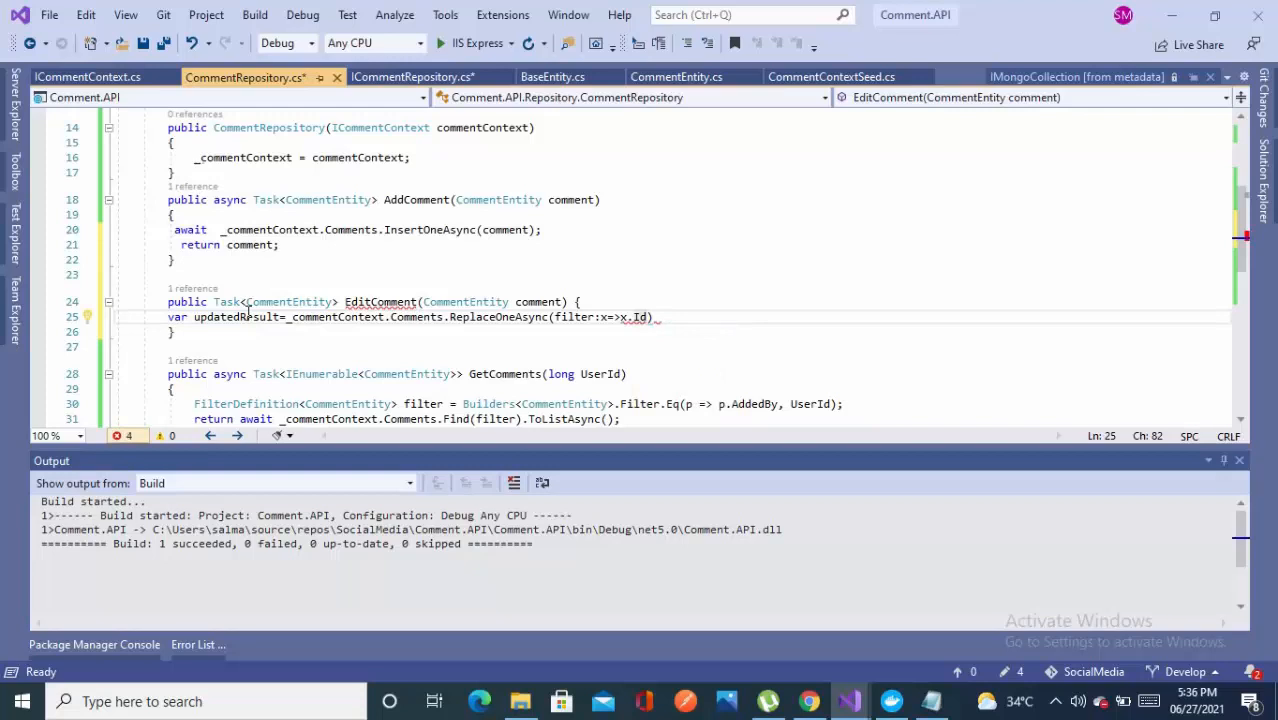
{"action": "type", "text": ")"}
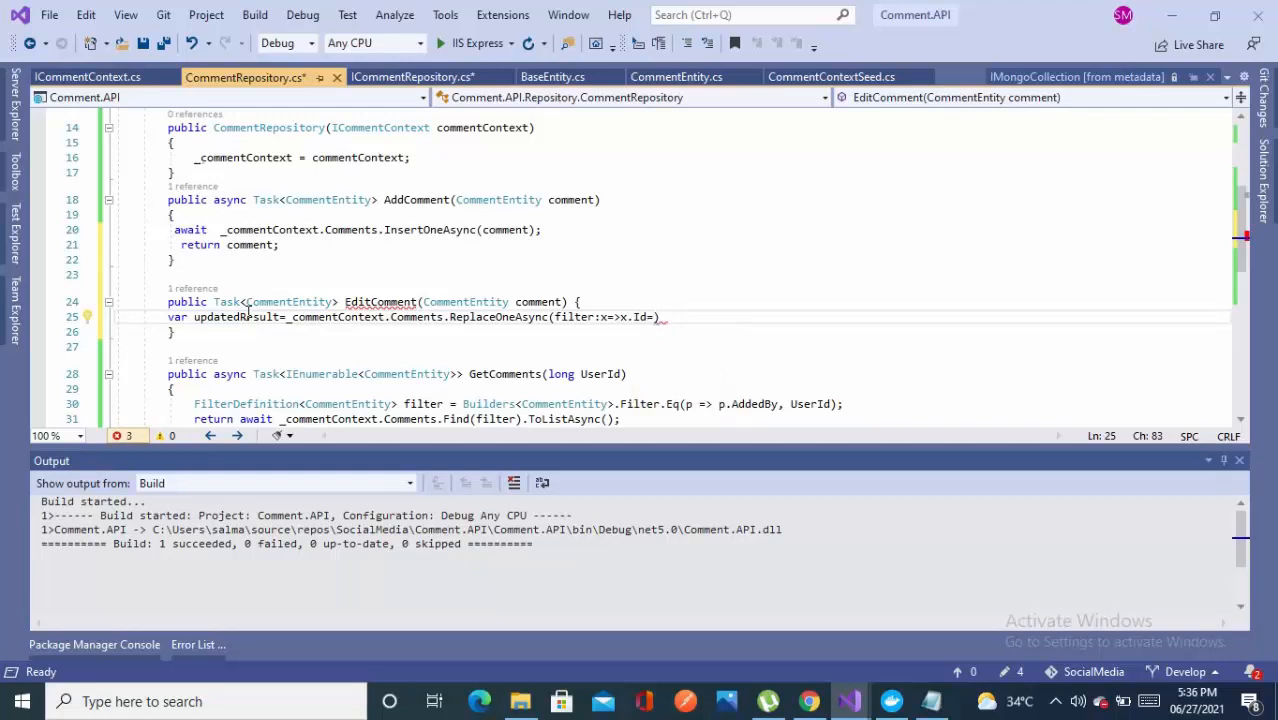
{"action": "type", "text": "c"}
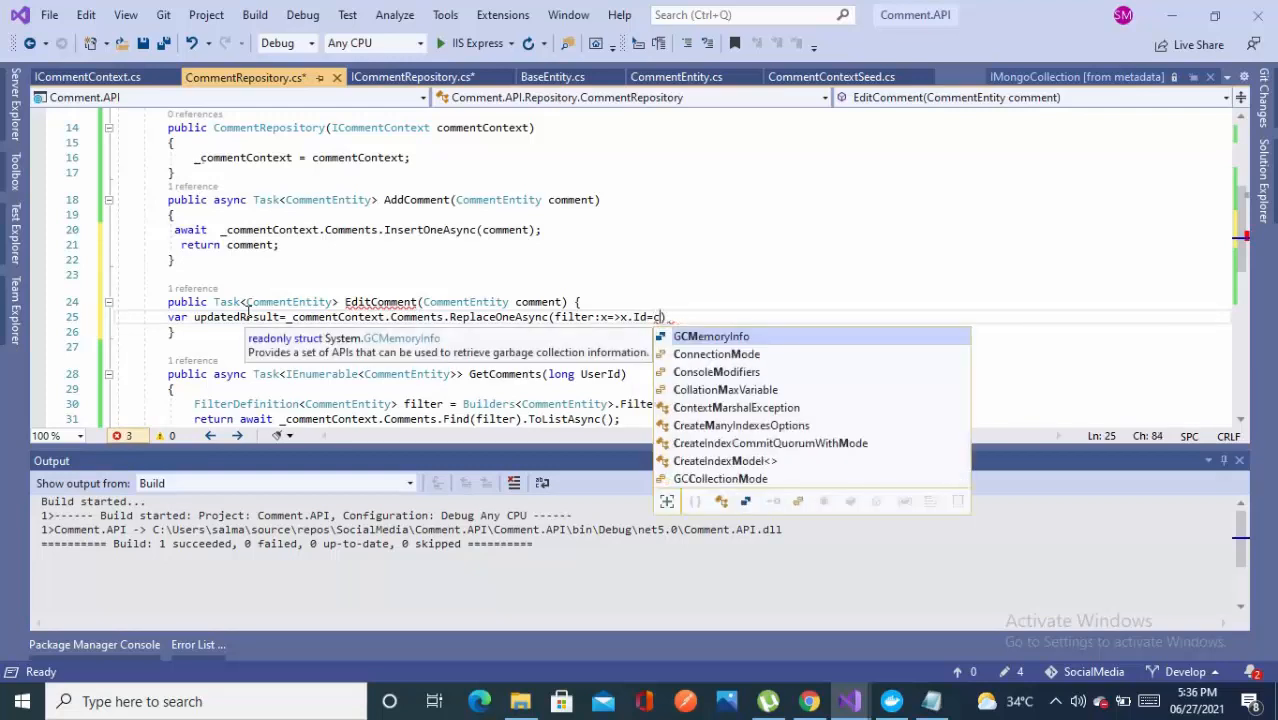
{"action": "type", "text": "omment.Id"}
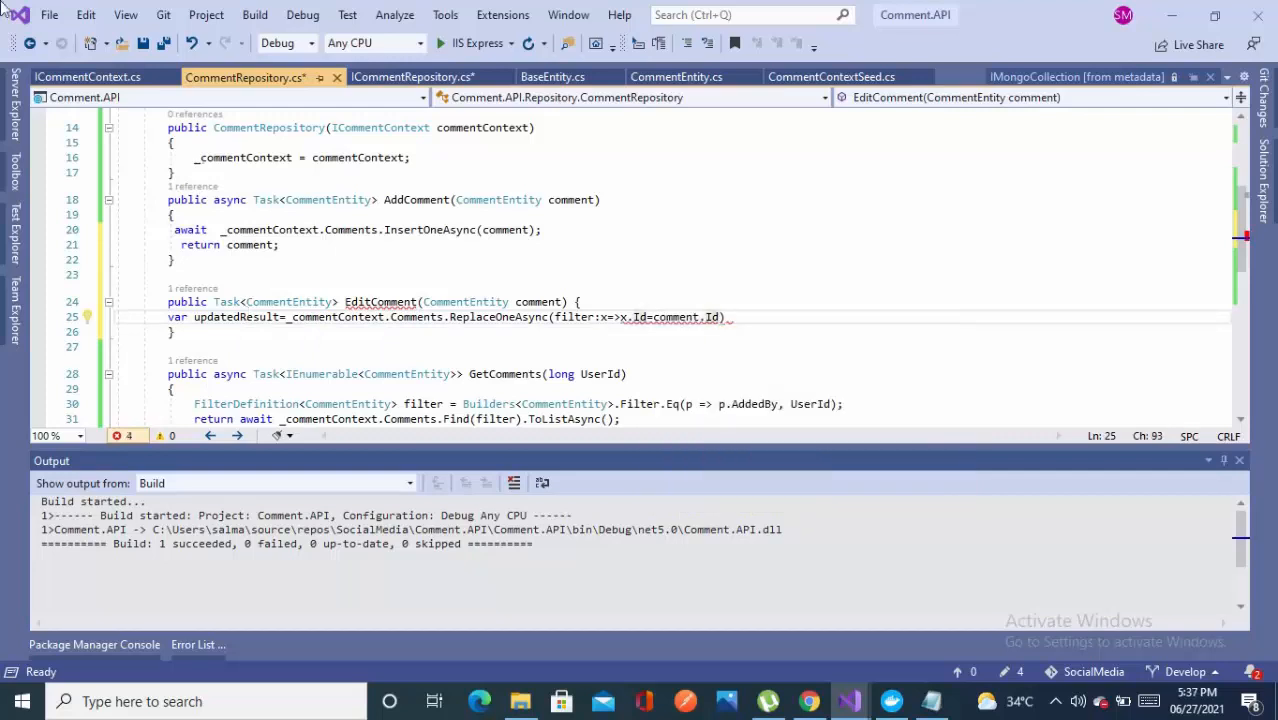
{"action": "type", "text": "updatedResult.Result.IsAcknowledged"}
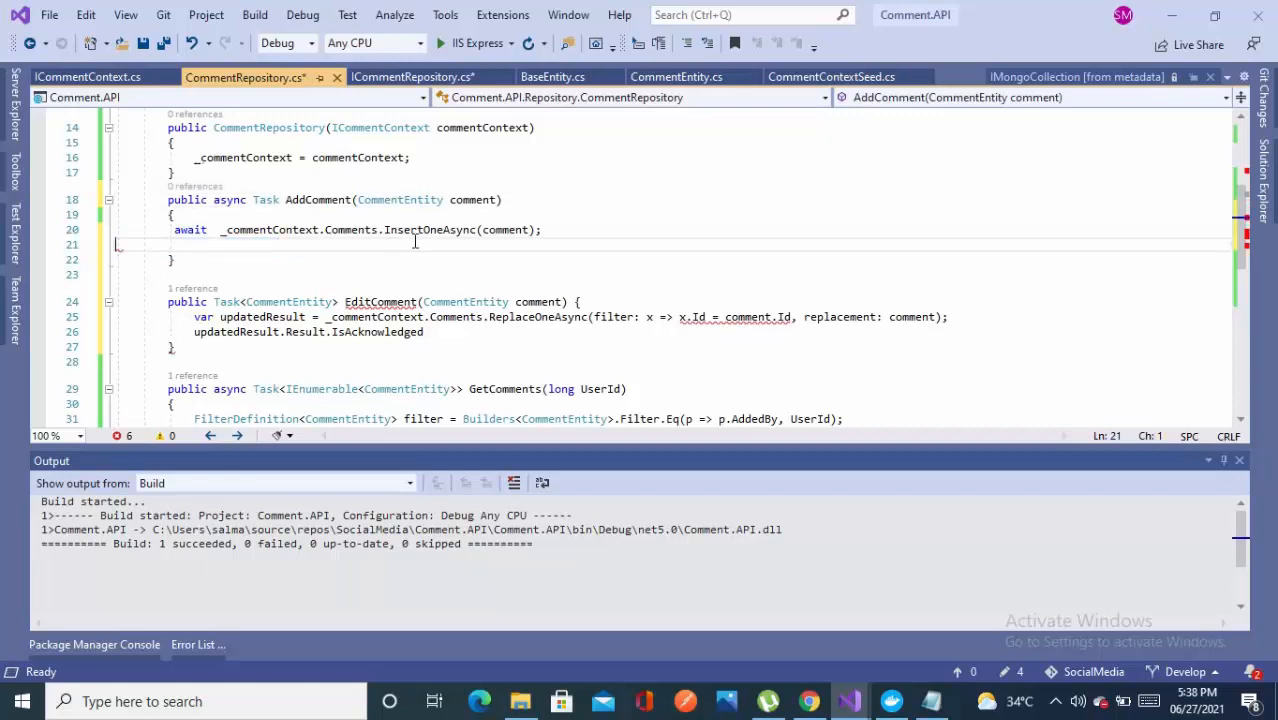
Step: In ICommentRepository, declare AddComment as Task and EditComment as Task<bool>
{"action": "left_click", "coordinate": [413, 77]}
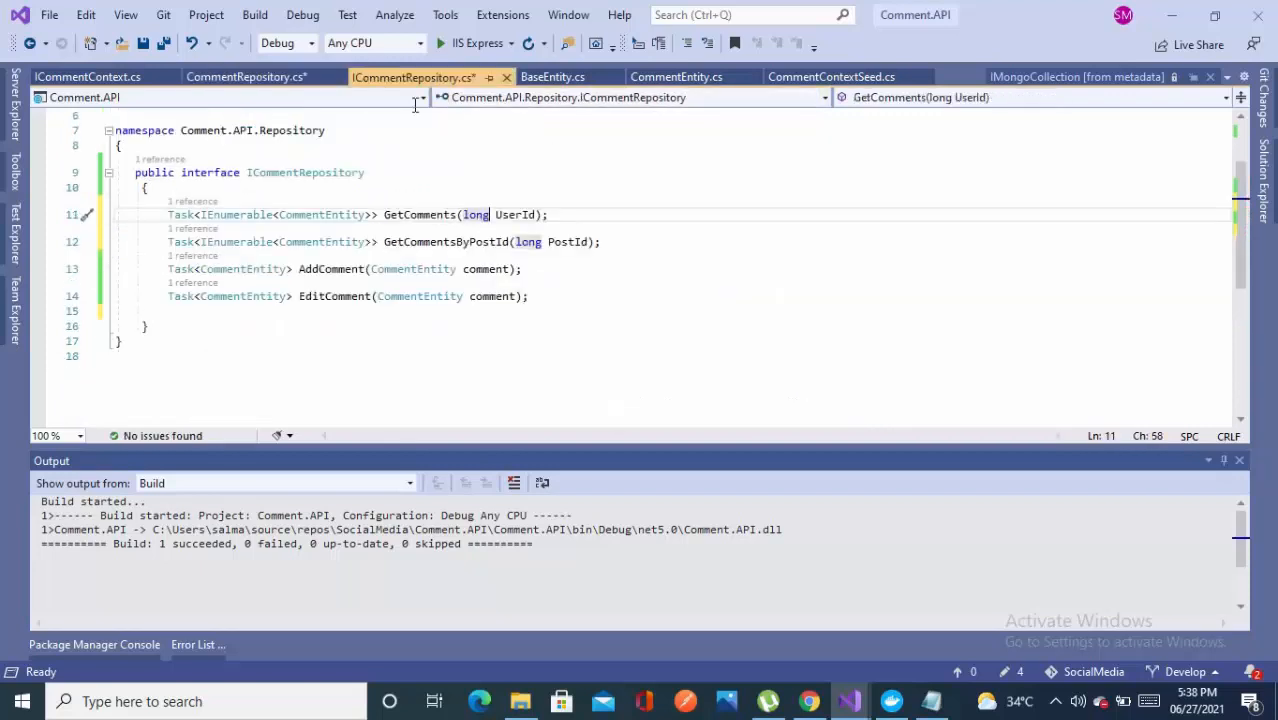
{"action": "mouse_move", "coordinate": [335, 253]}
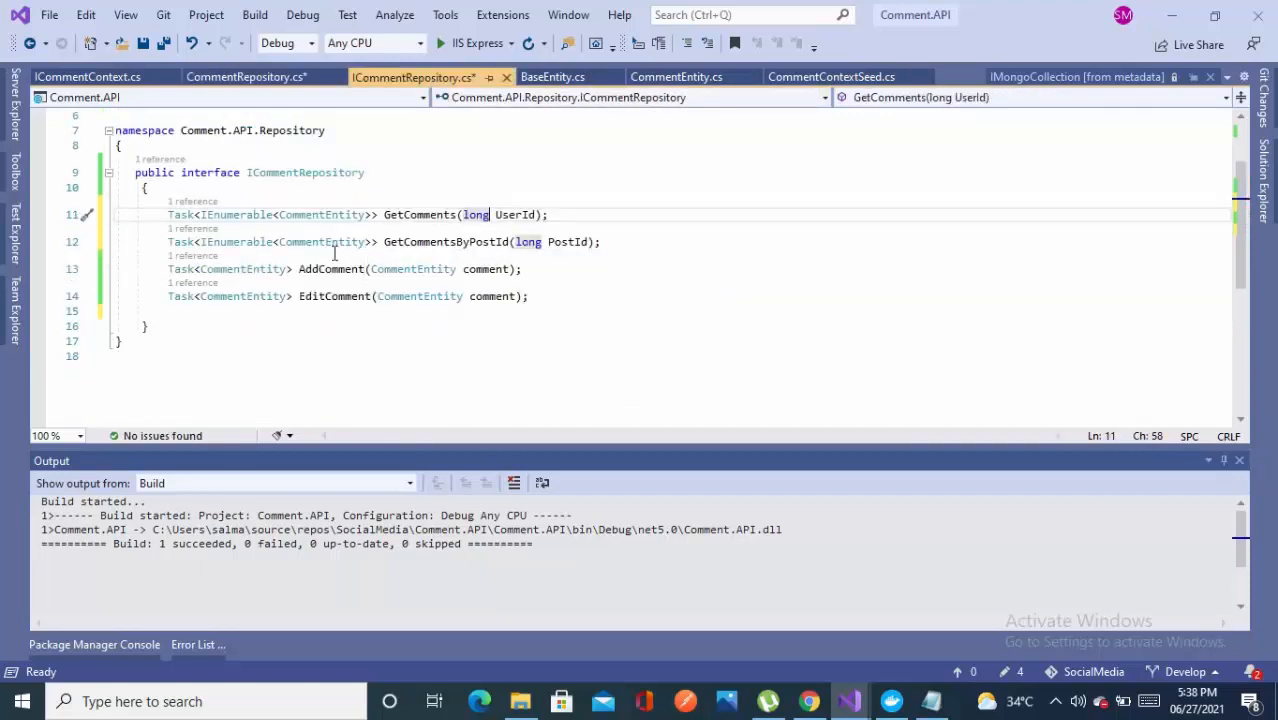
{"action": "left_click", "coordinate": [293, 268]}
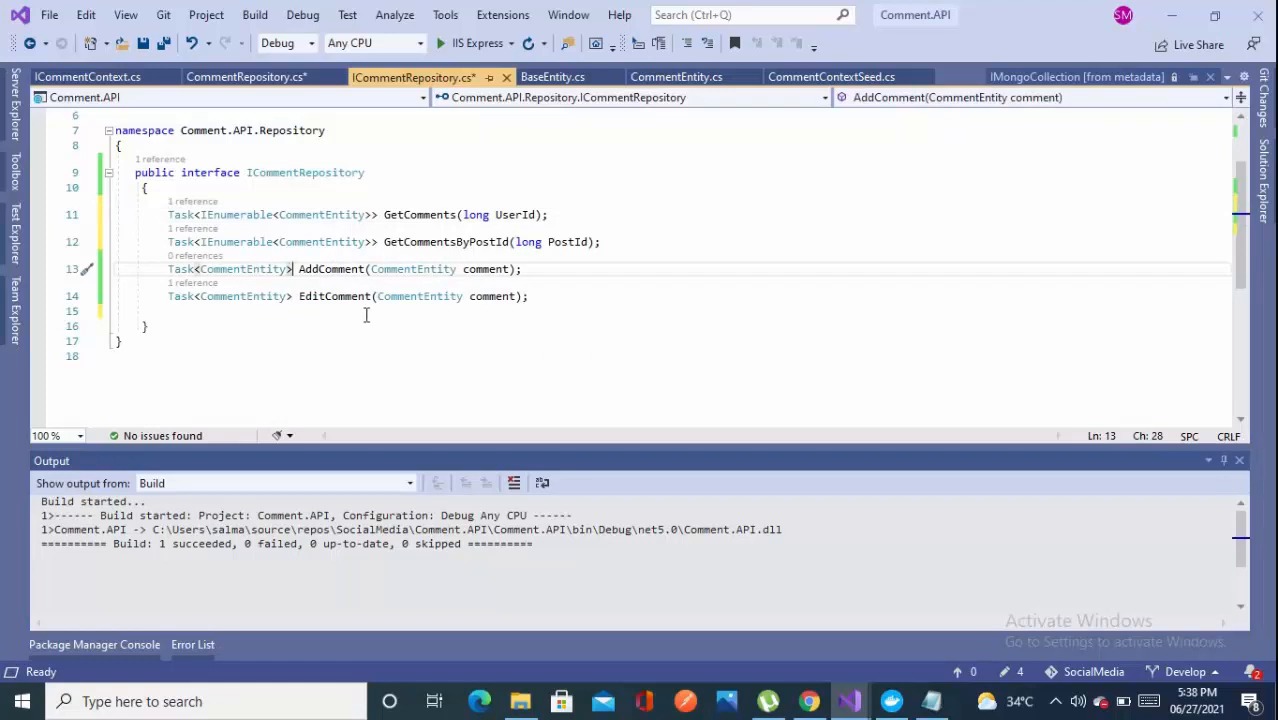
{"action": "double_click", "coordinate": [242, 268]}
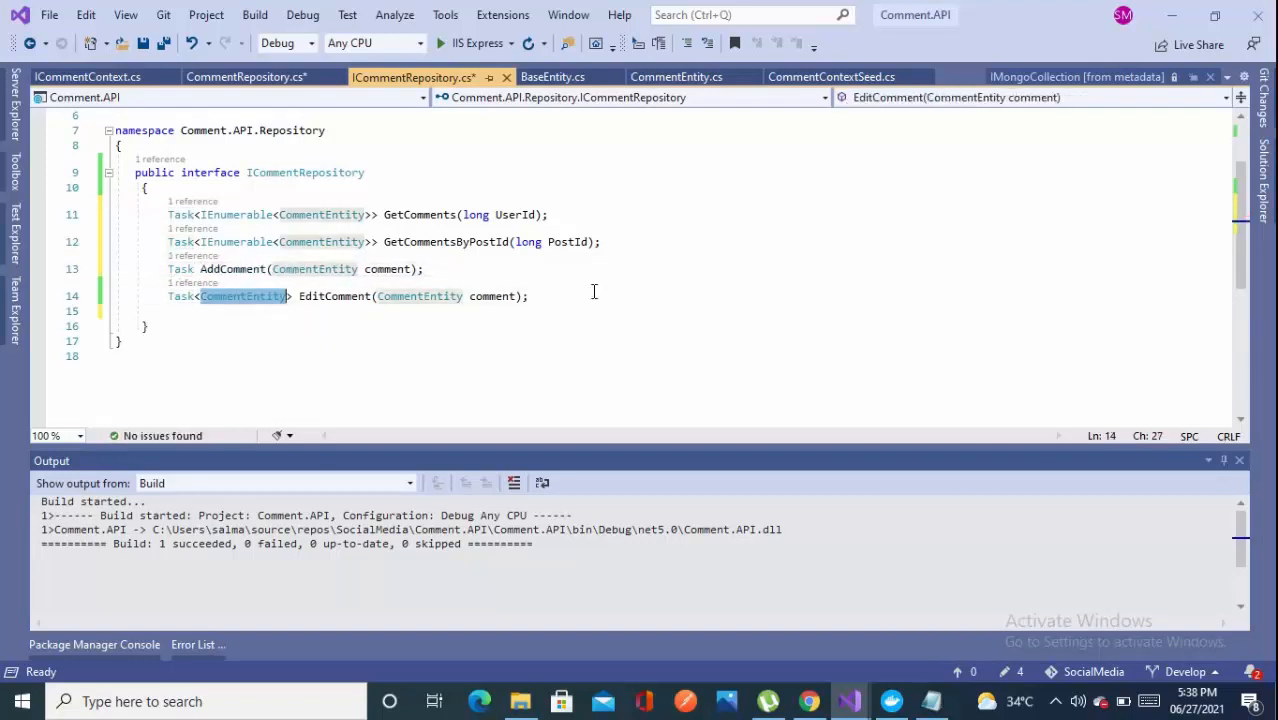
{"action": "type", "text": "bool"}
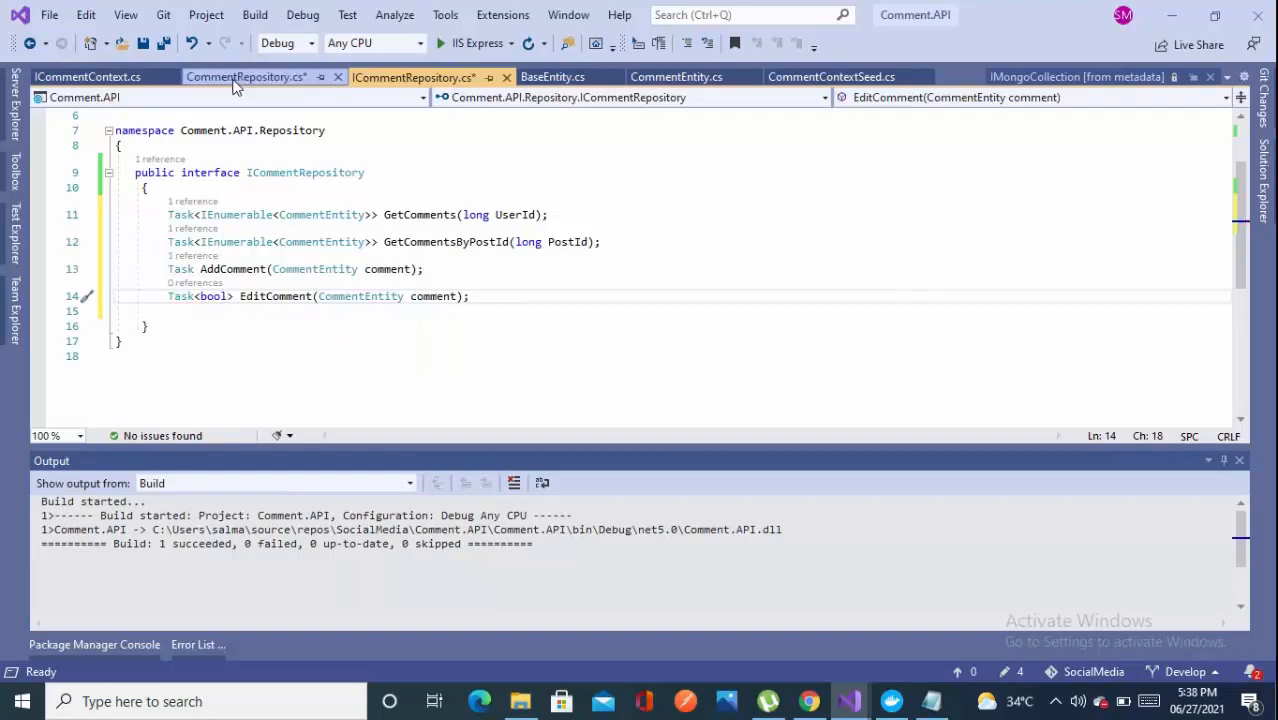
{"action": "left_click", "coordinate": [245, 77]}
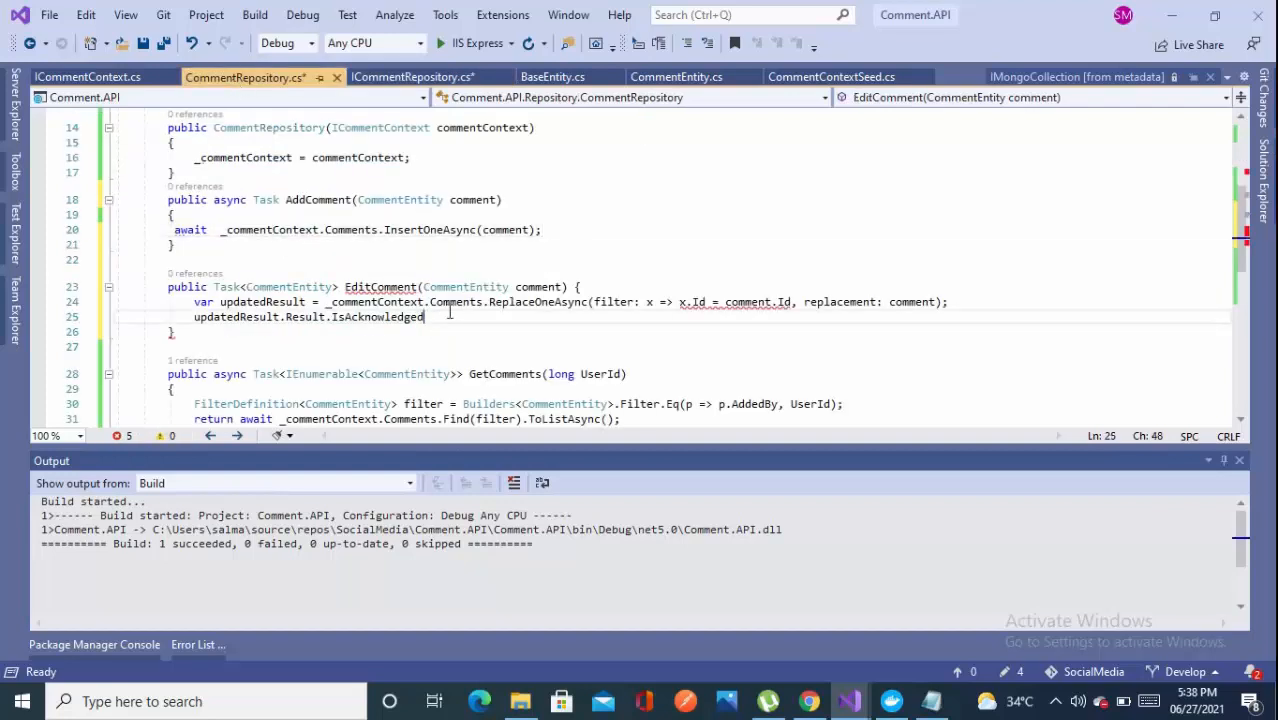
Step: Return updatedResult.IsAcknowledged && ModifiedCount > 0 from EditComment and await ReplaceOneAsync
{"action": "type", "text": "."}
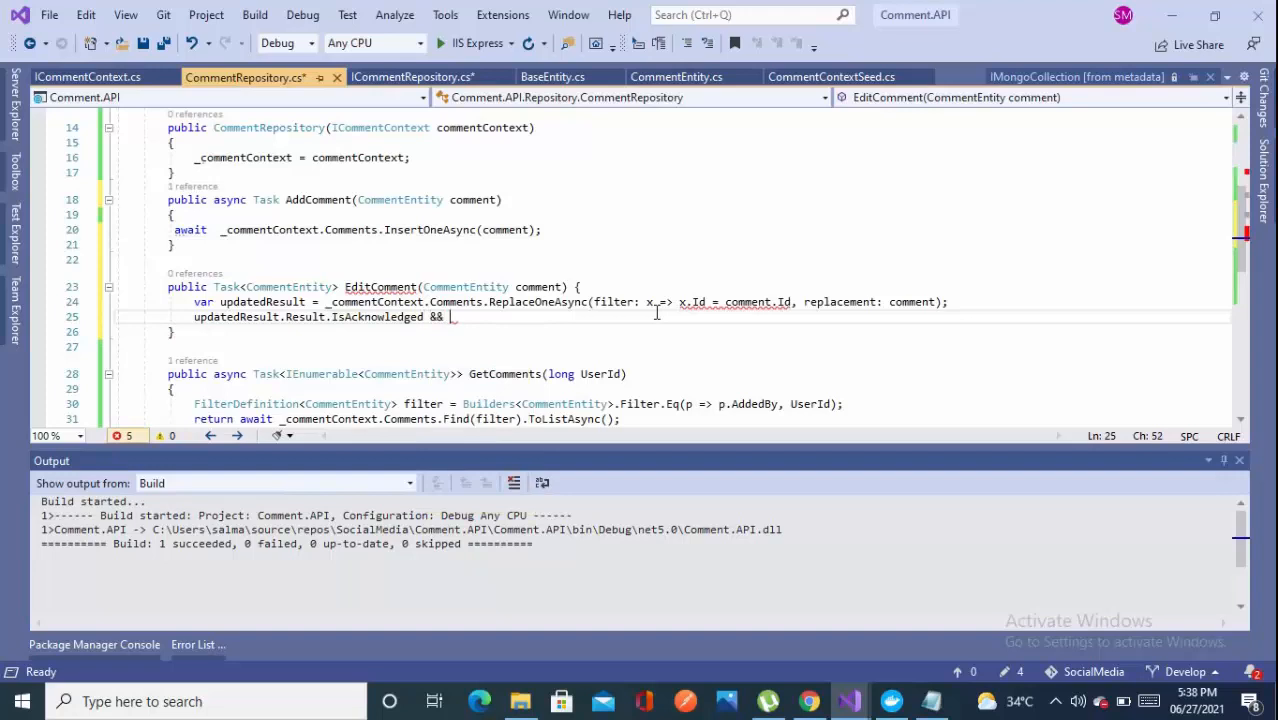
{"action": "type", "text": "updatedResult.         }"}
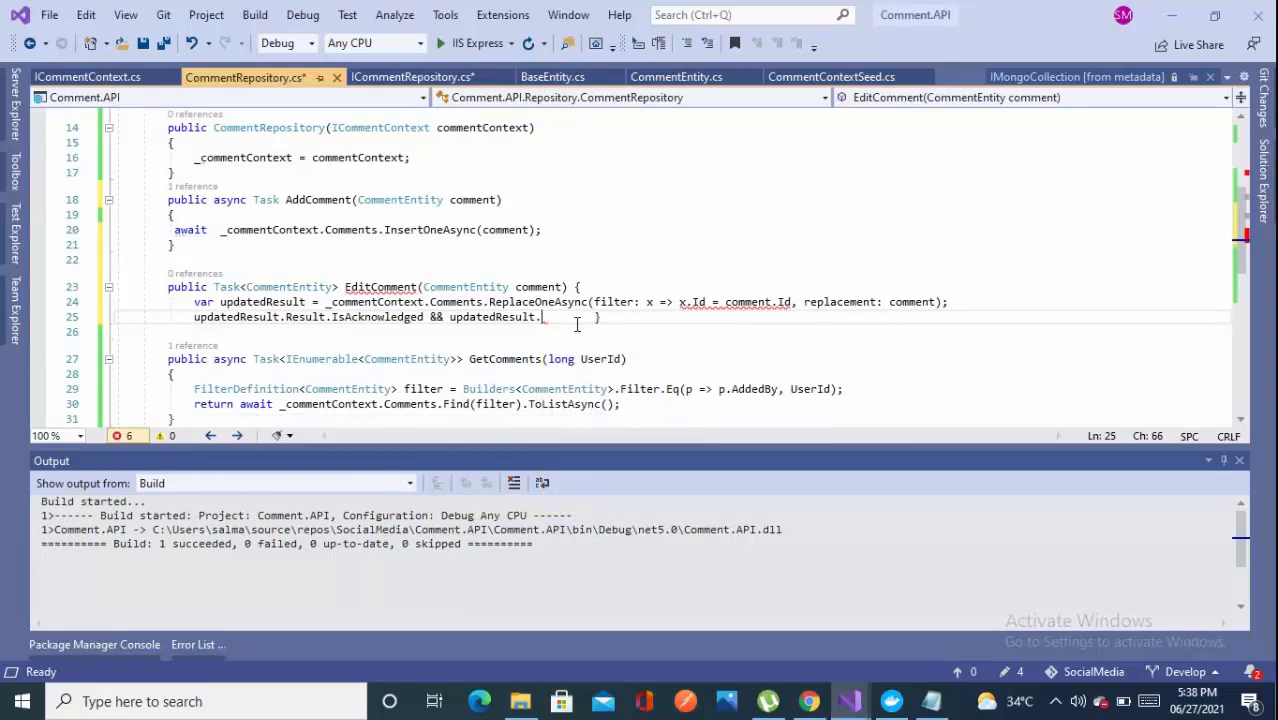
{"action": "type", "text": "mc"}
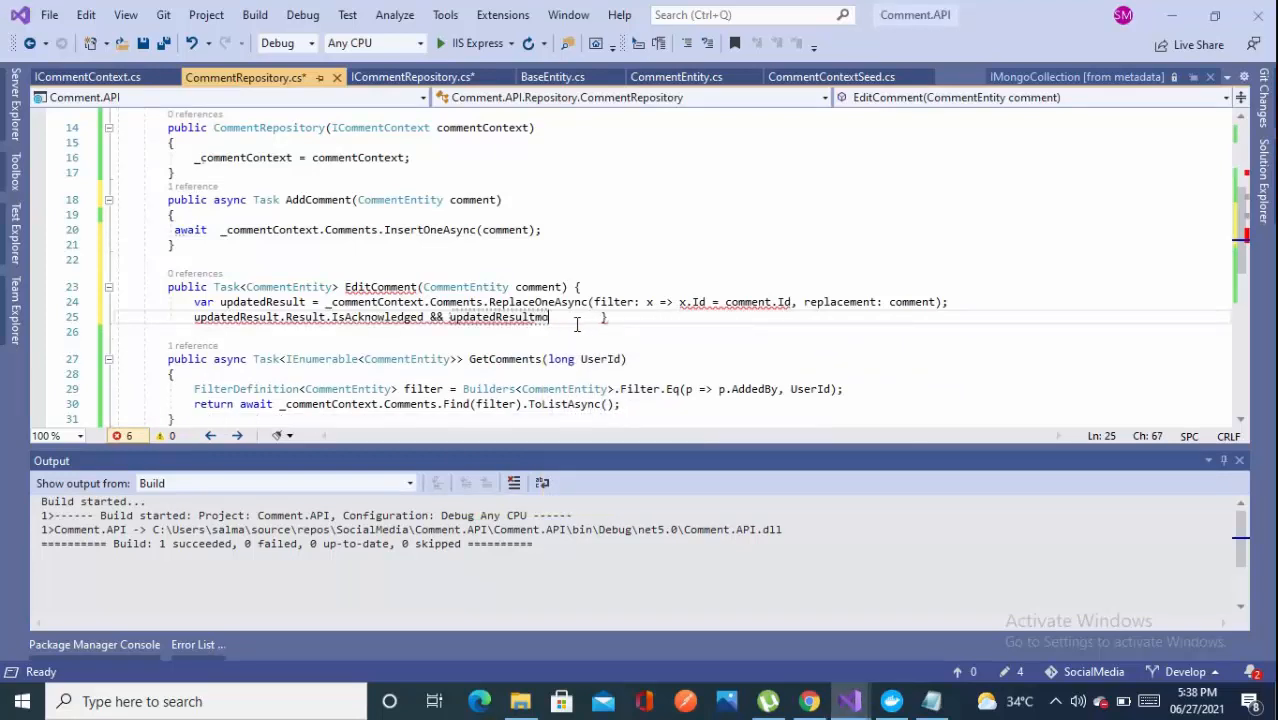
{"action": "type", "text": ".mo"}
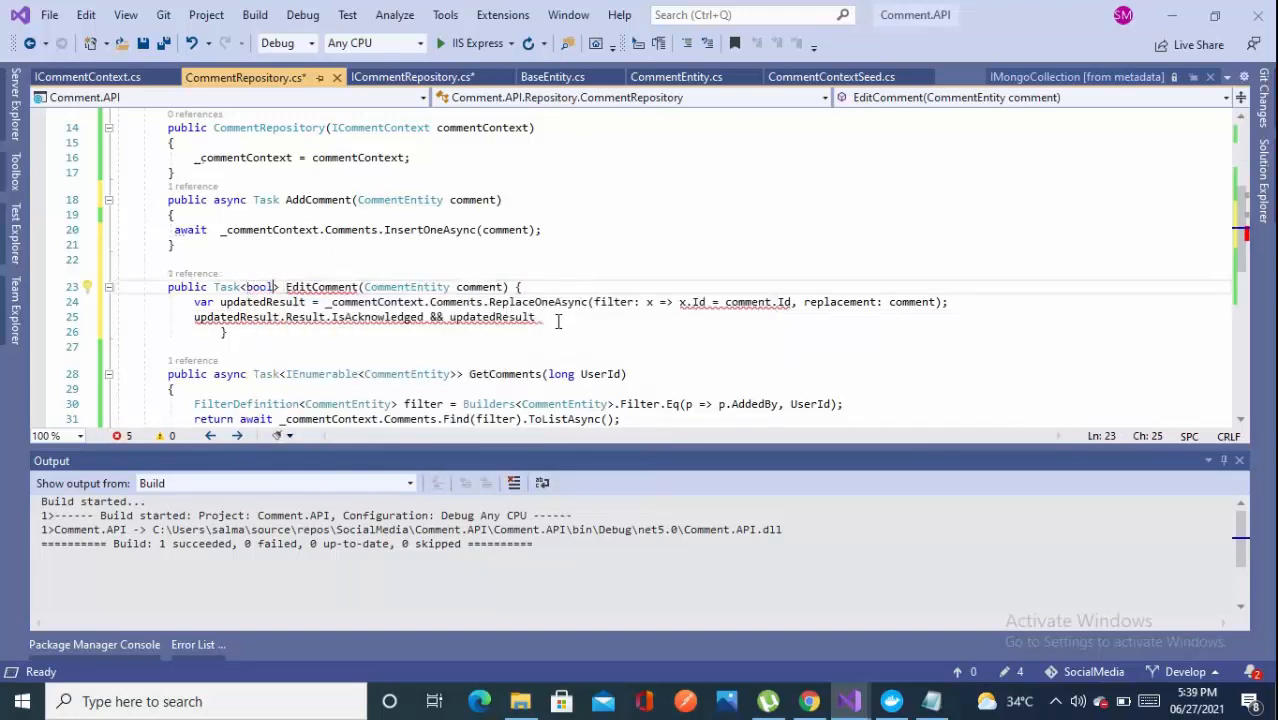
{"action": "type", "text": "."}
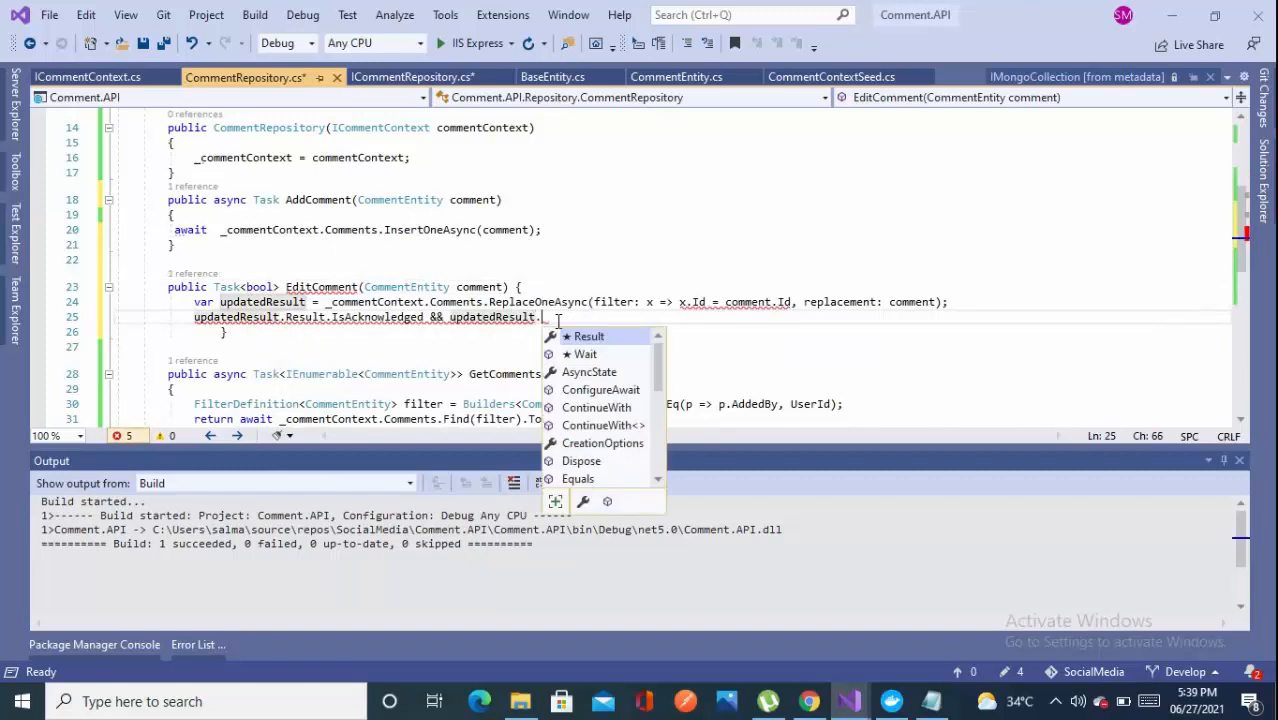
{"action": "type", "text": "co"}
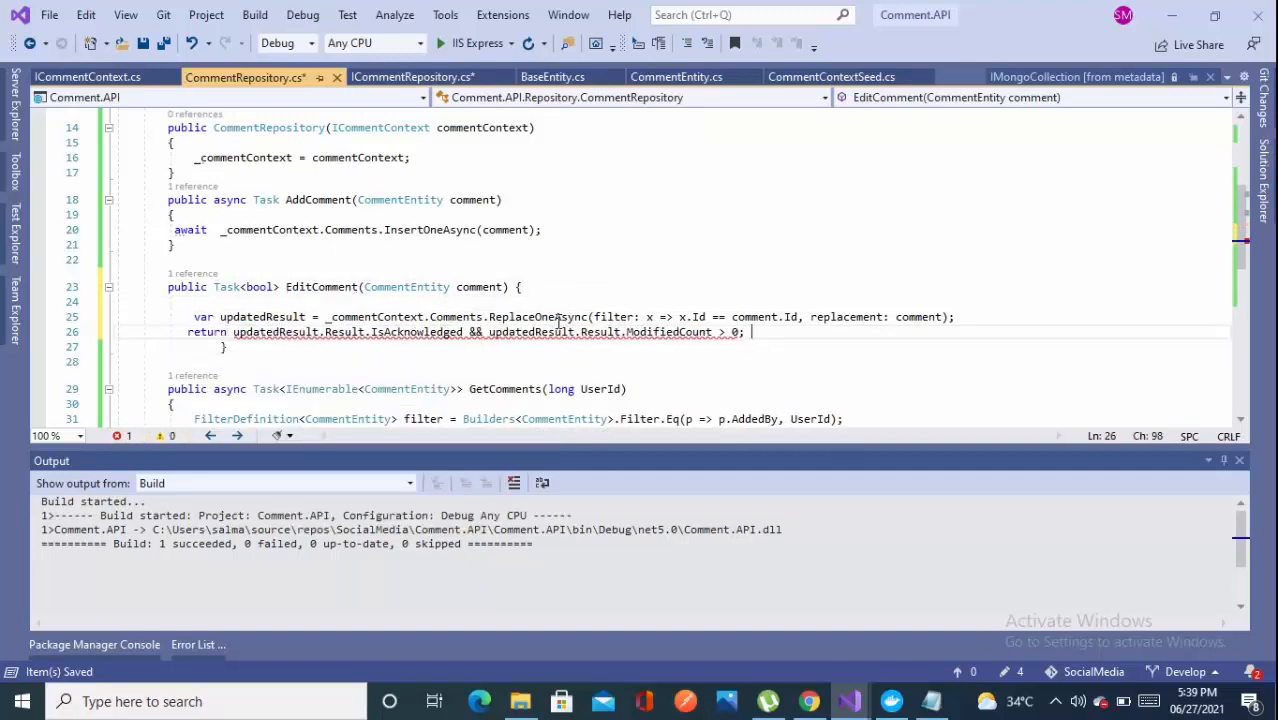
{"action": "key", "text": "enter"}
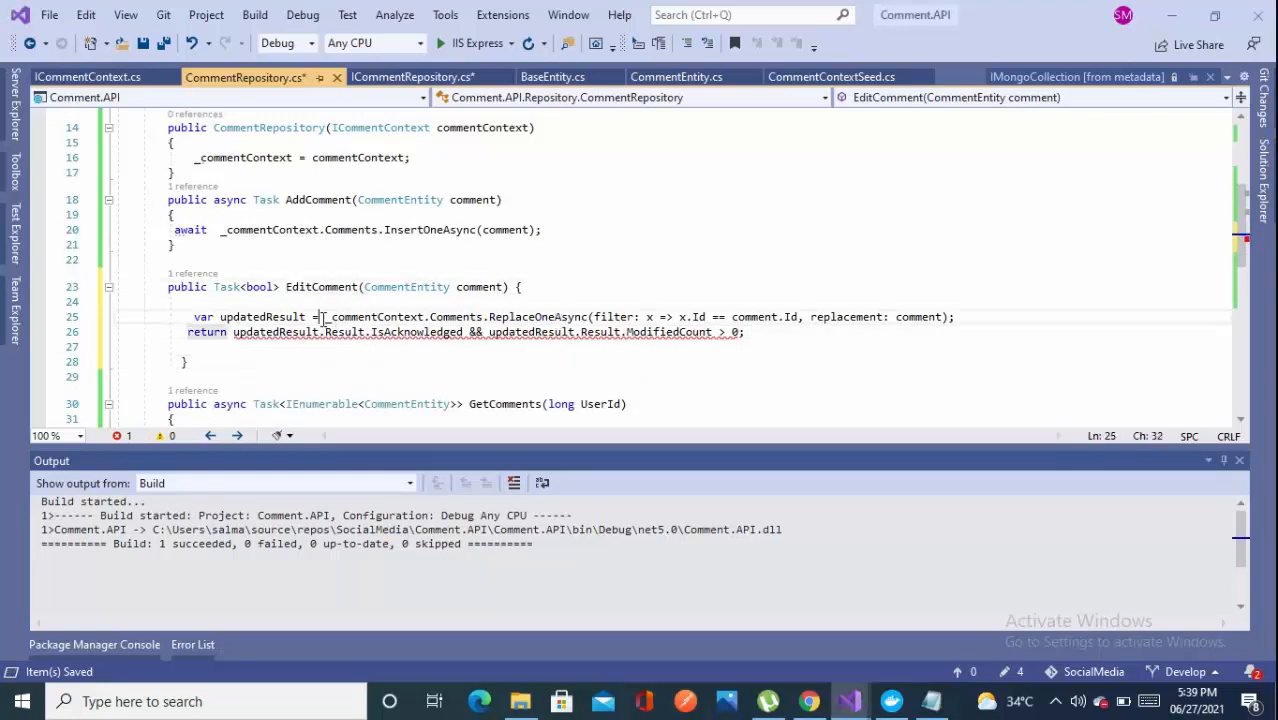
{"action": "type", "text": "await"}
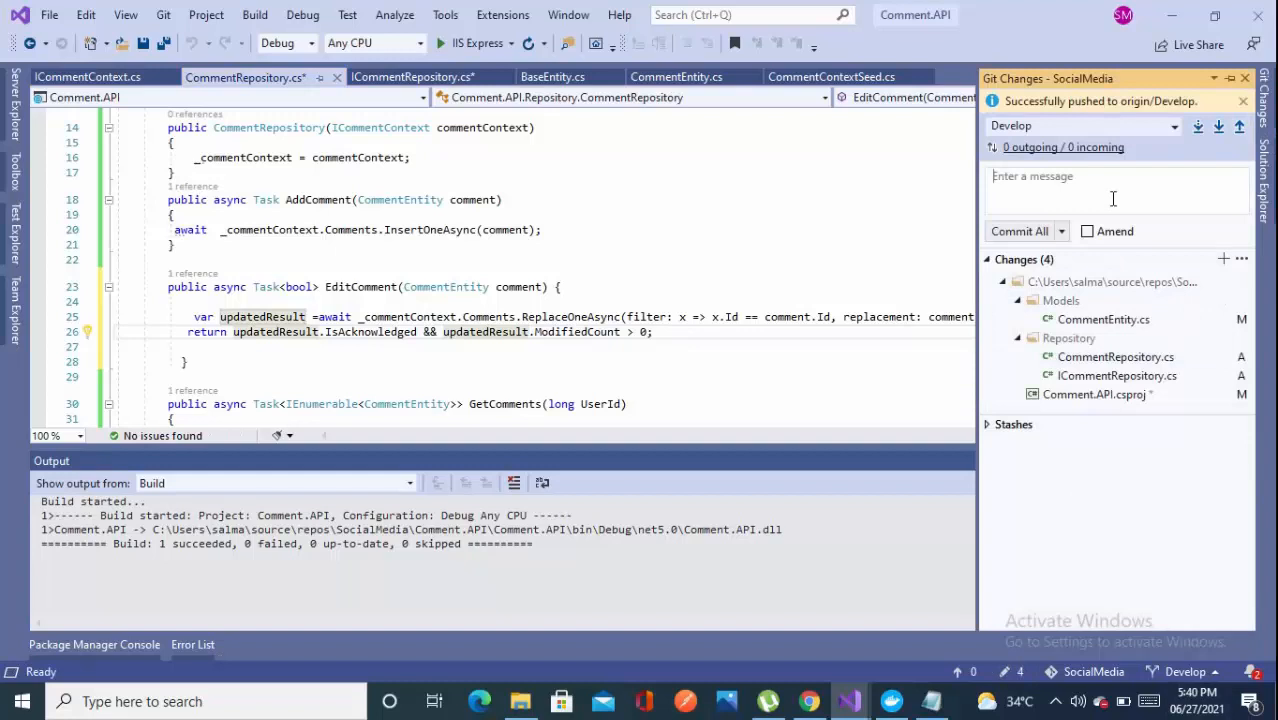
Step: Commit all changes as 'Repository Layer Completed', saving modified files, and push to Develop
{"action": "type", "text": "Re"}
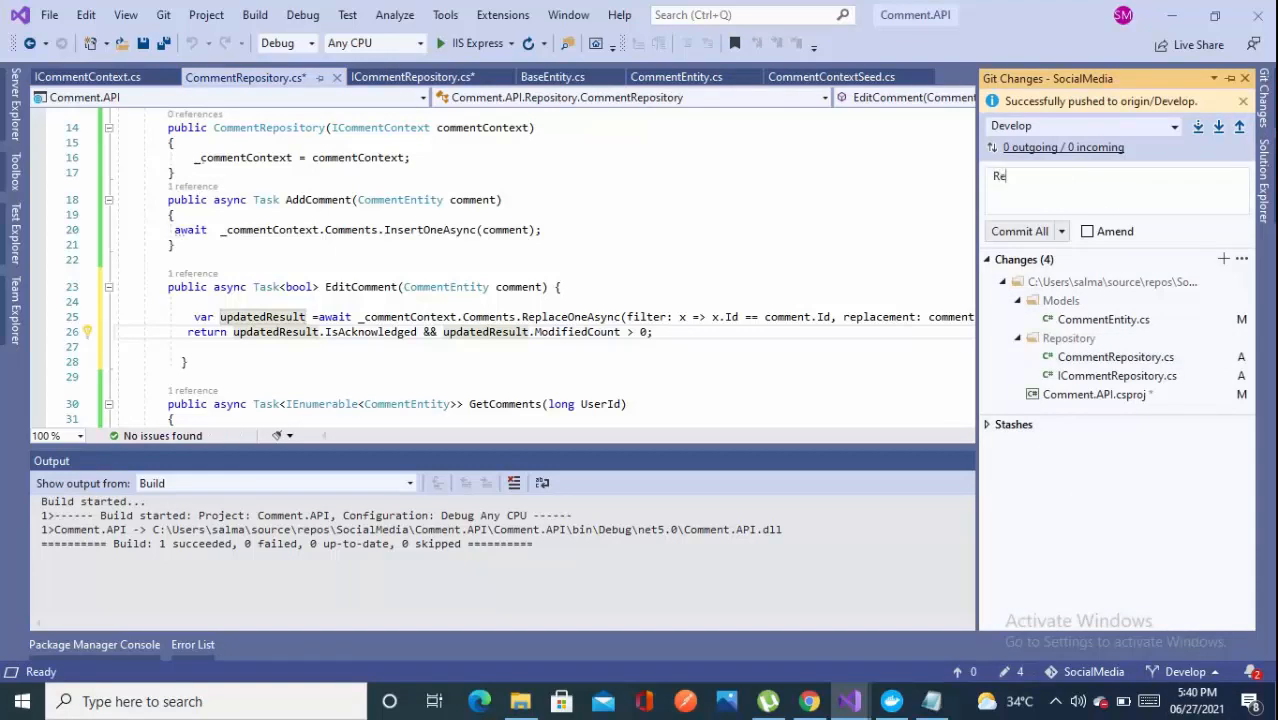
{"action": "type", "text": "Repository"}
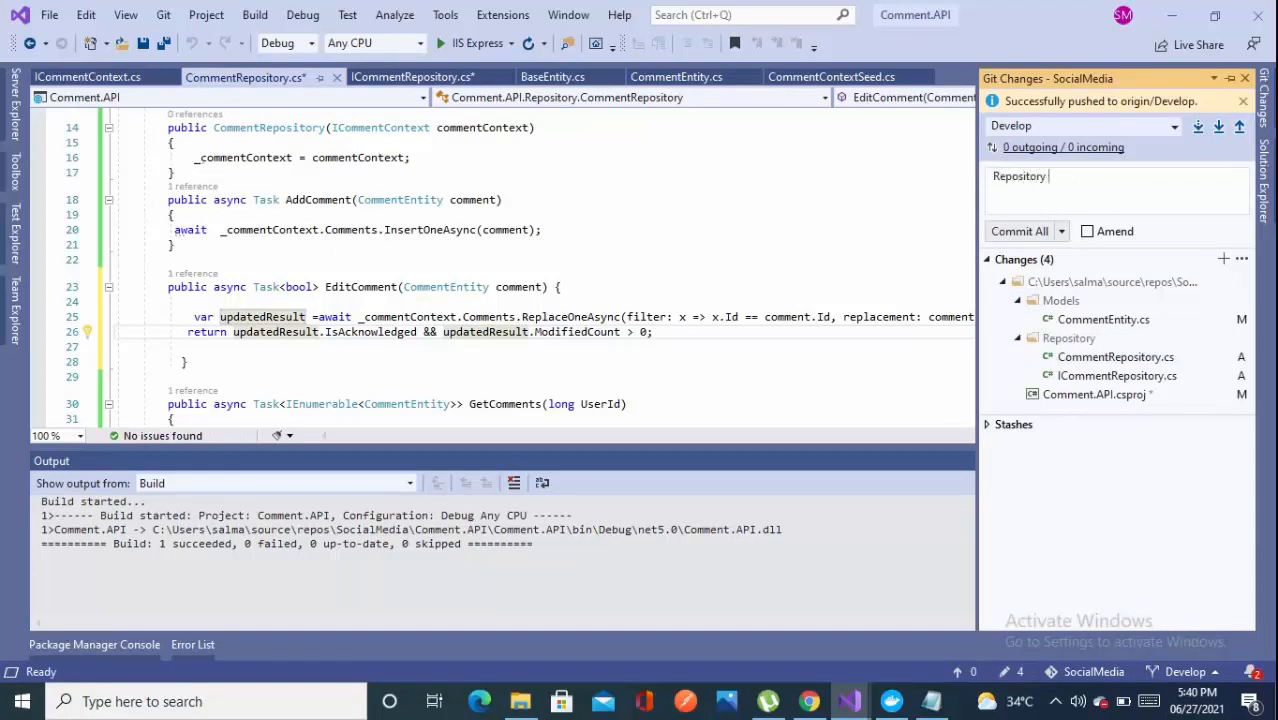
{"action": "type", "text": "Later Completed"}
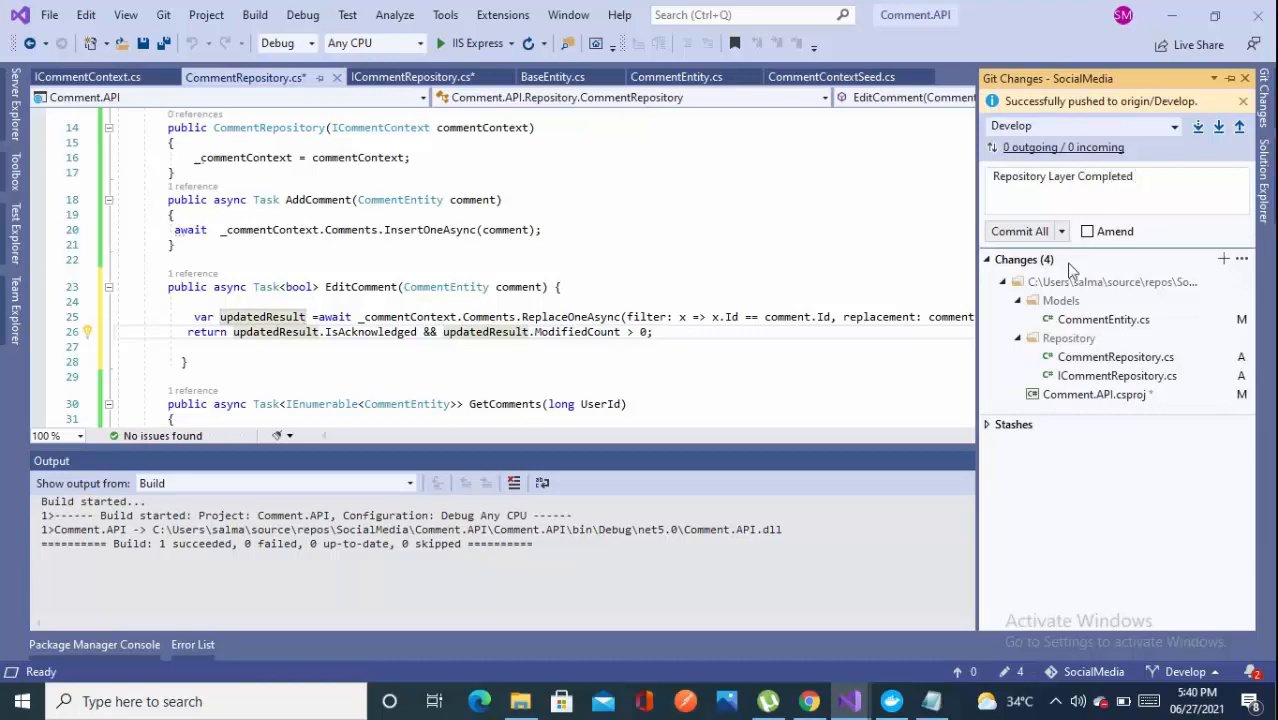
{"action": "left_click", "coordinate": [1019, 231]}
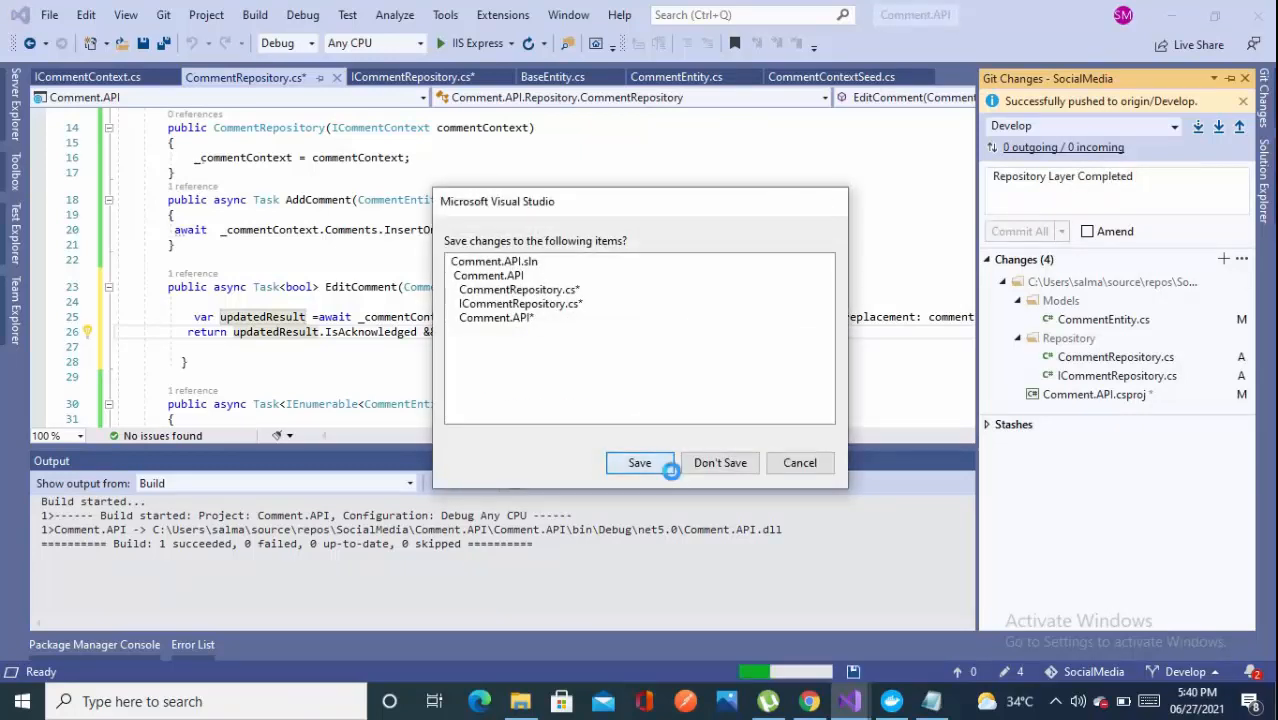
{"action": "left_click", "coordinate": [639, 462]}
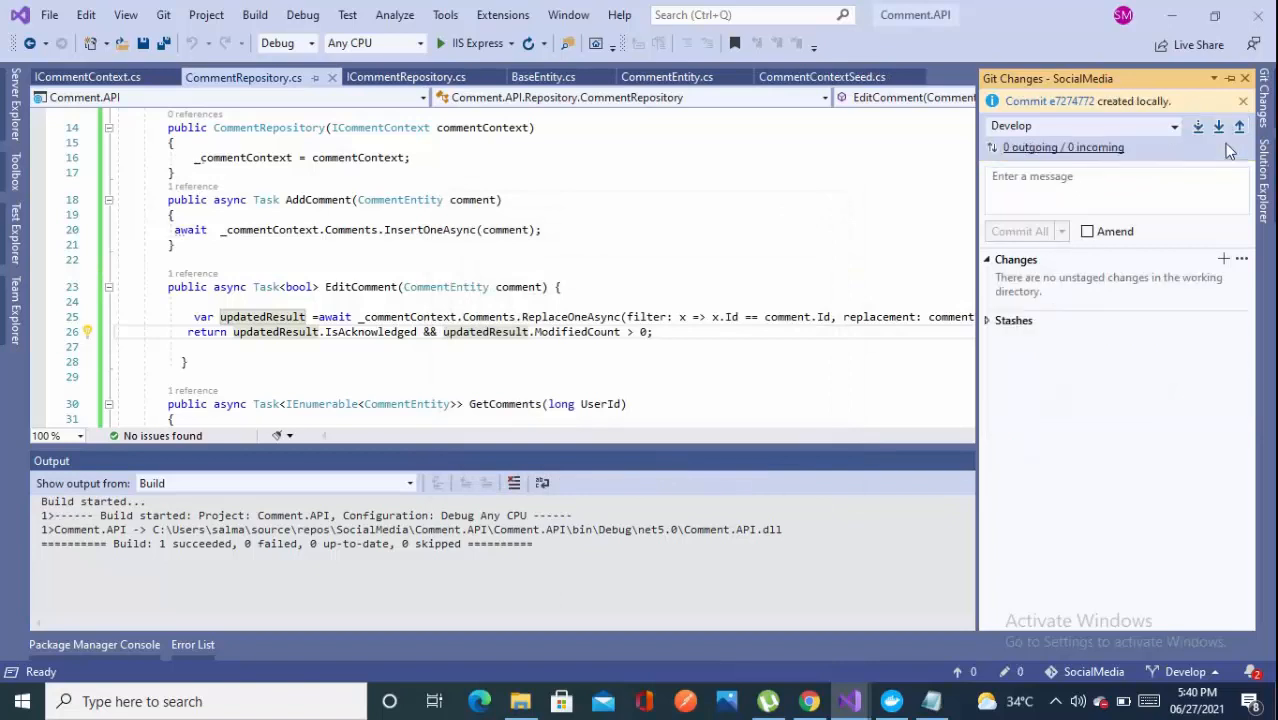
{"action": "left_click", "coordinate": [1239, 126]}
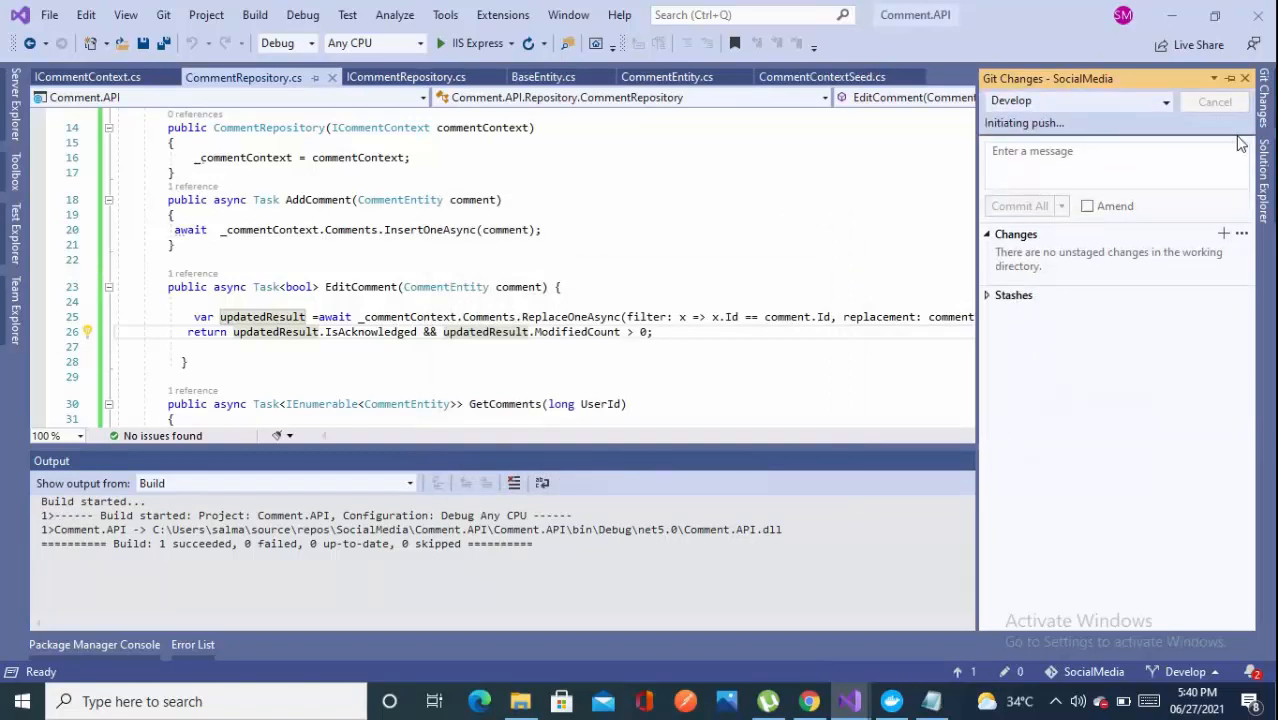